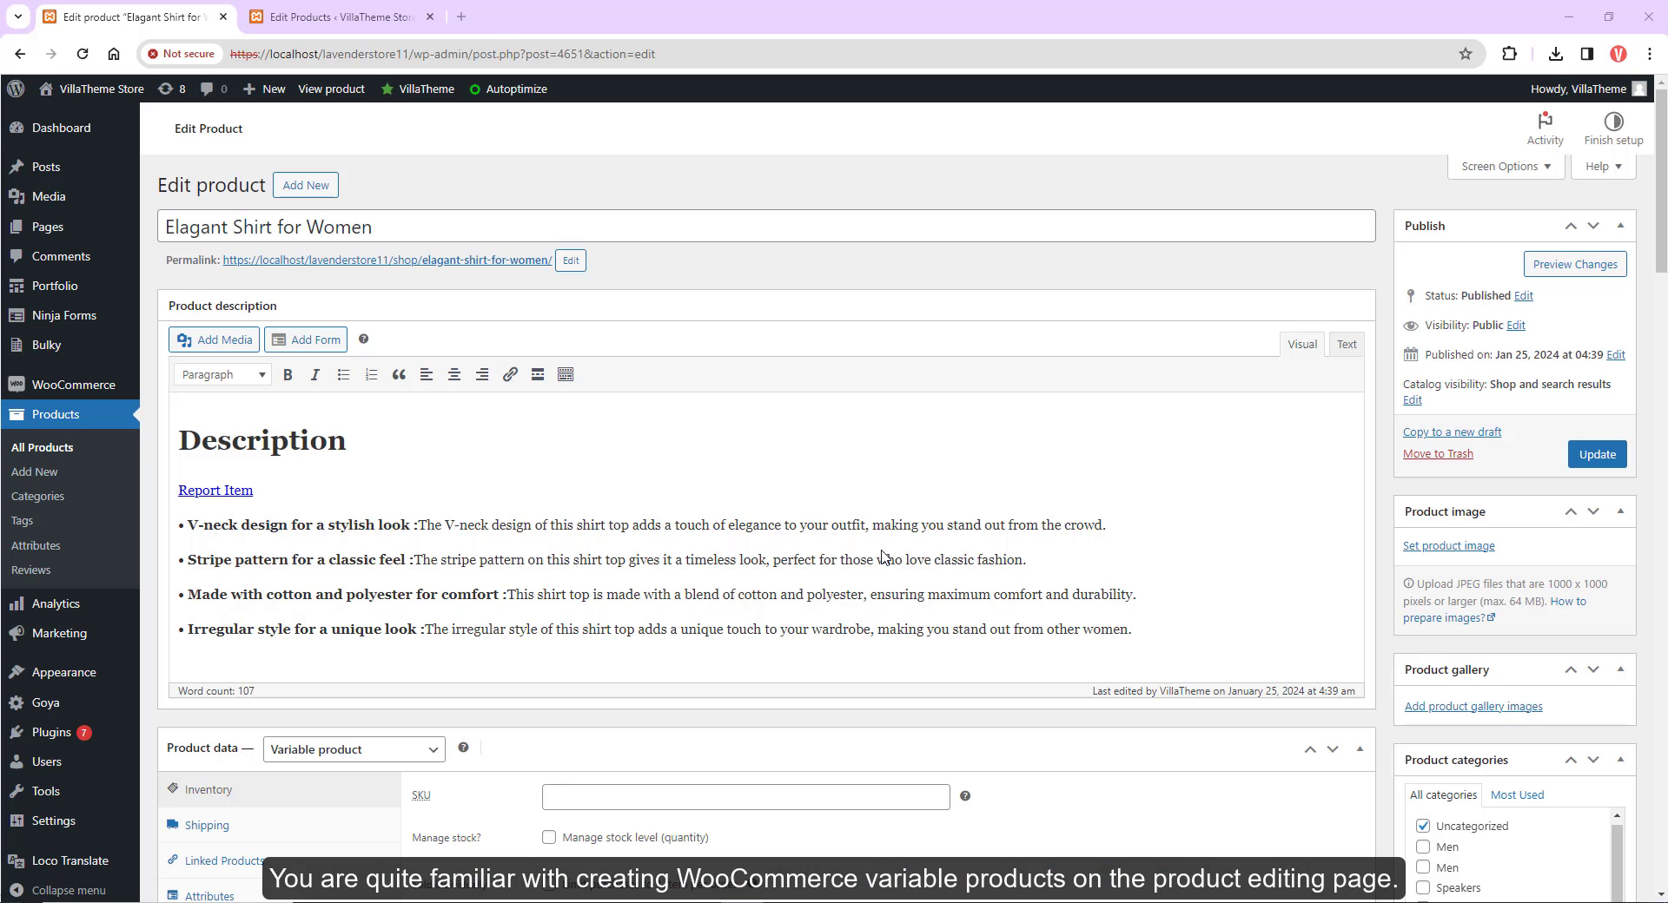
# - Add the global color attribute with the Black term to the shirt and save it
pyautogui.scroll(-3)
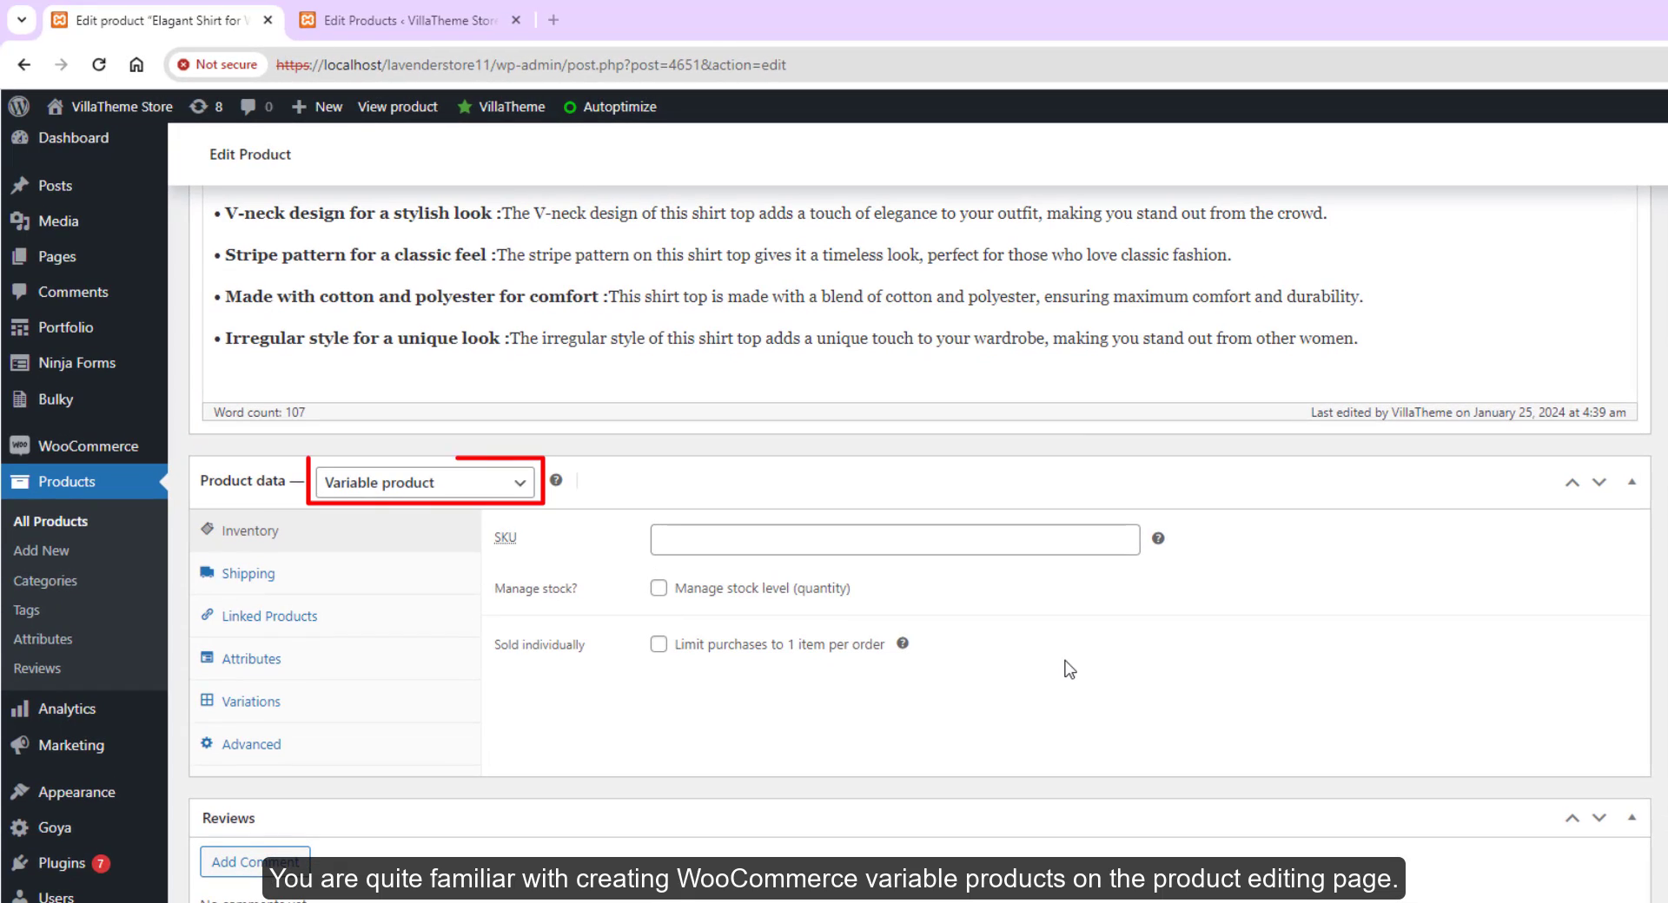
pyautogui.click(251, 658)
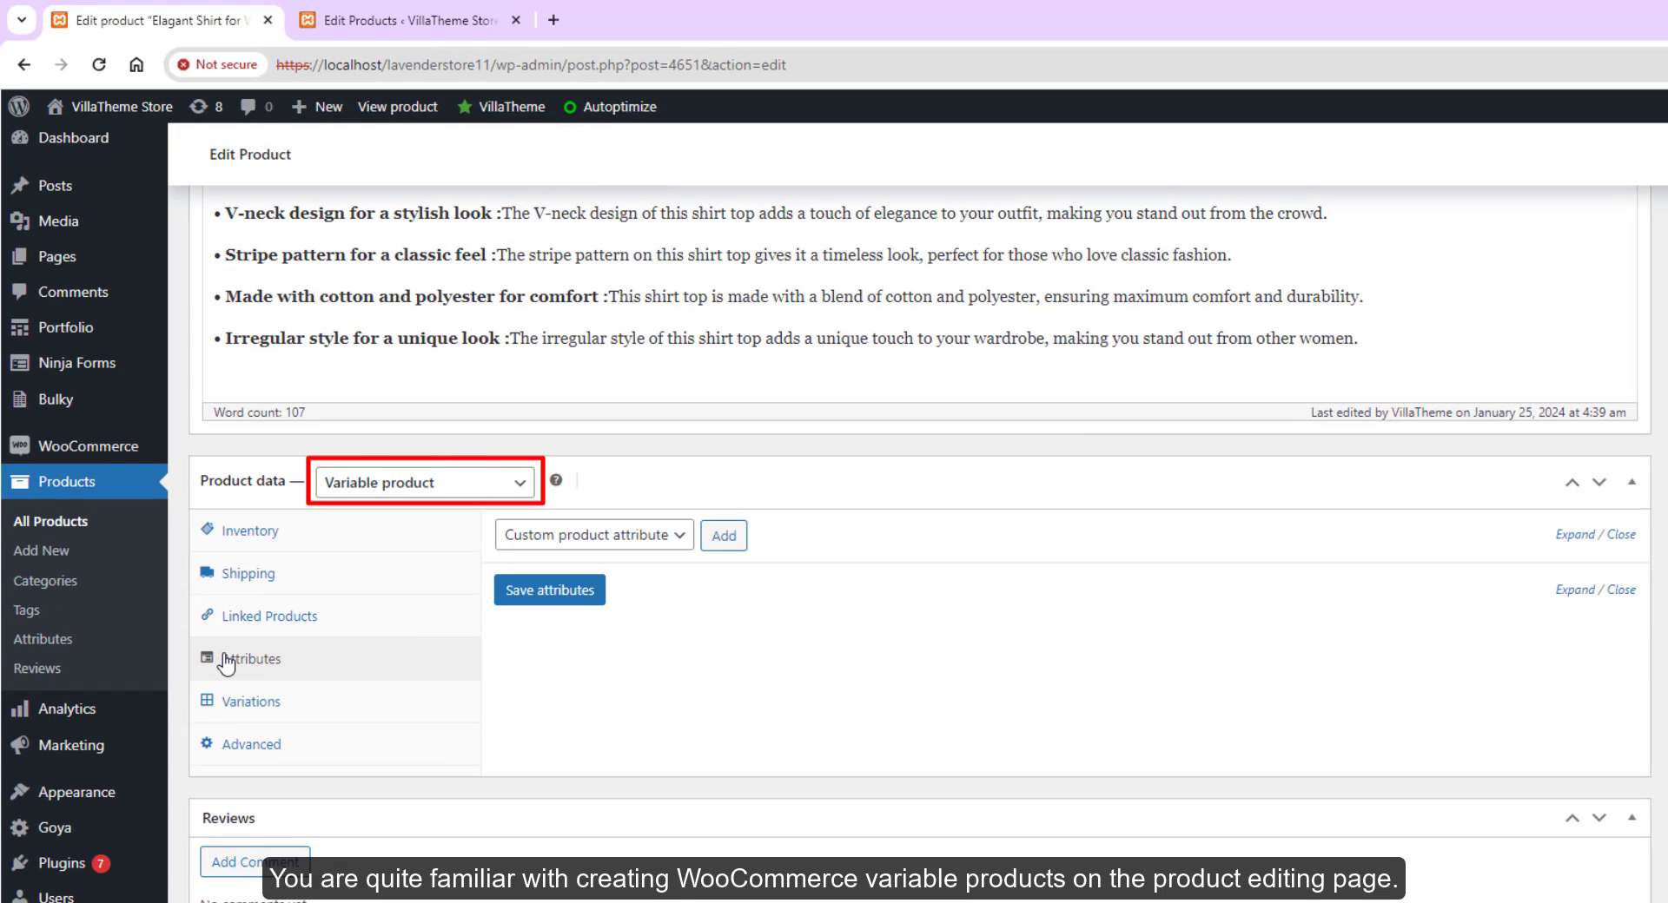
pyautogui.click(593, 535)
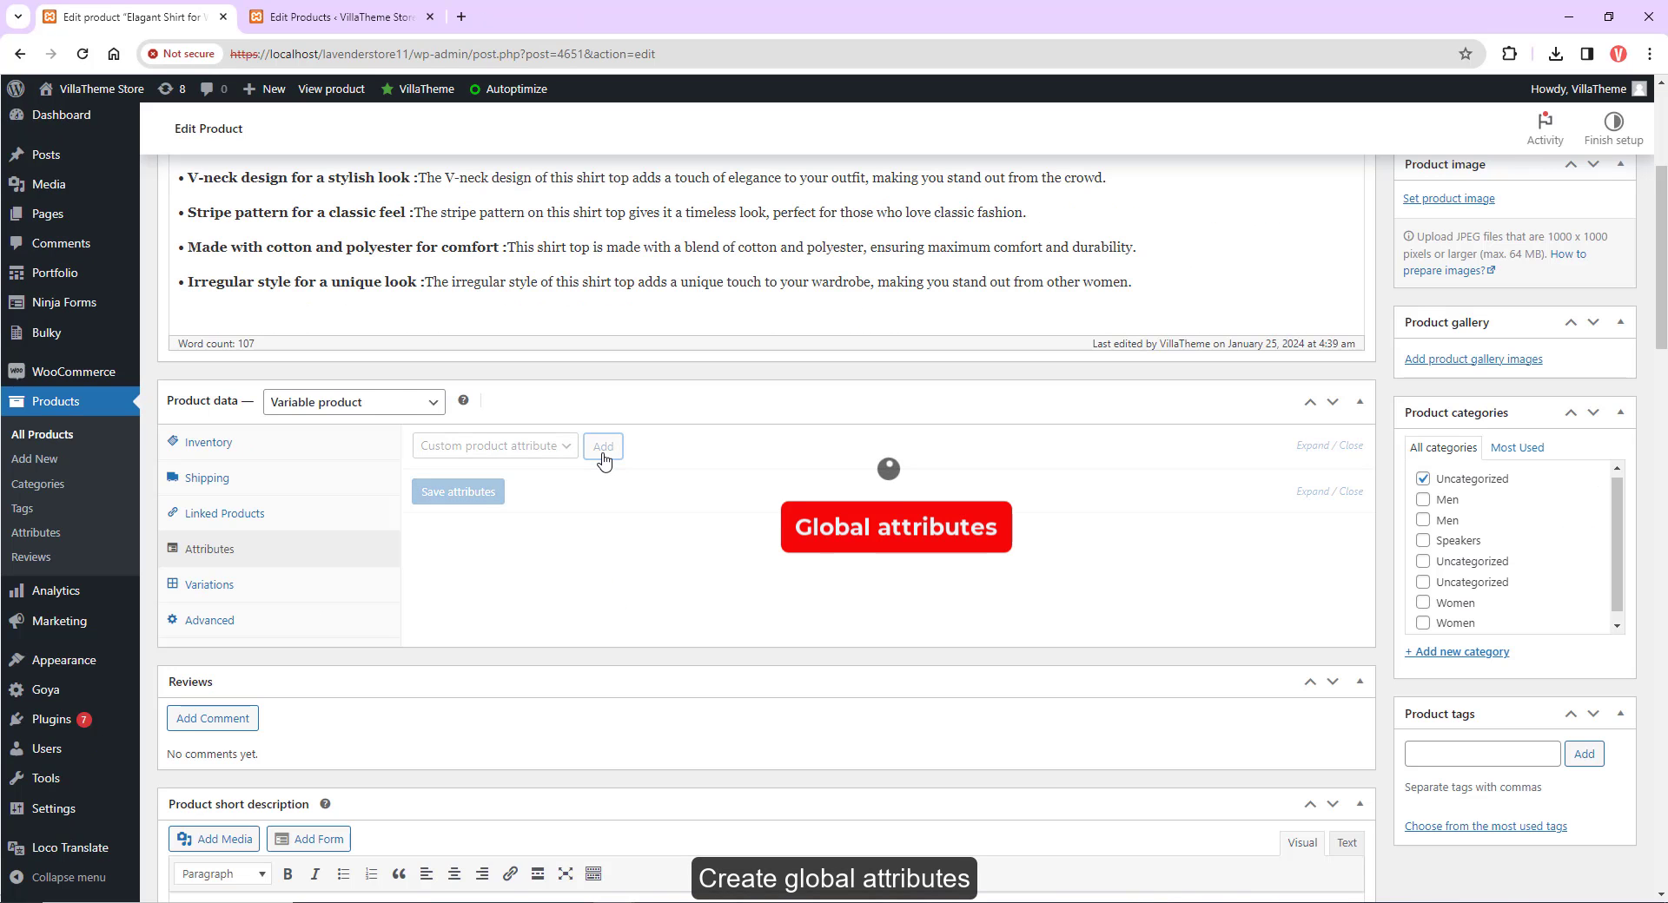
pyautogui.click(603, 446)
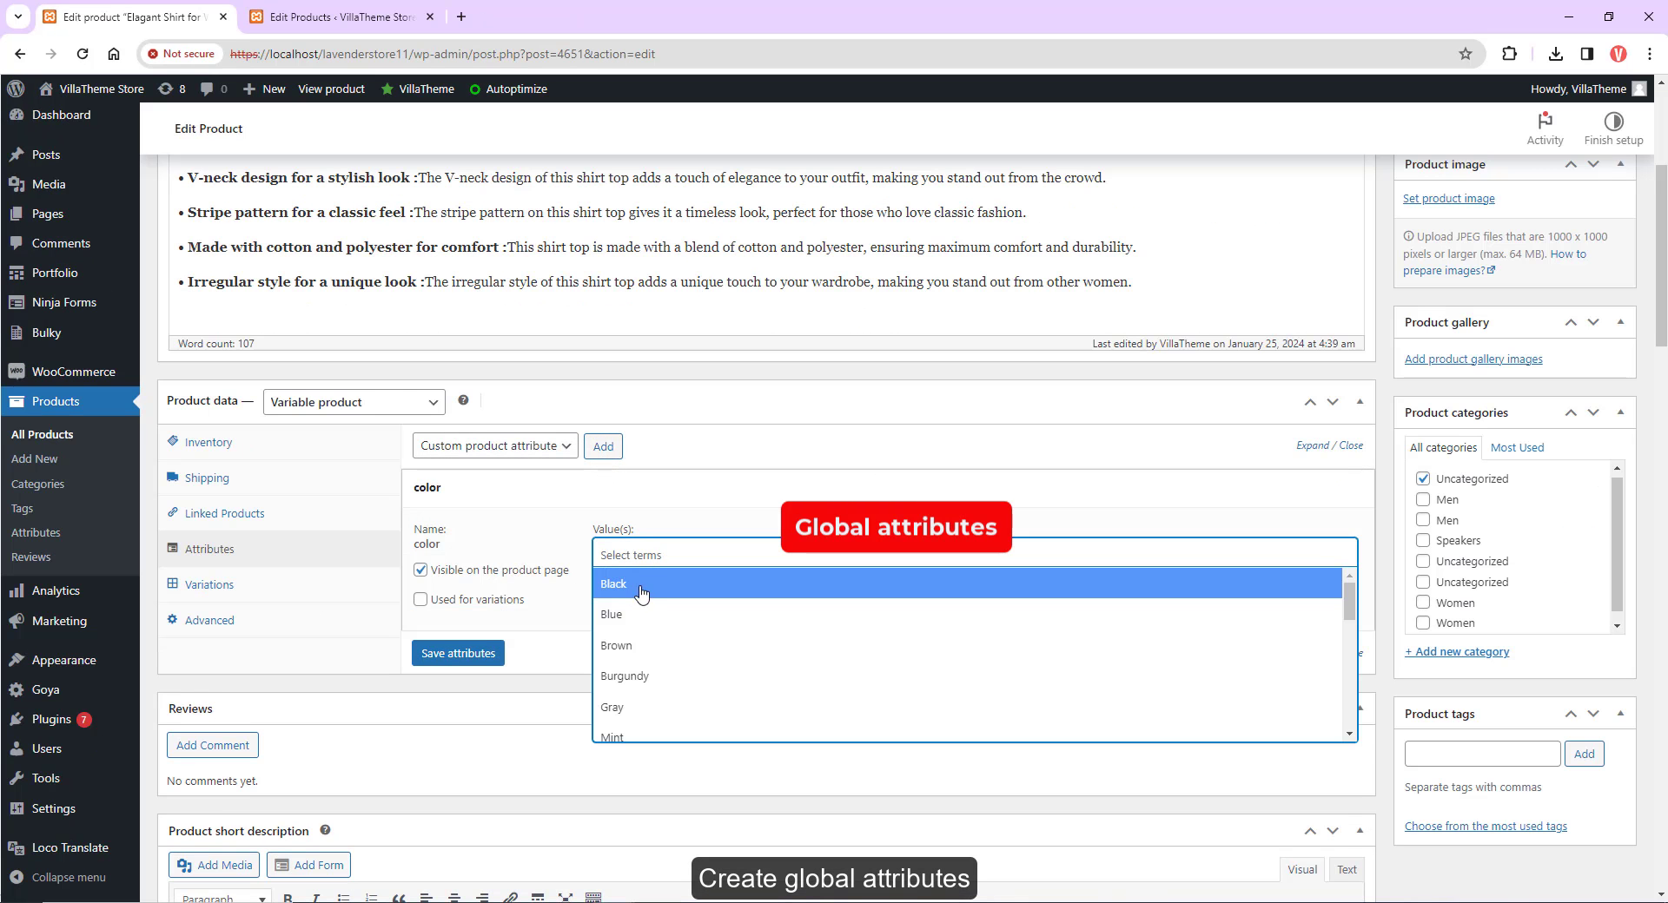
pyautogui.click(614, 584)
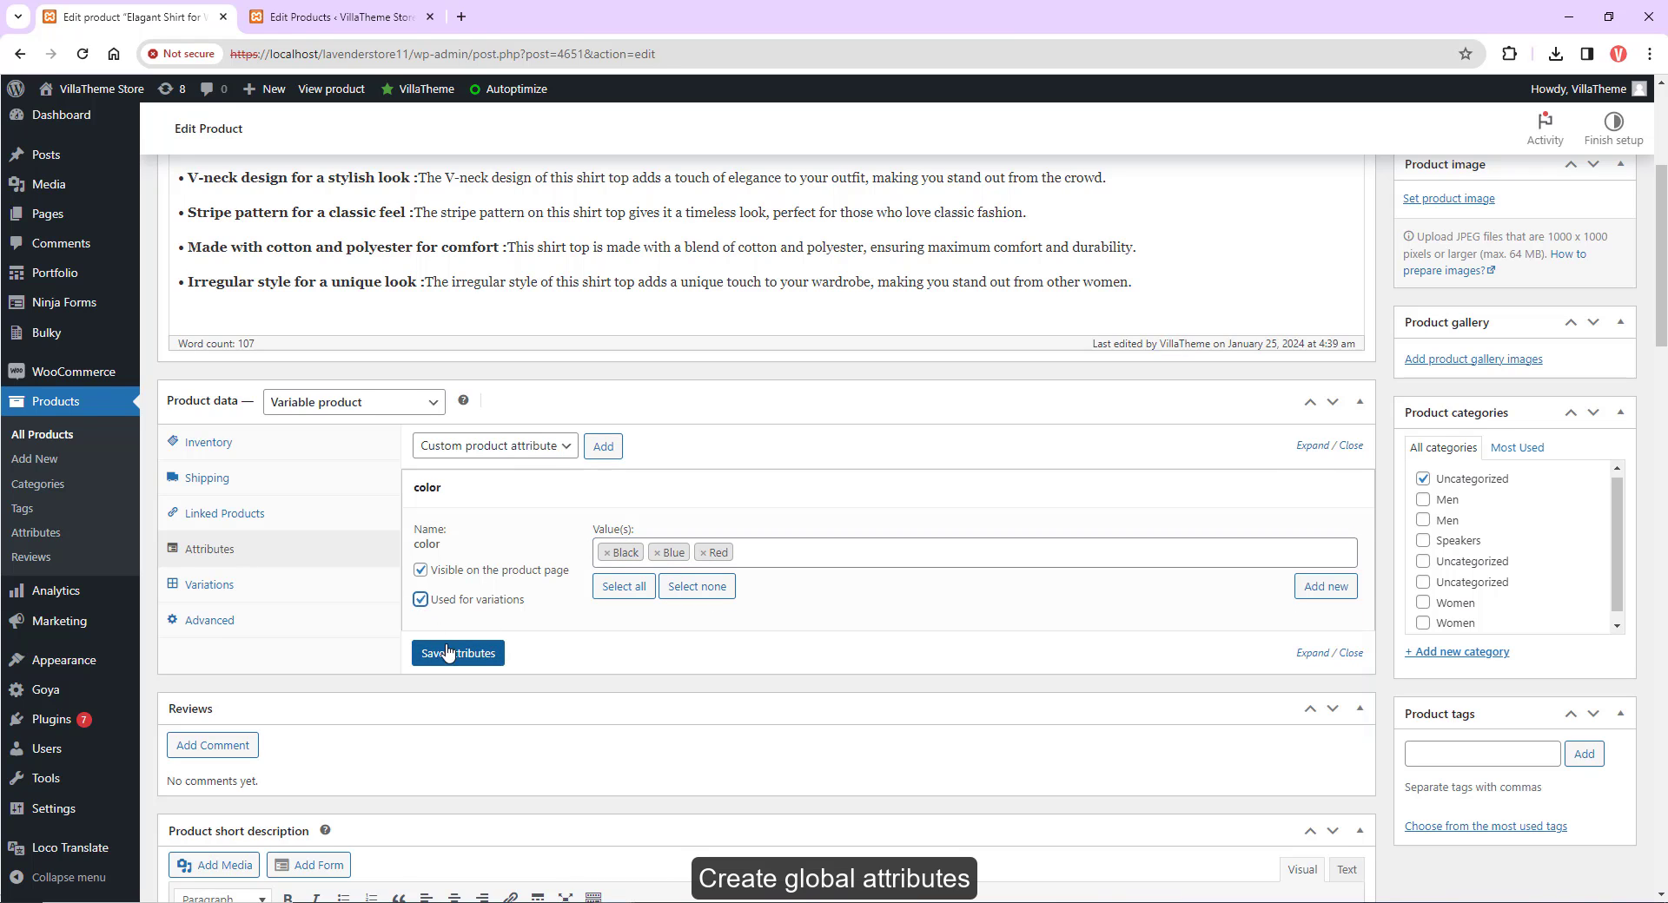
pyautogui.click(457, 653)
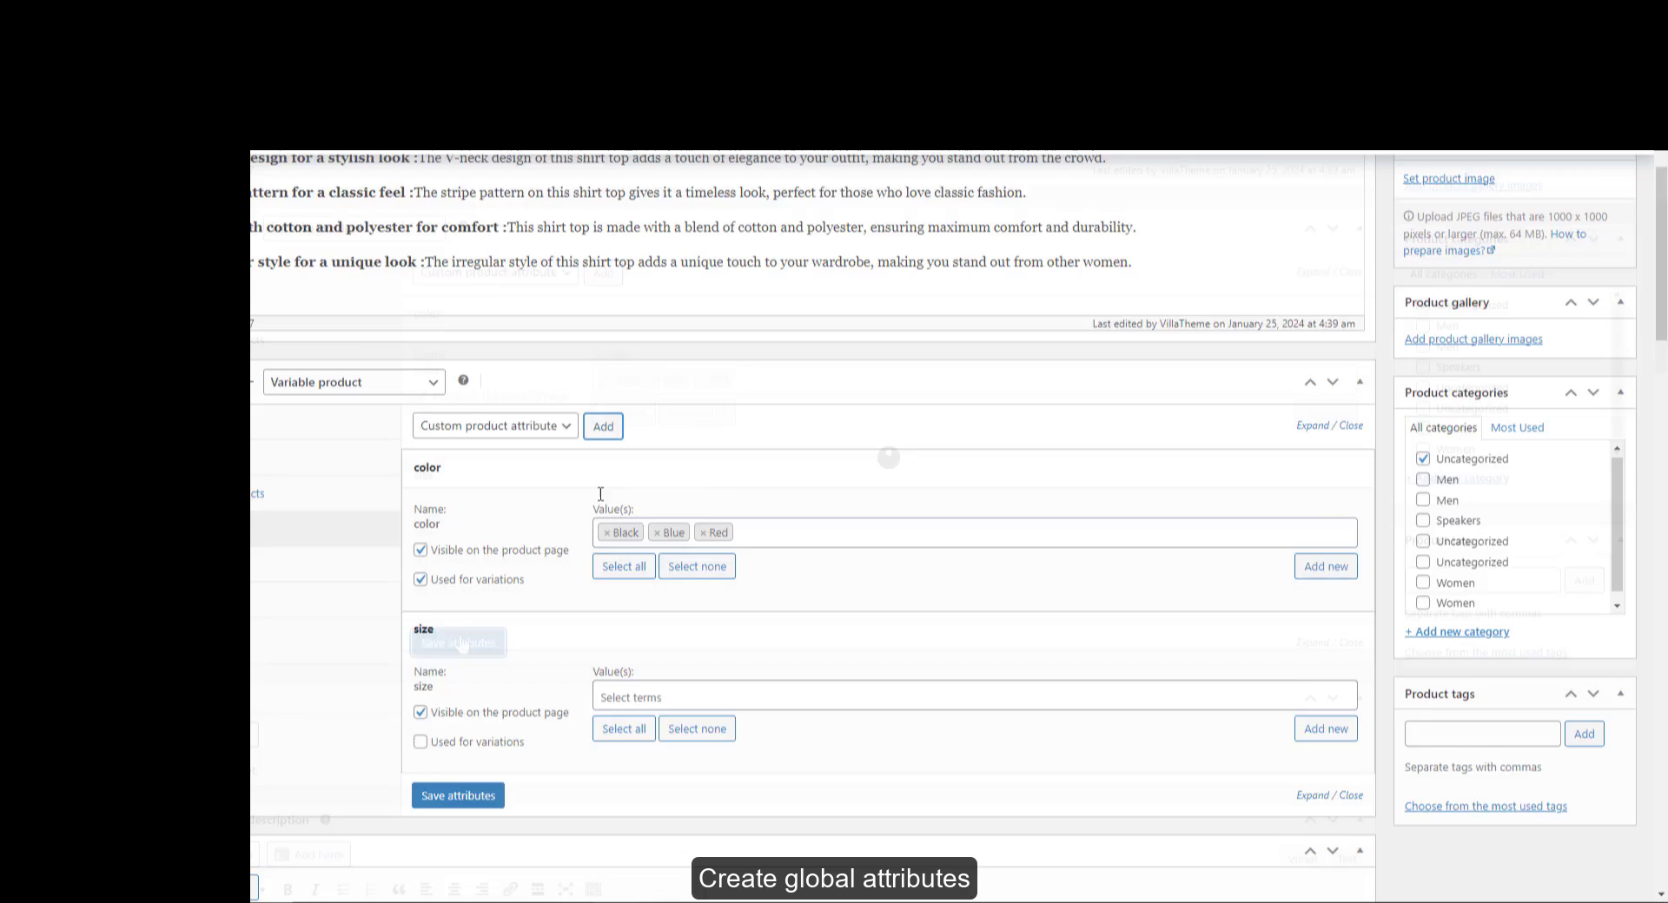
# - Add a custom Materials attribute with Cotton and polyester values, used for variations
pyautogui.click(602, 426)
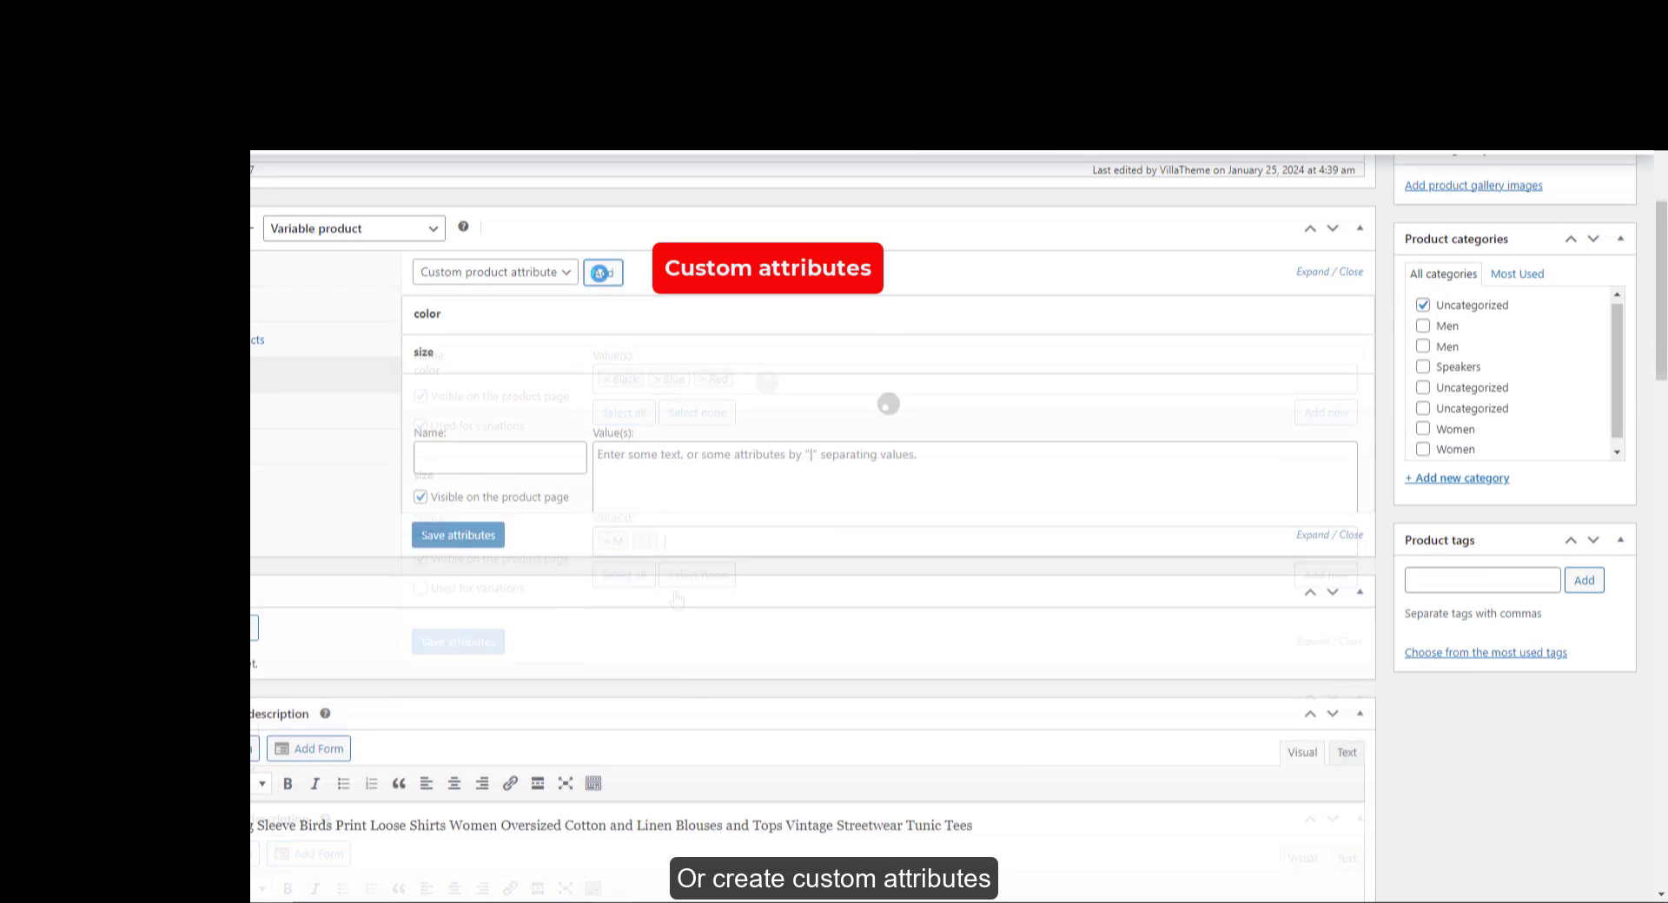
pyautogui.write('Materials')
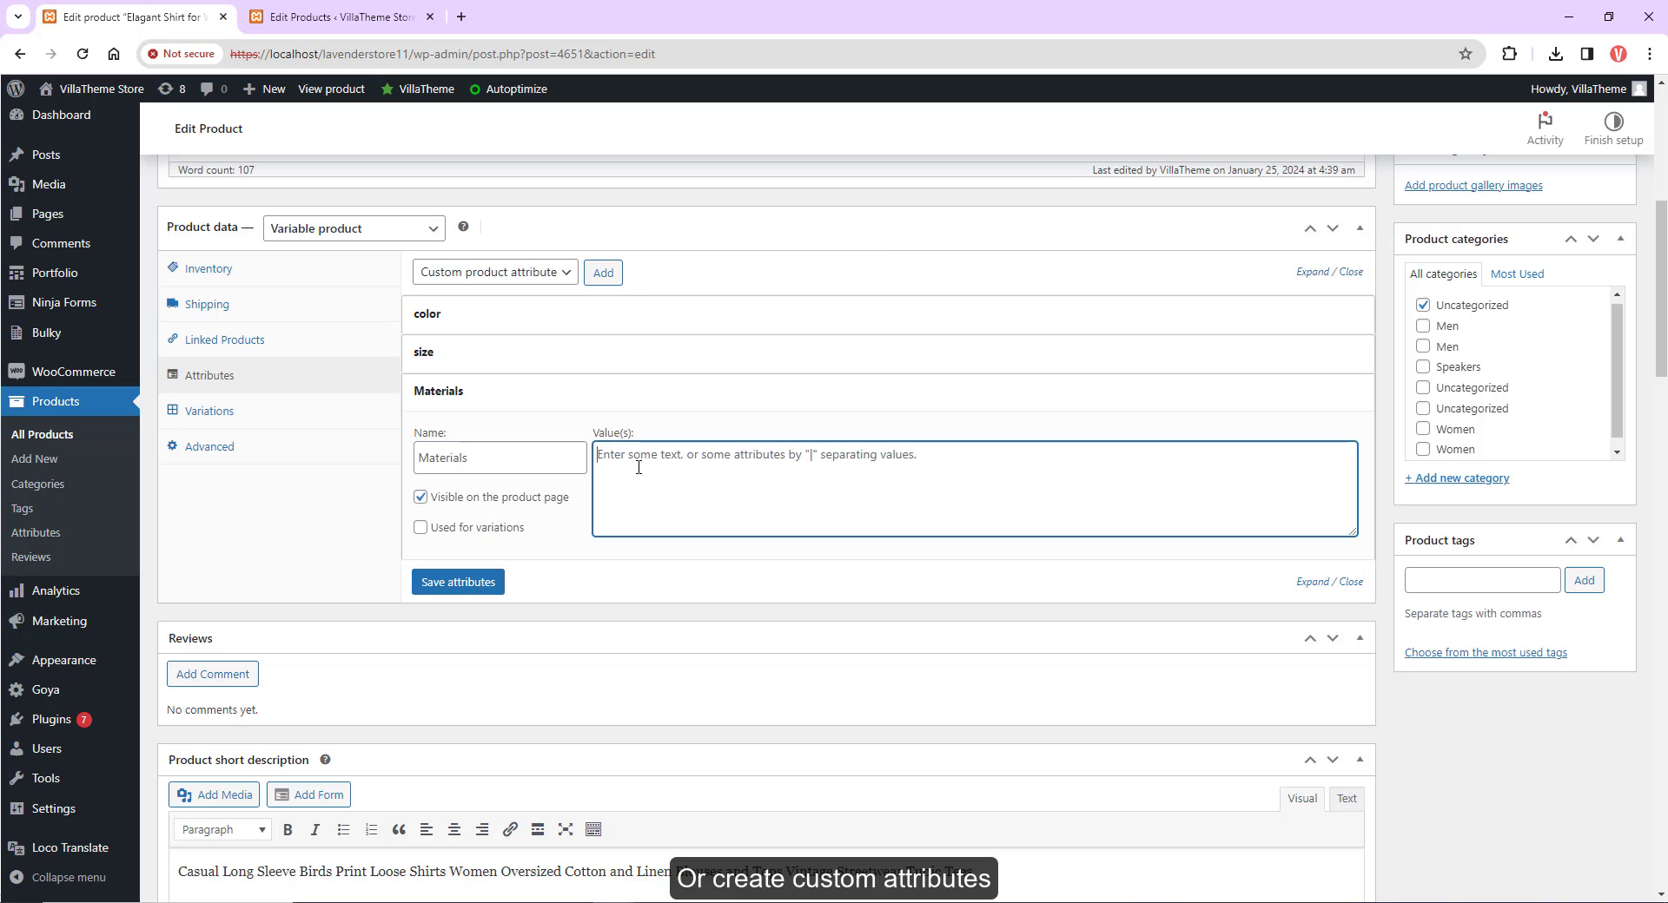
pyautogui.write('Cotton|polyester')
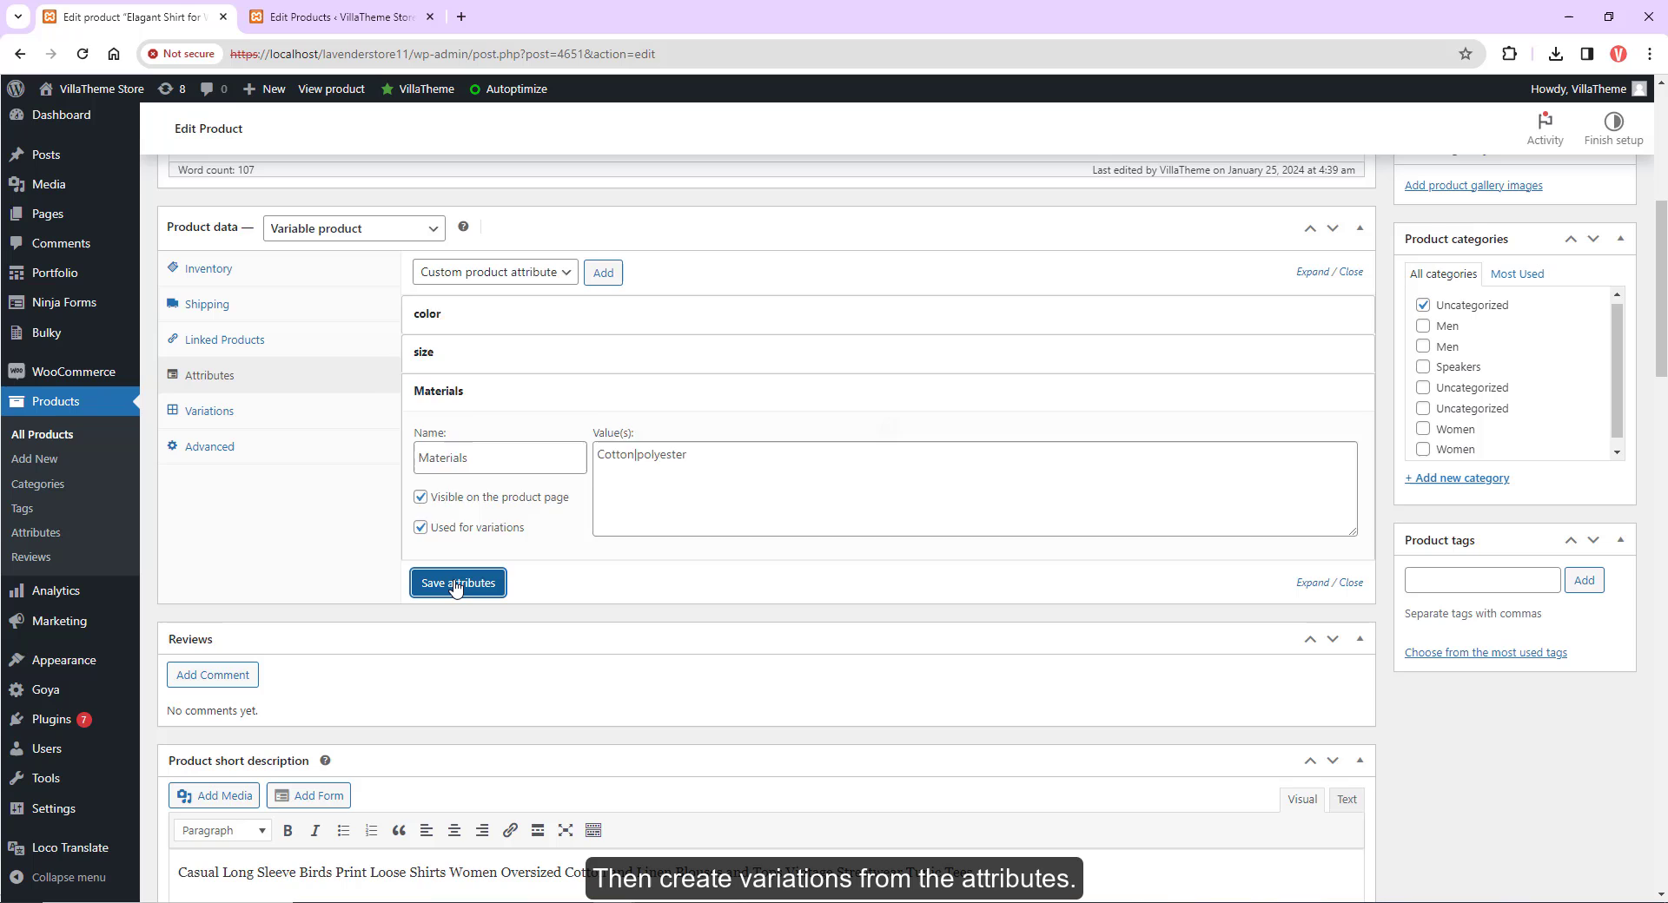
# - Create all 18 variations from every attribute combination and set their regular price to 20
pyautogui.click(457, 582)
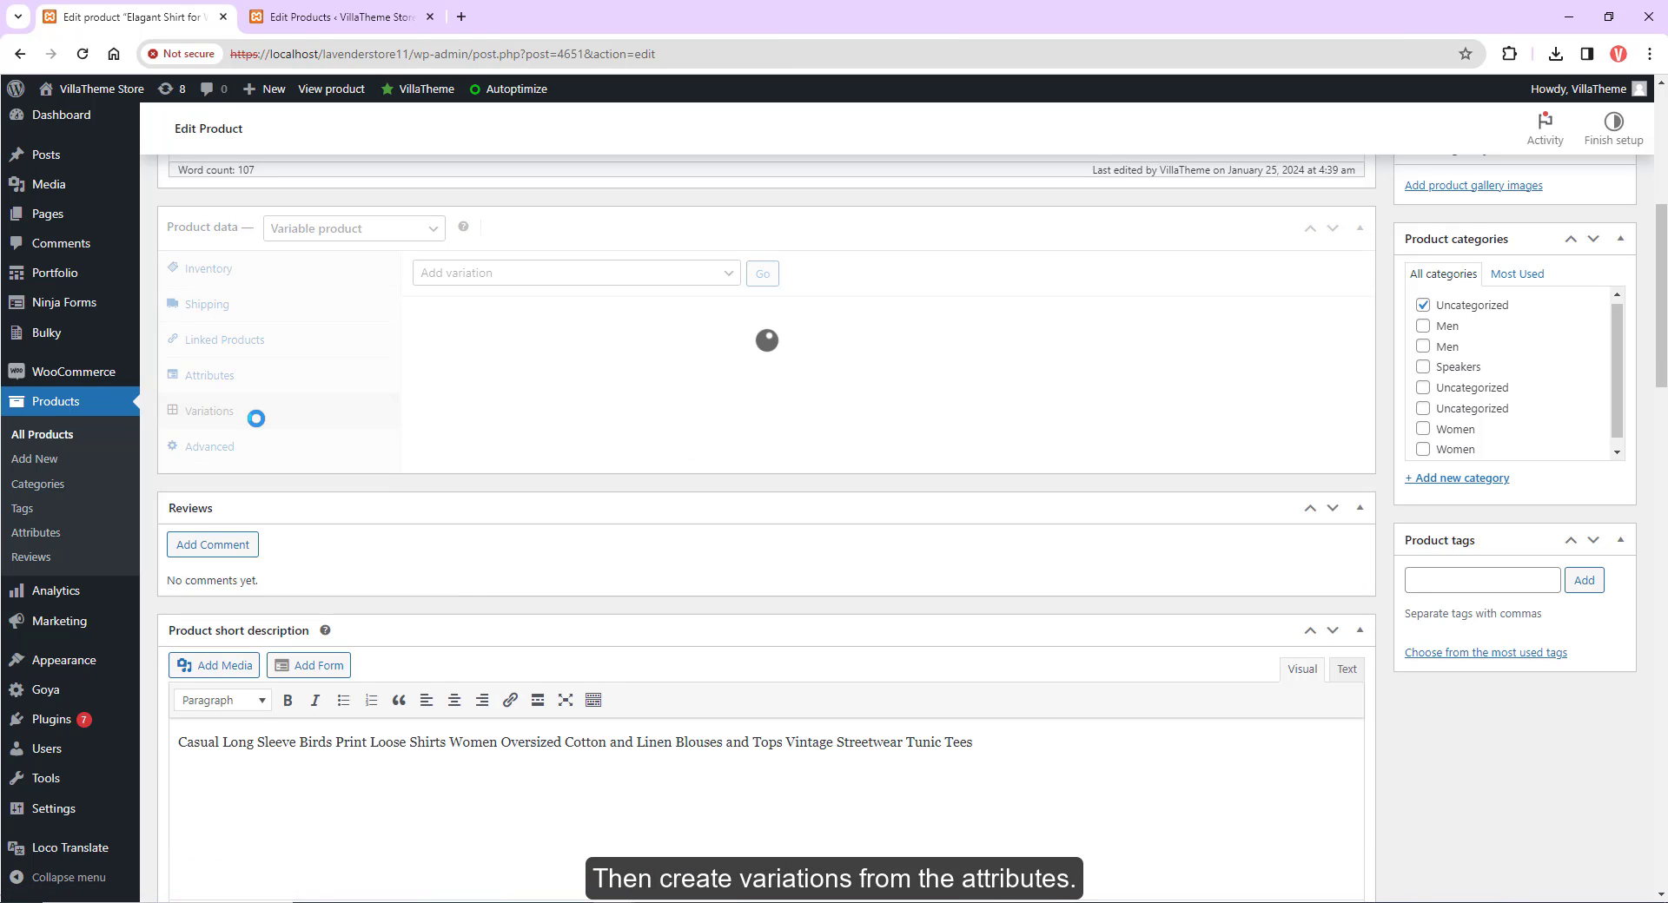
pyautogui.click(761, 273)
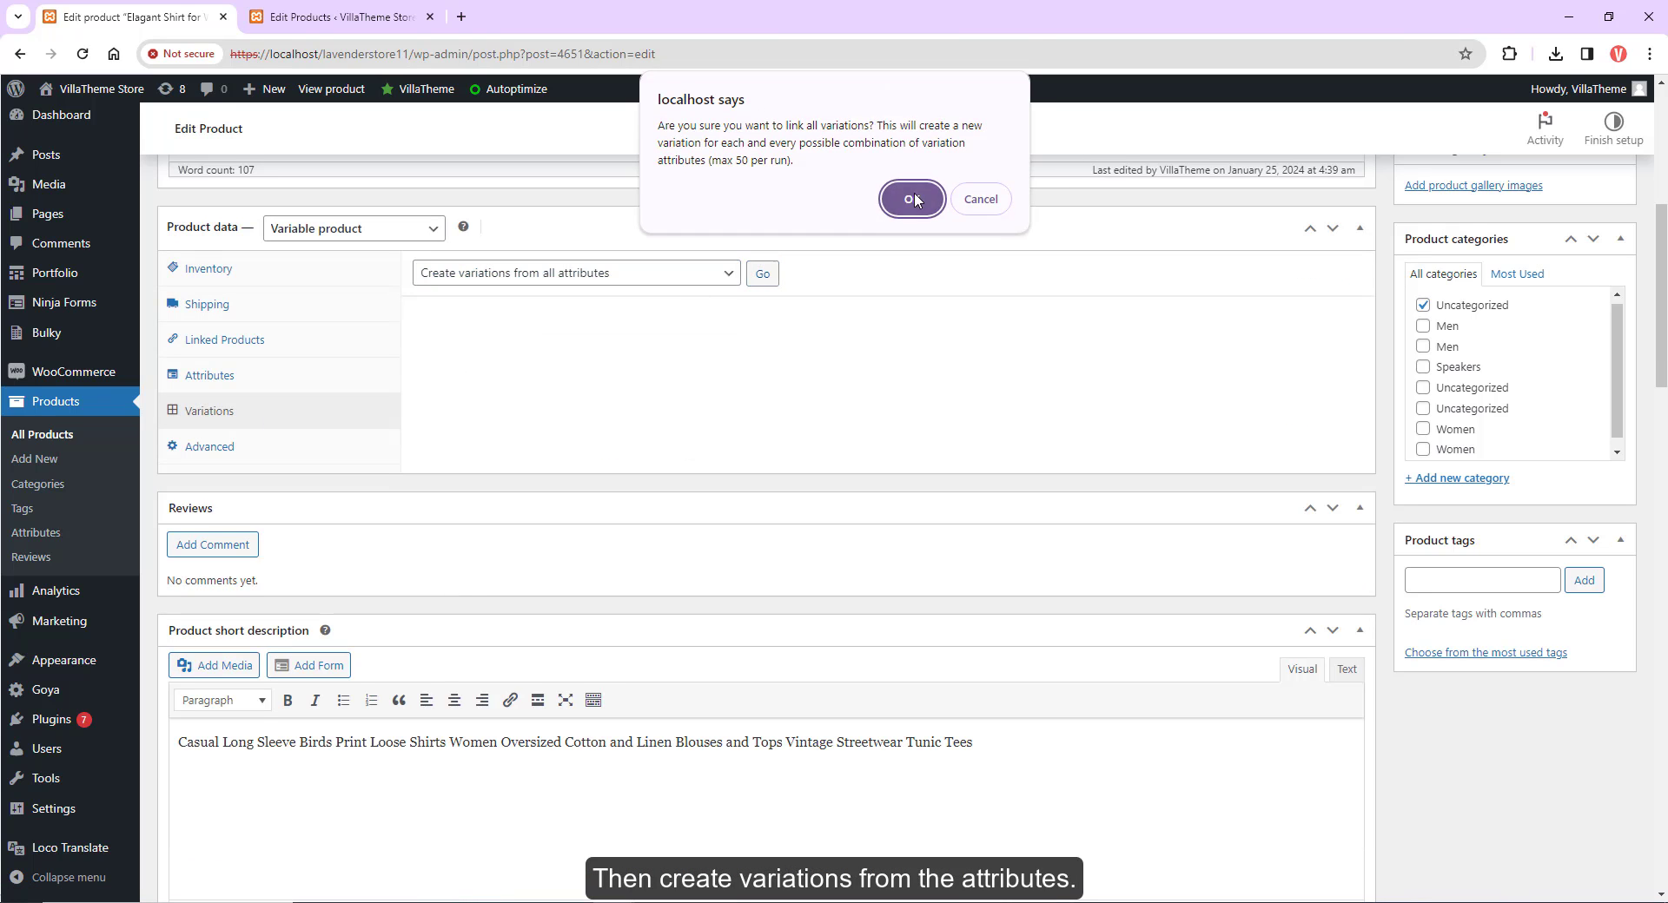
pyautogui.click(908, 200)
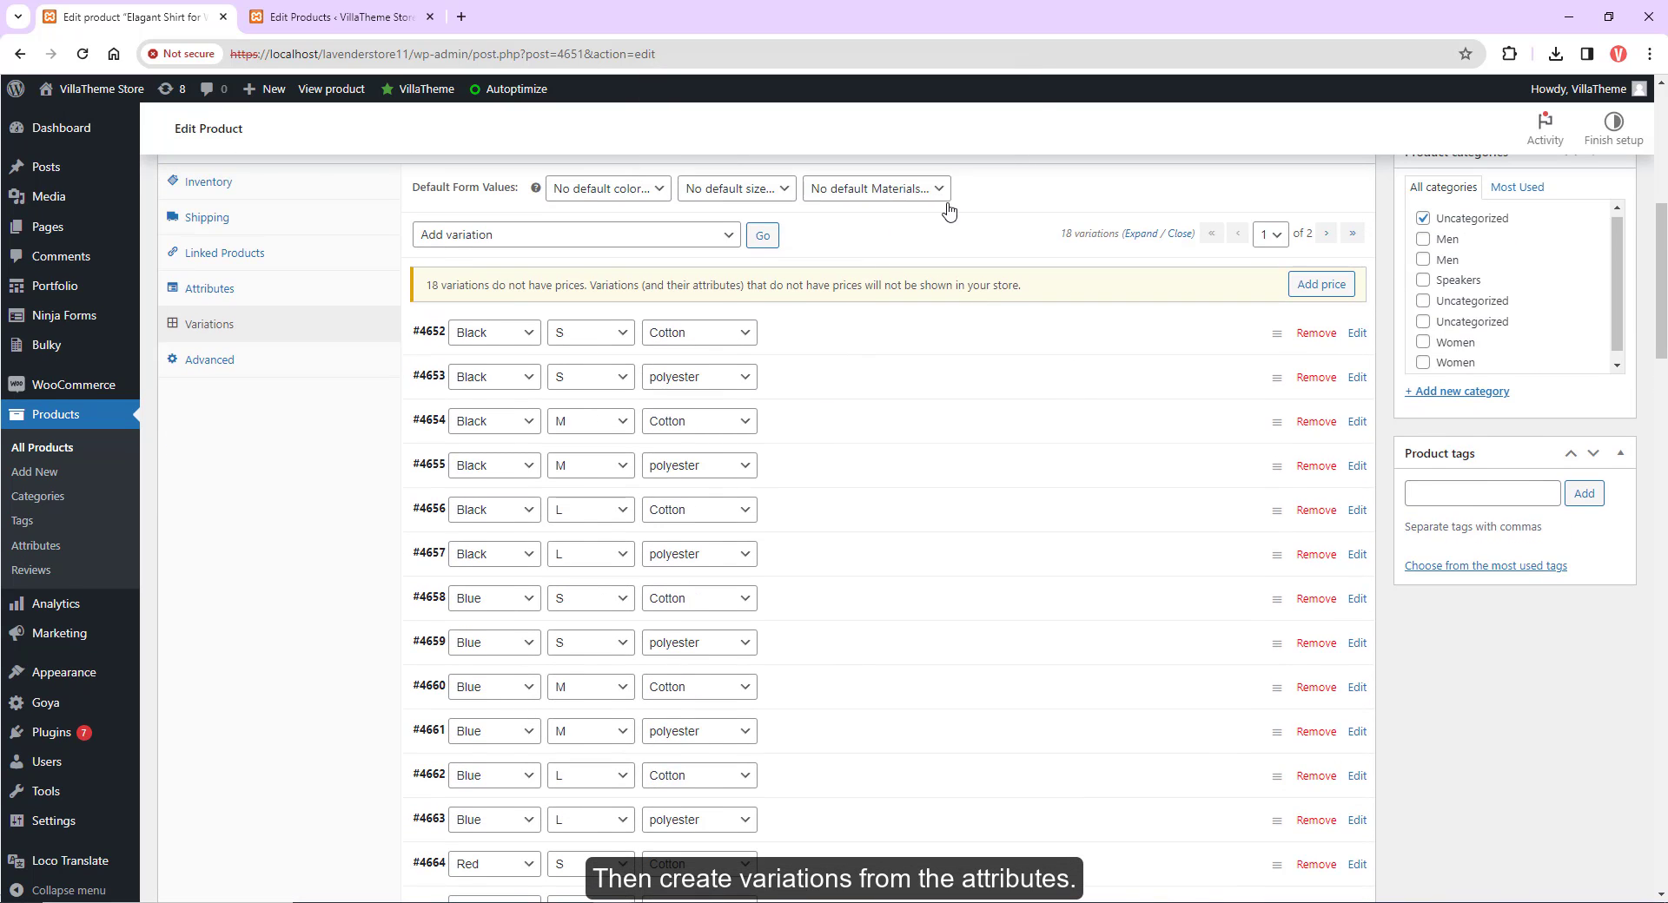
pyautogui.click(761, 234)
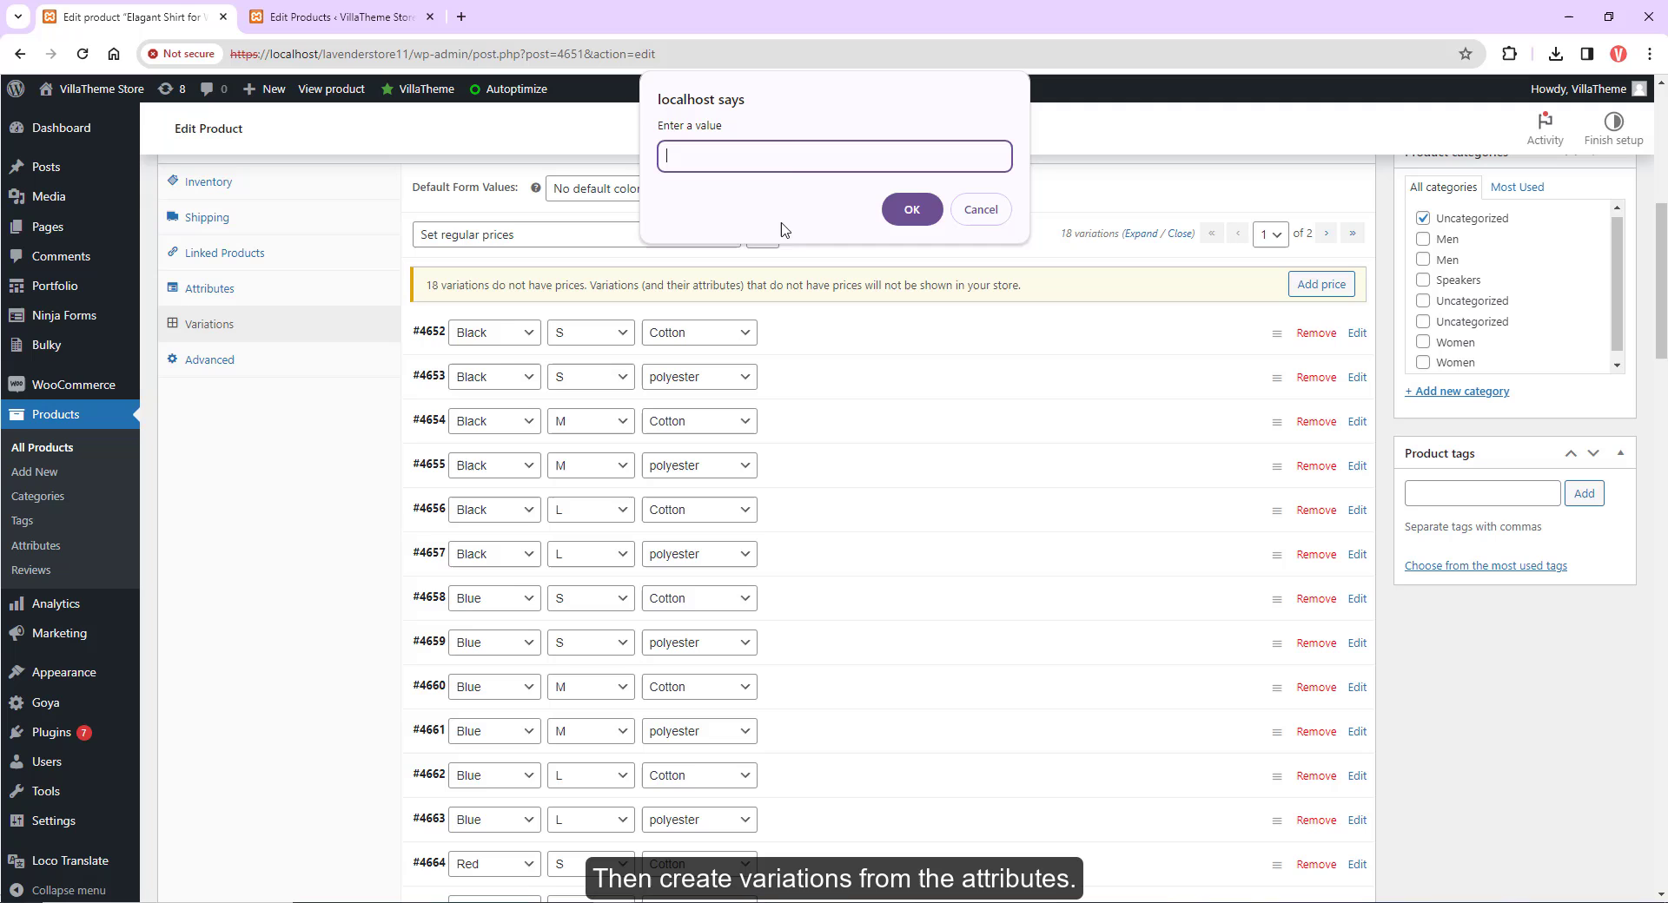
pyautogui.click(910, 208)
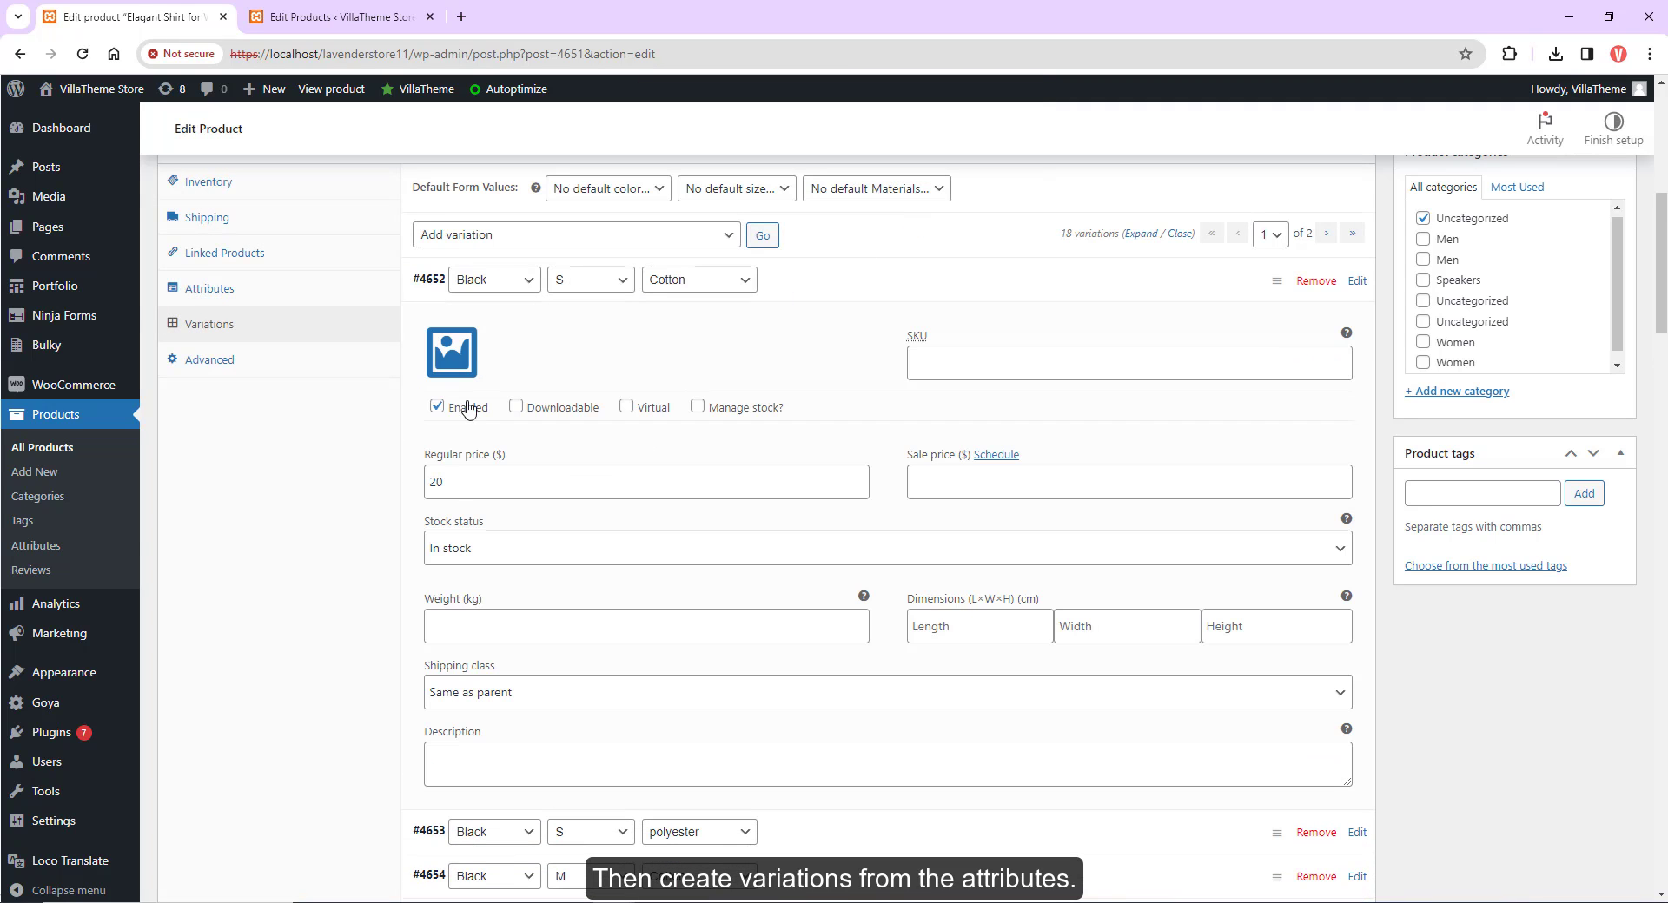
pyautogui.click(452, 351)
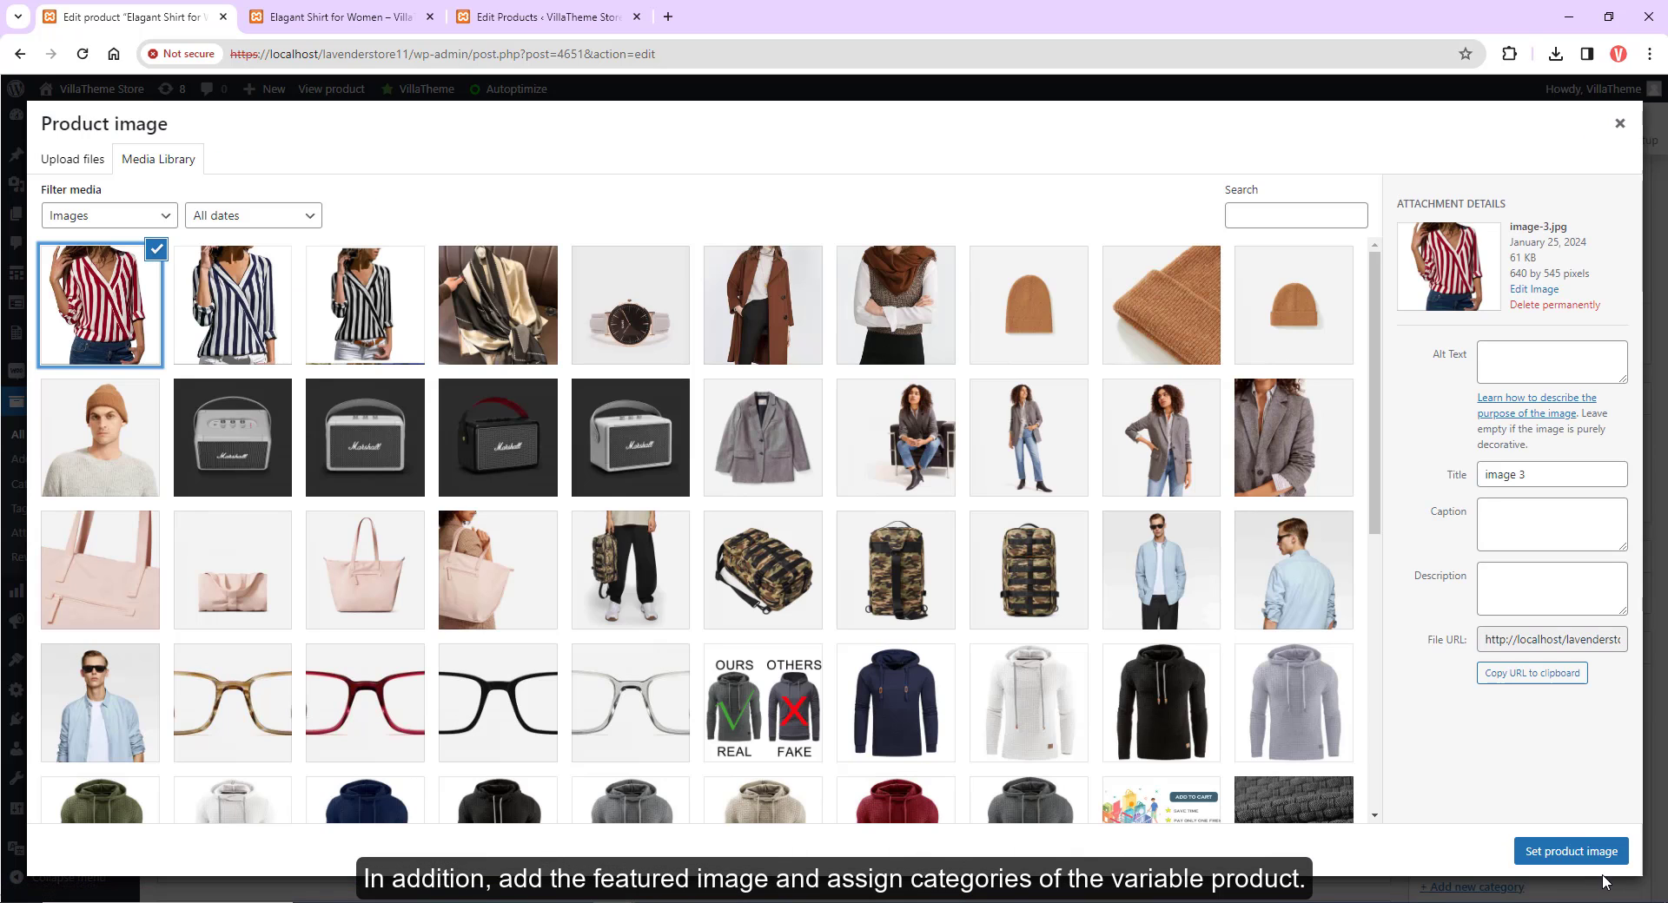
# - Set the red striped shirt photo from the Media Library as the product image
pyautogui.click(1571, 851)
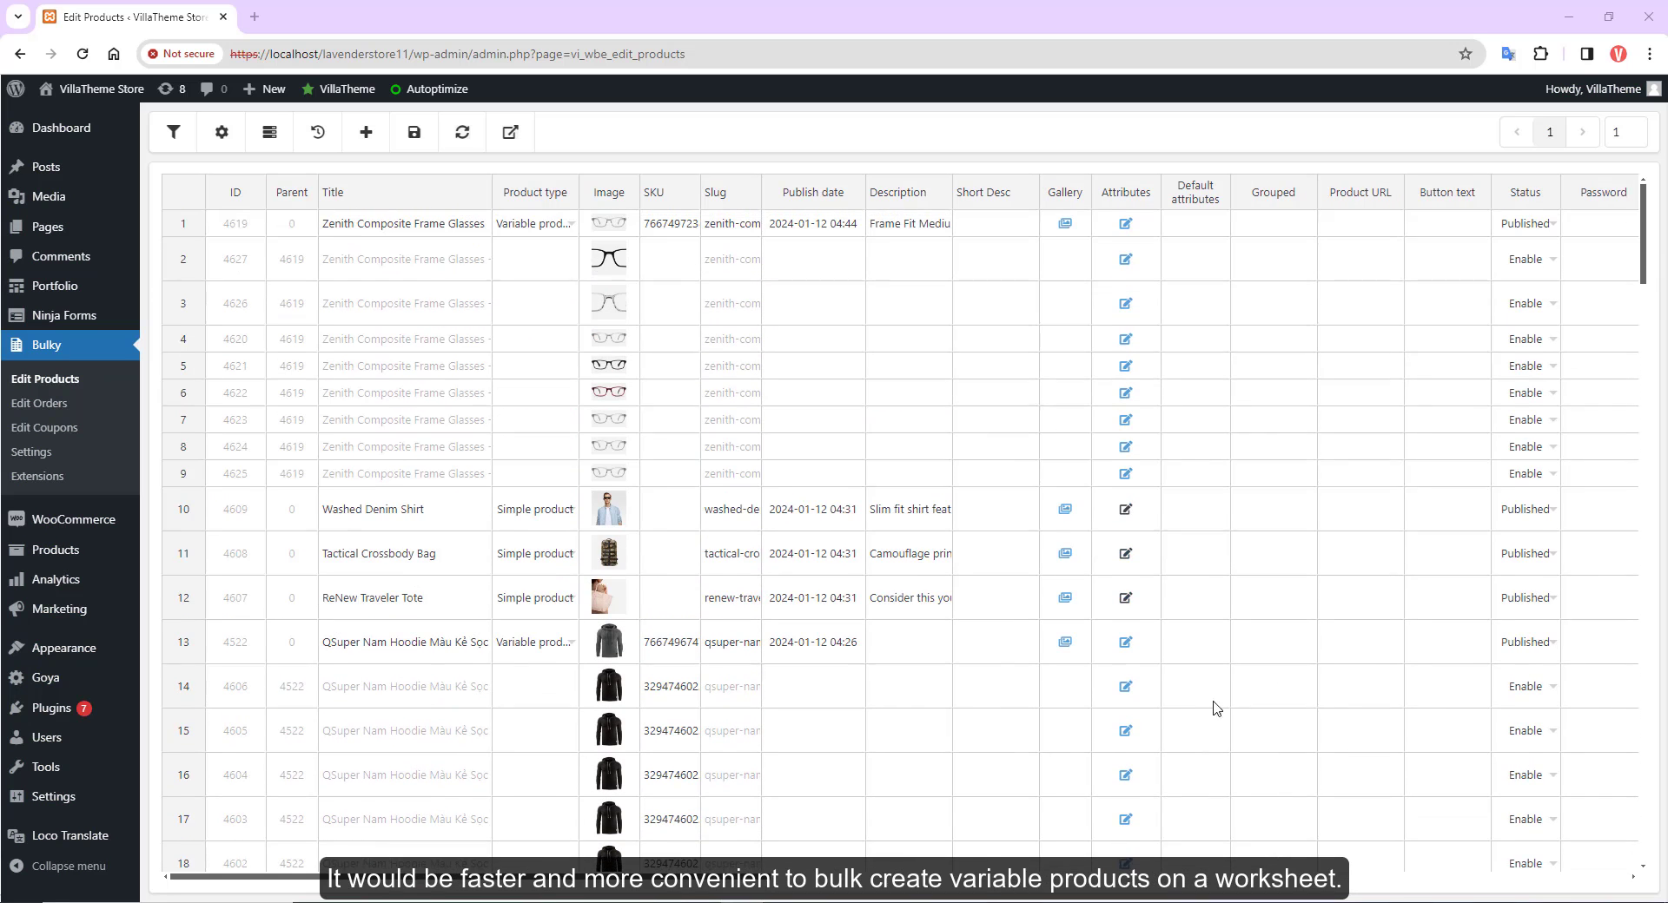
pyautogui.moveTo(804, 405)
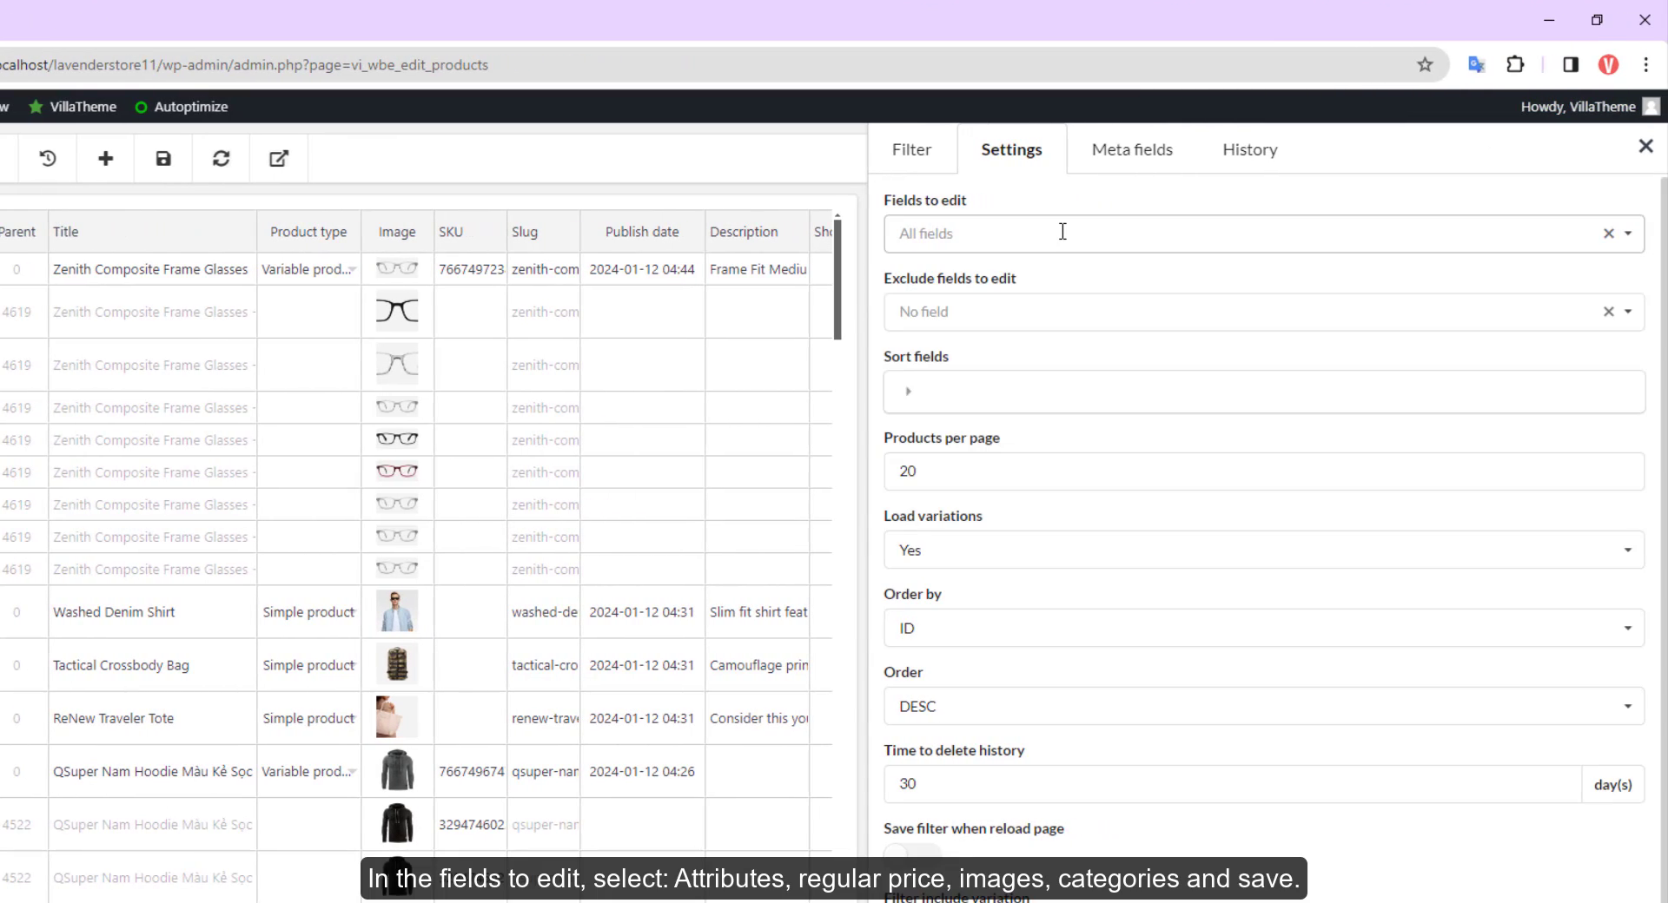
# - Limit Bulky's editable fields to Attributes, Regular price, Image and Categories and save the settings
pyautogui.write('att')
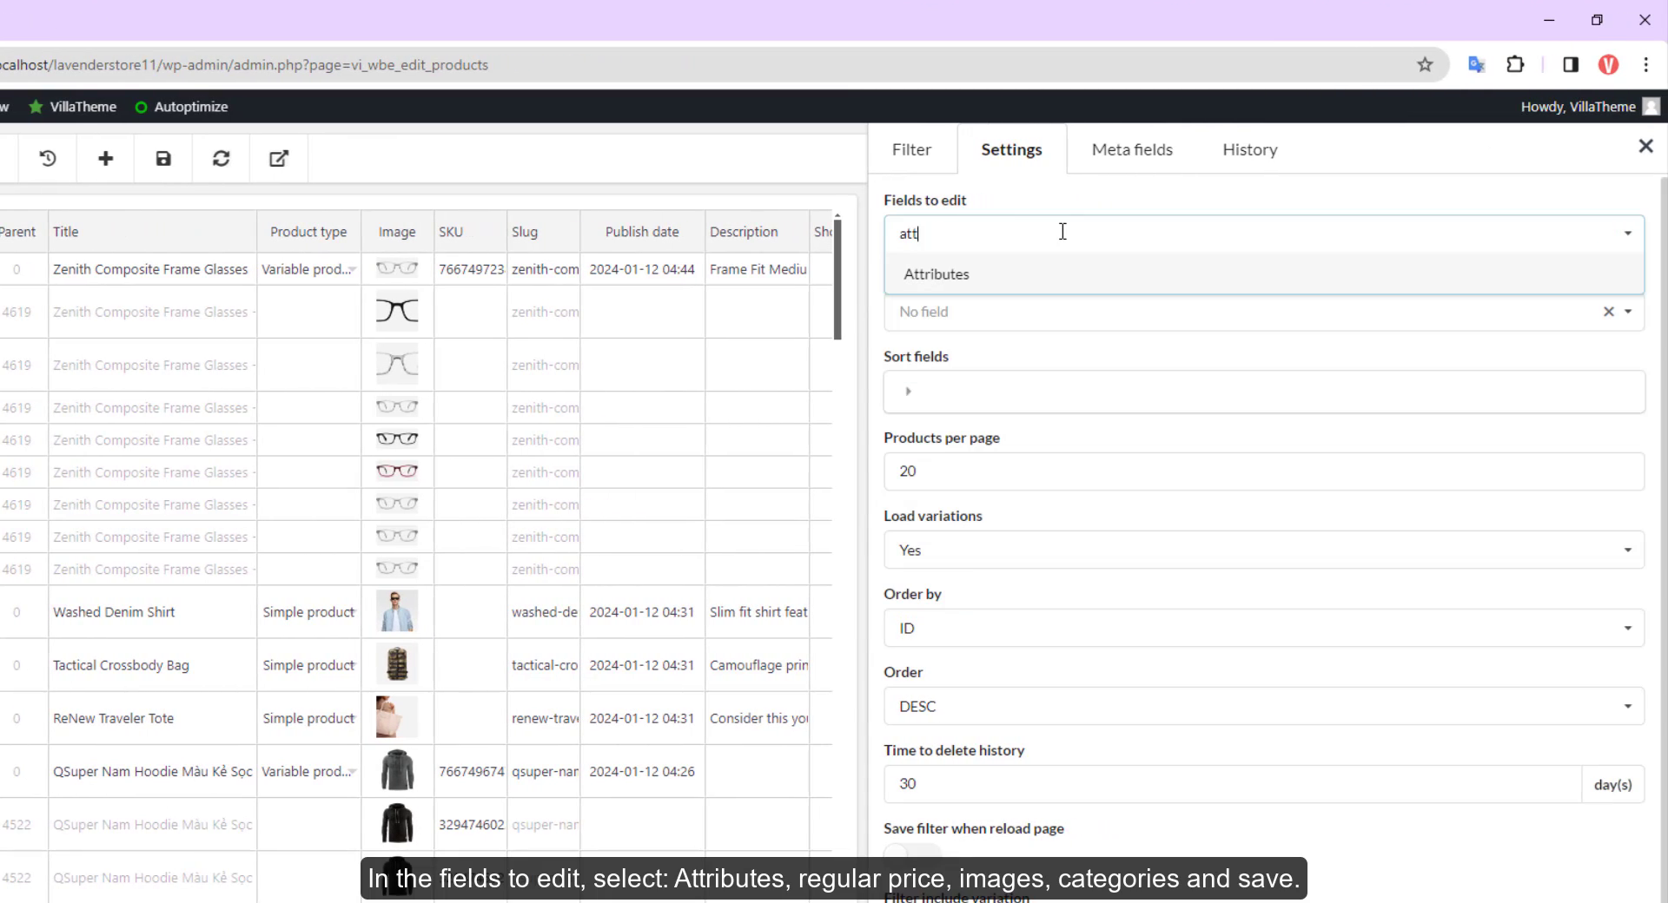
pyautogui.click(935, 273)
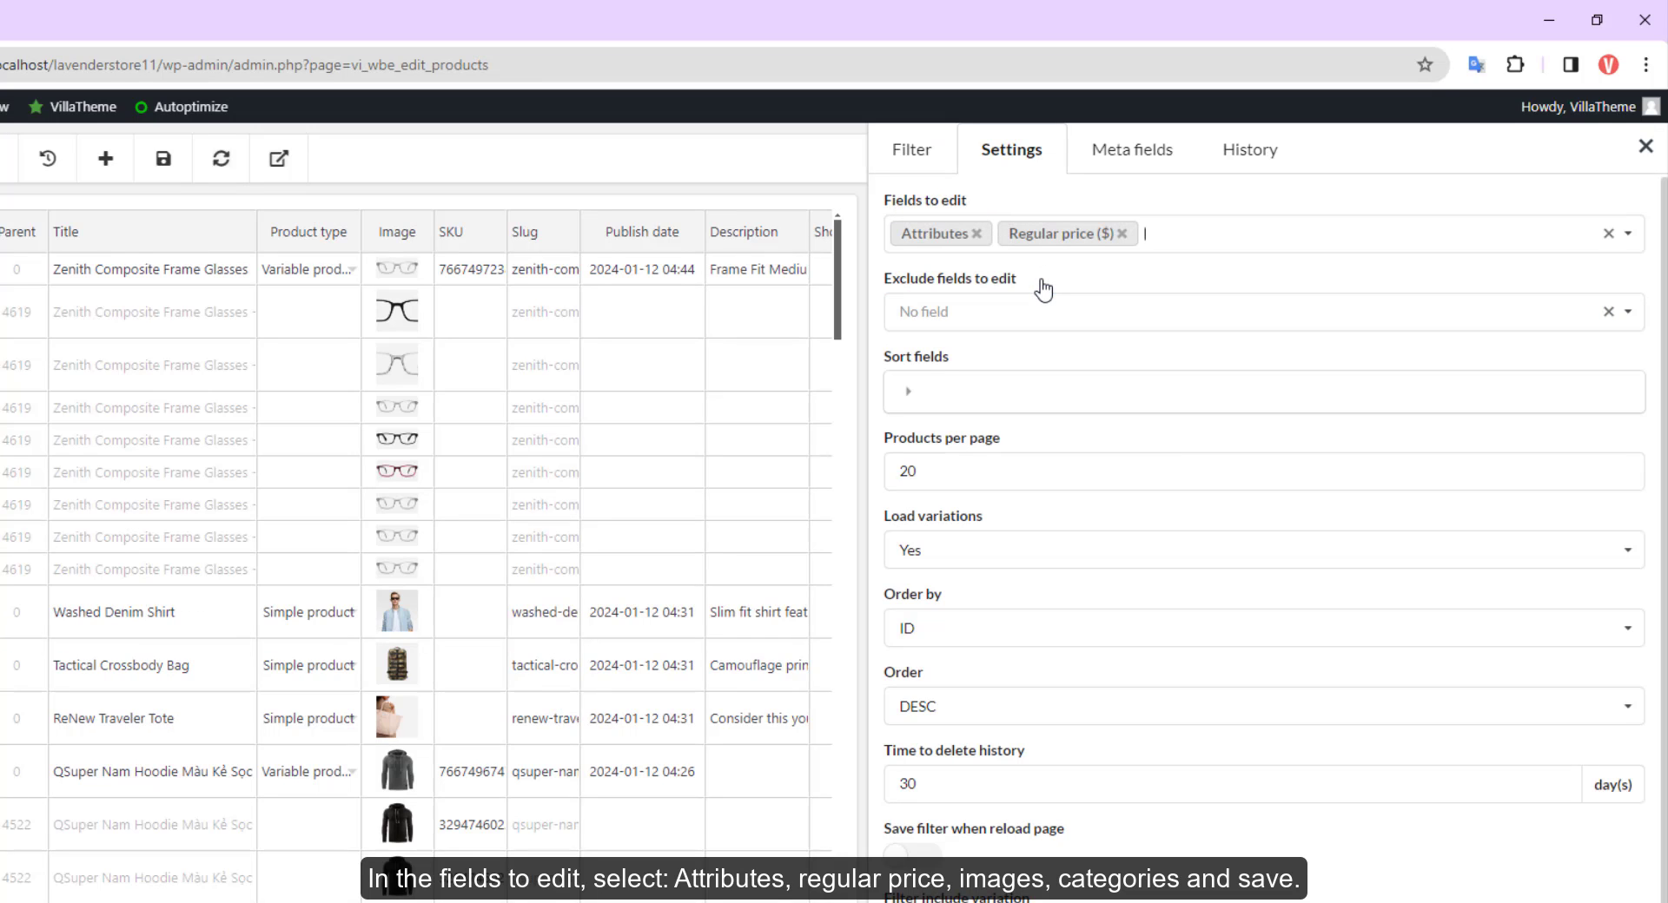
pyautogui.write('i')
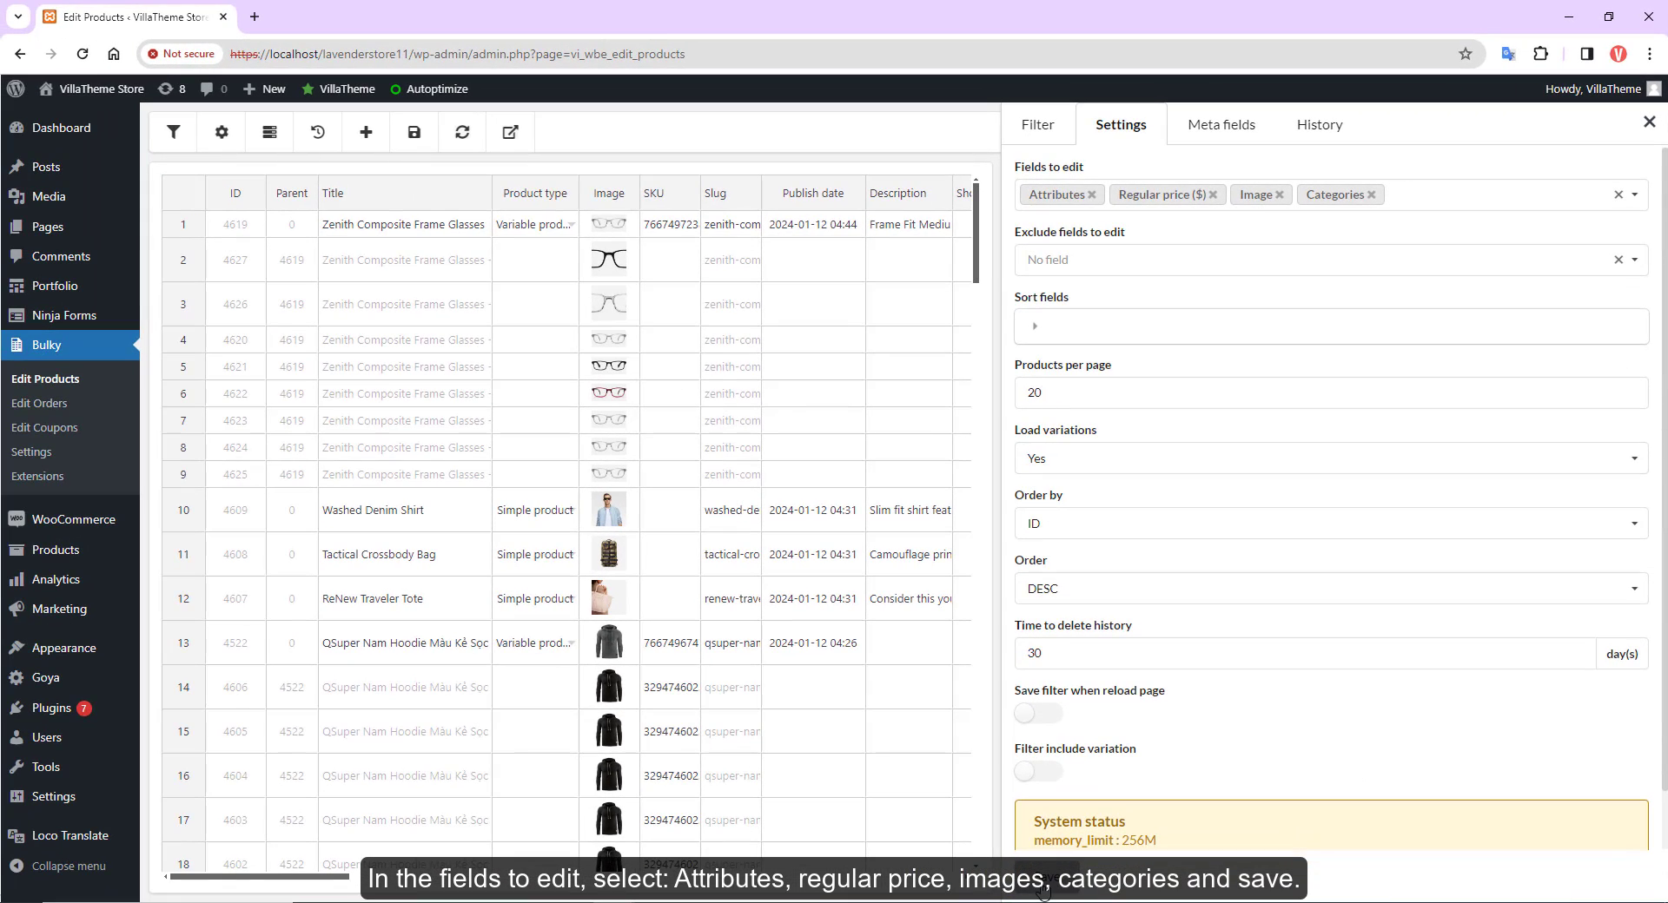
pyautogui.click(413, 132)
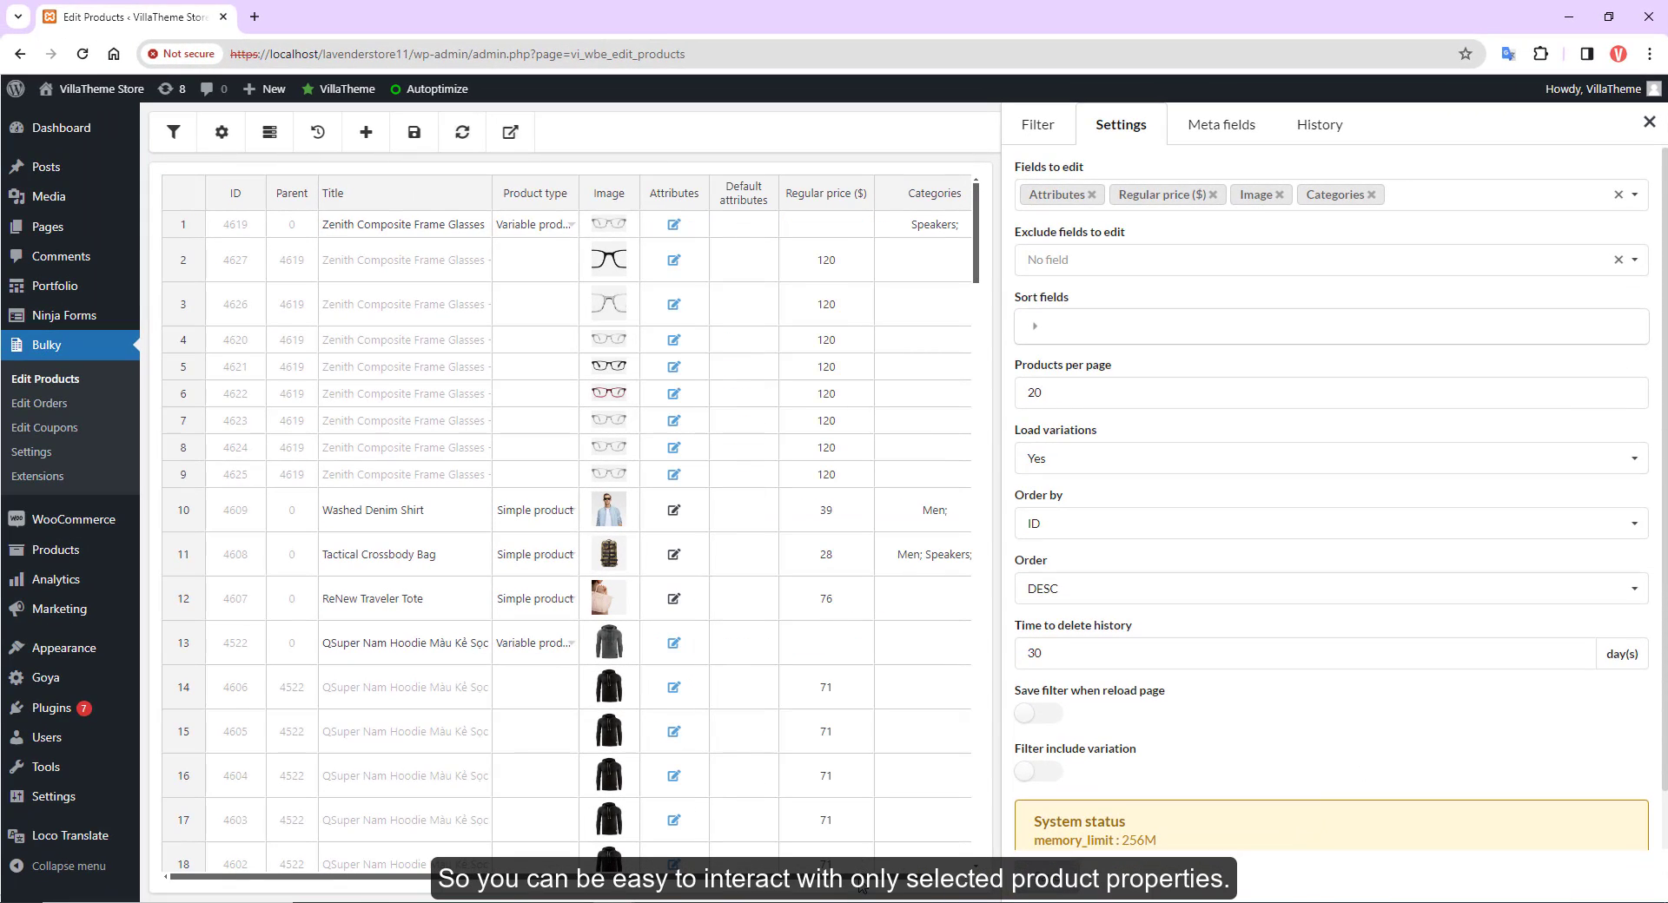
# - Add a new product 'Shirt for Women', make it a Variable product and save it
pyautogui.click(235, 224)
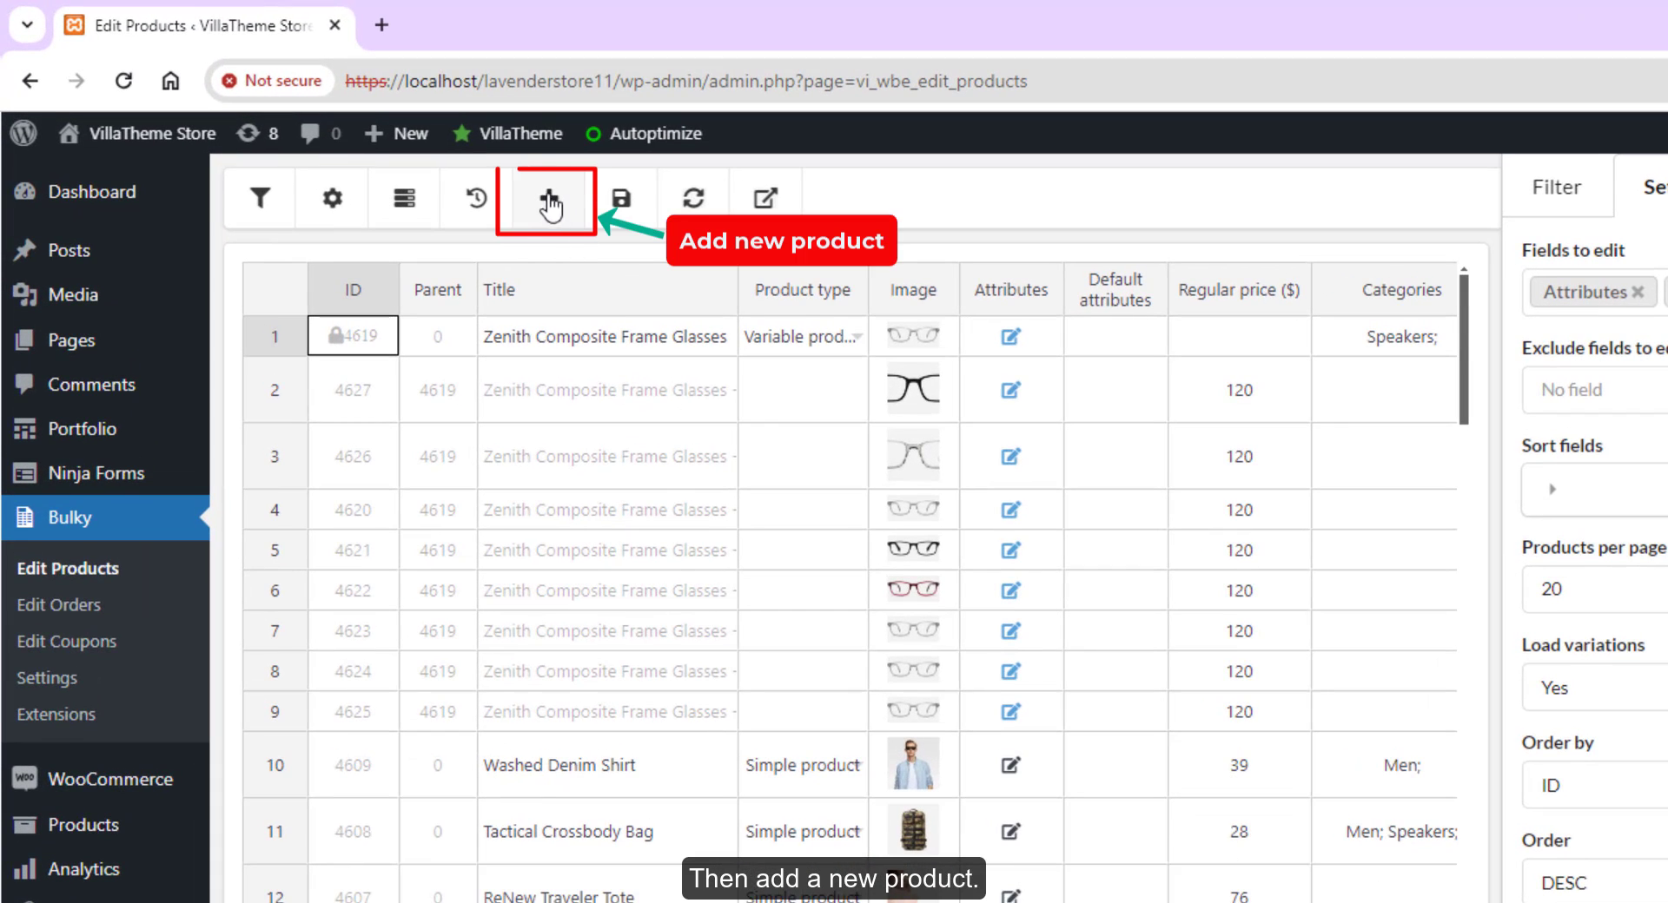
pyautogui.click(545, 200)
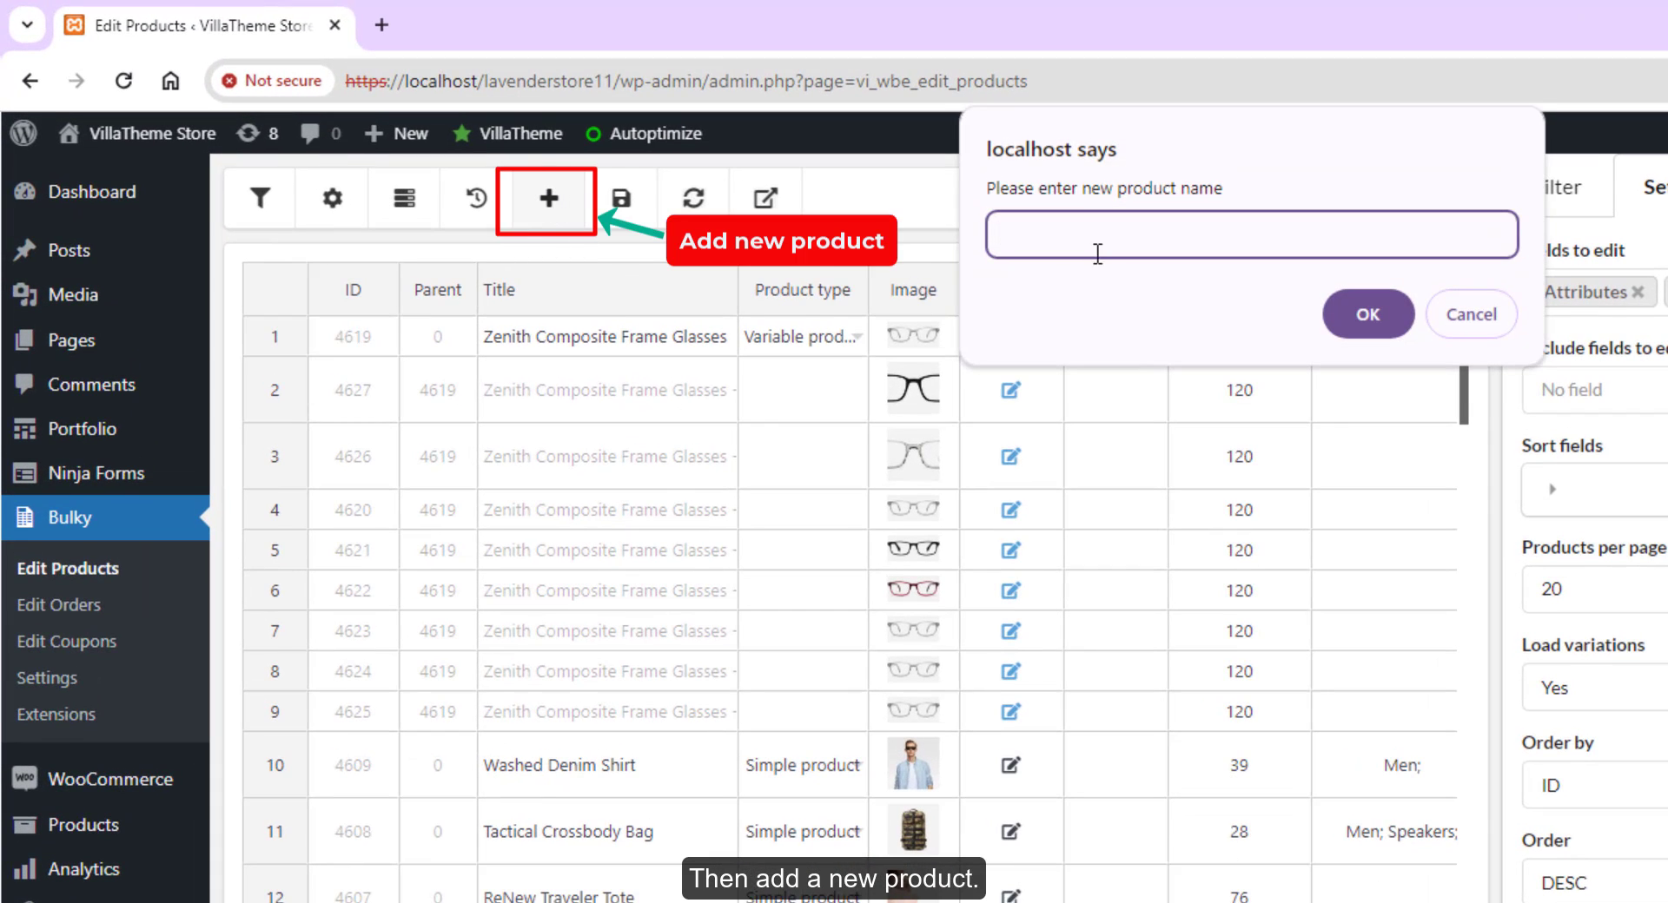
pyautogui.write('Shirt for Women')
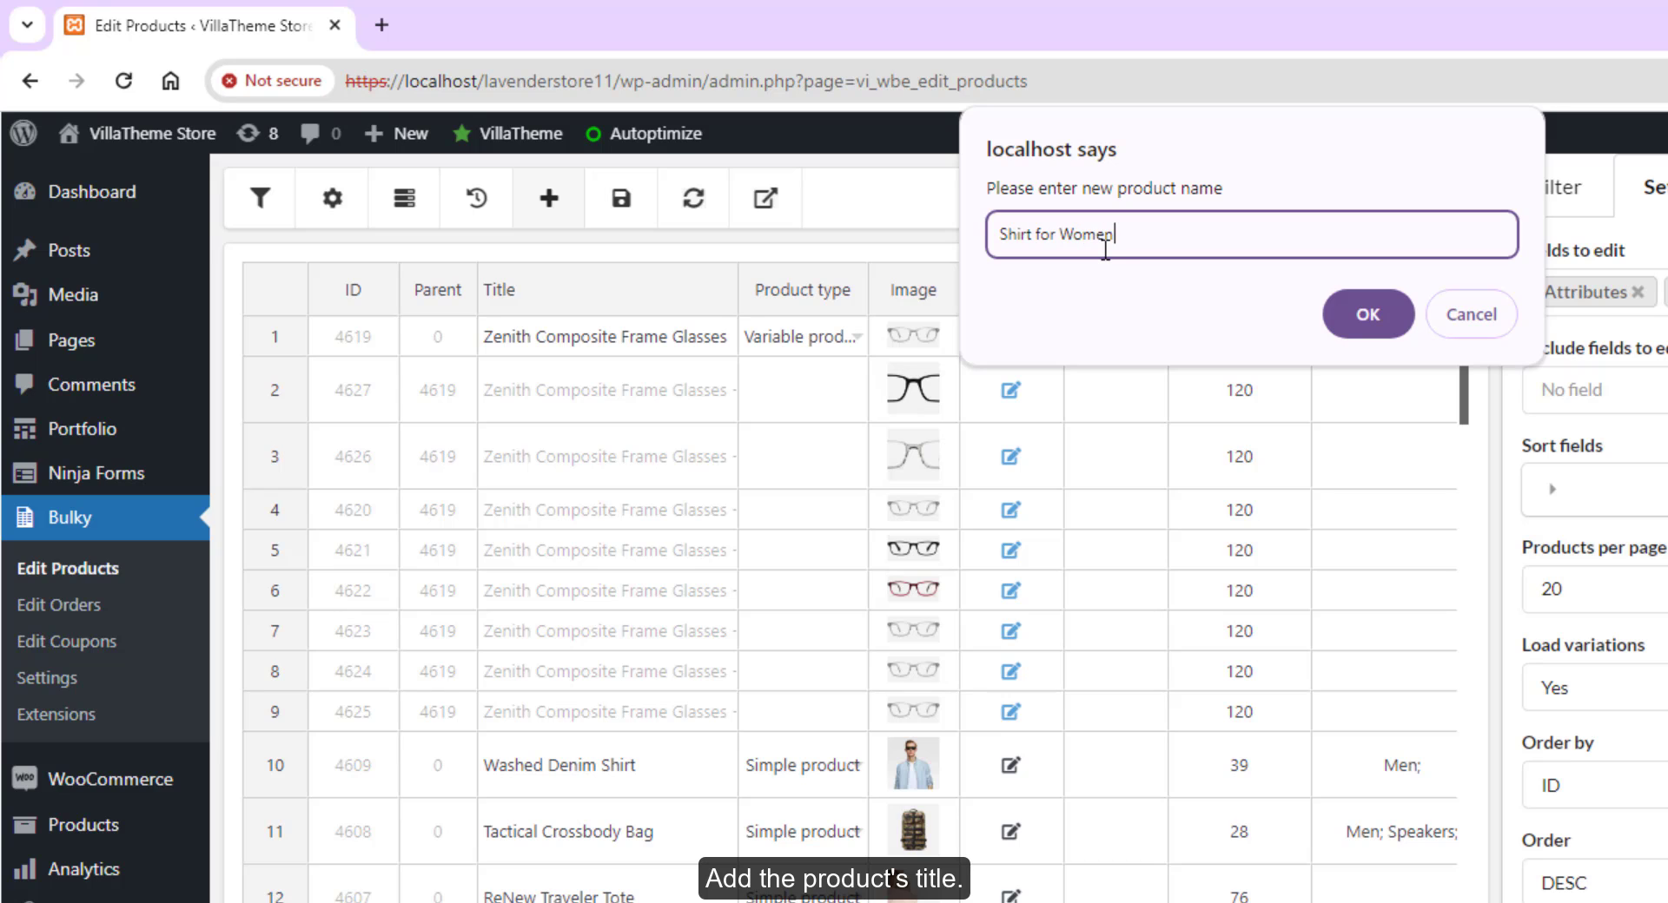
pyautogui.click(1367, 315)
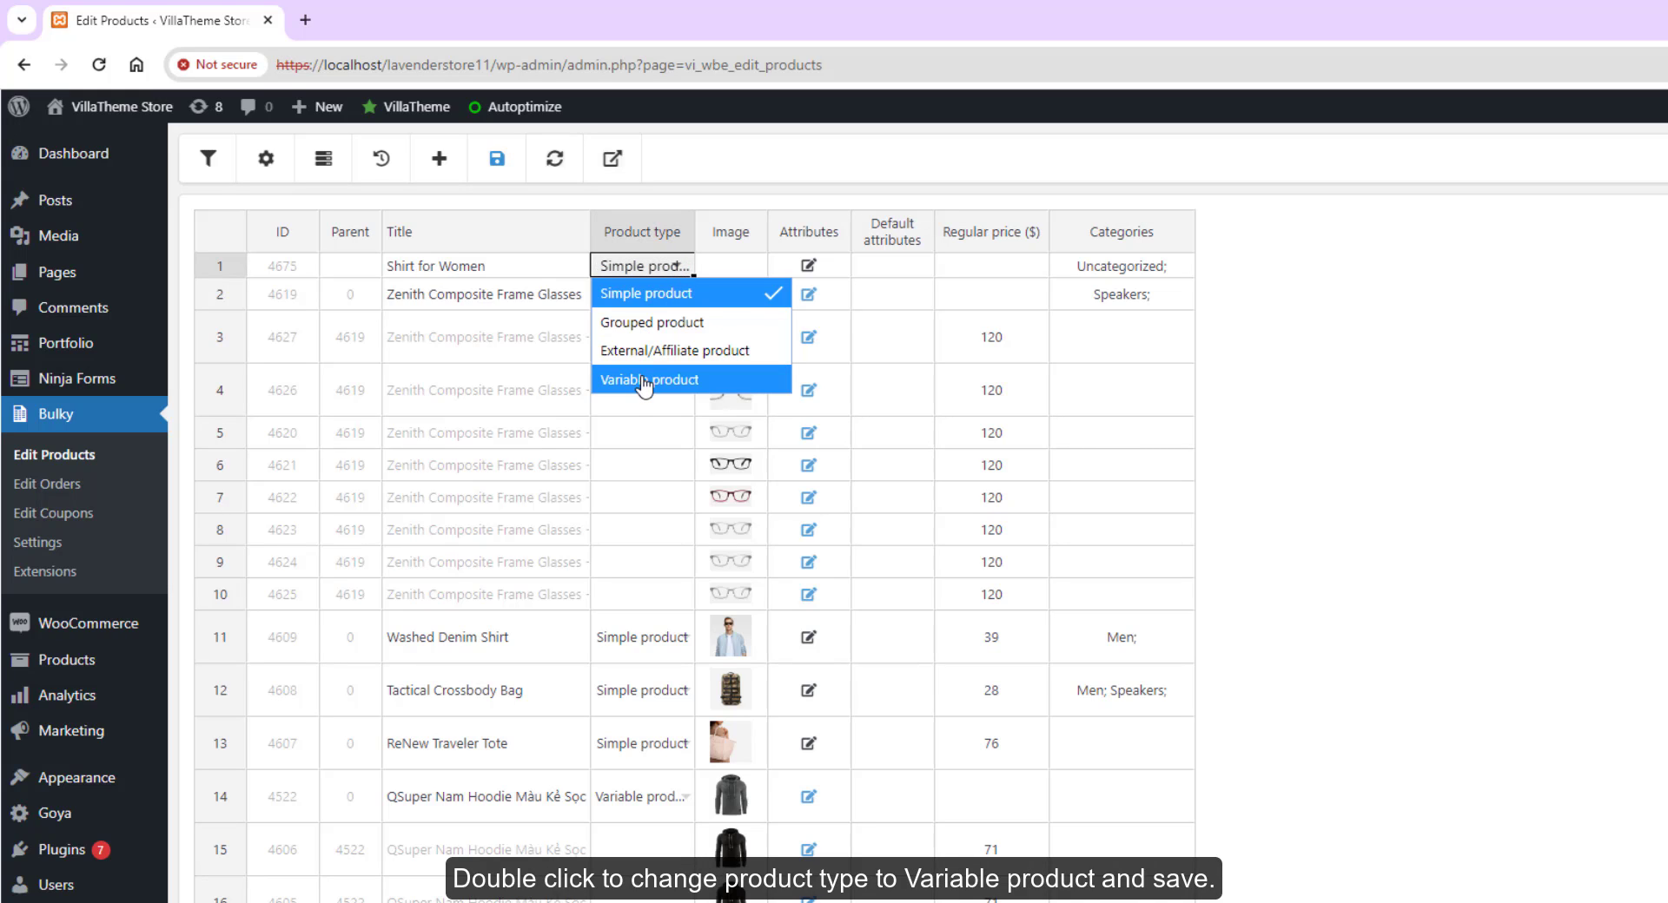
pyautogui.doubleClick(648, 380)
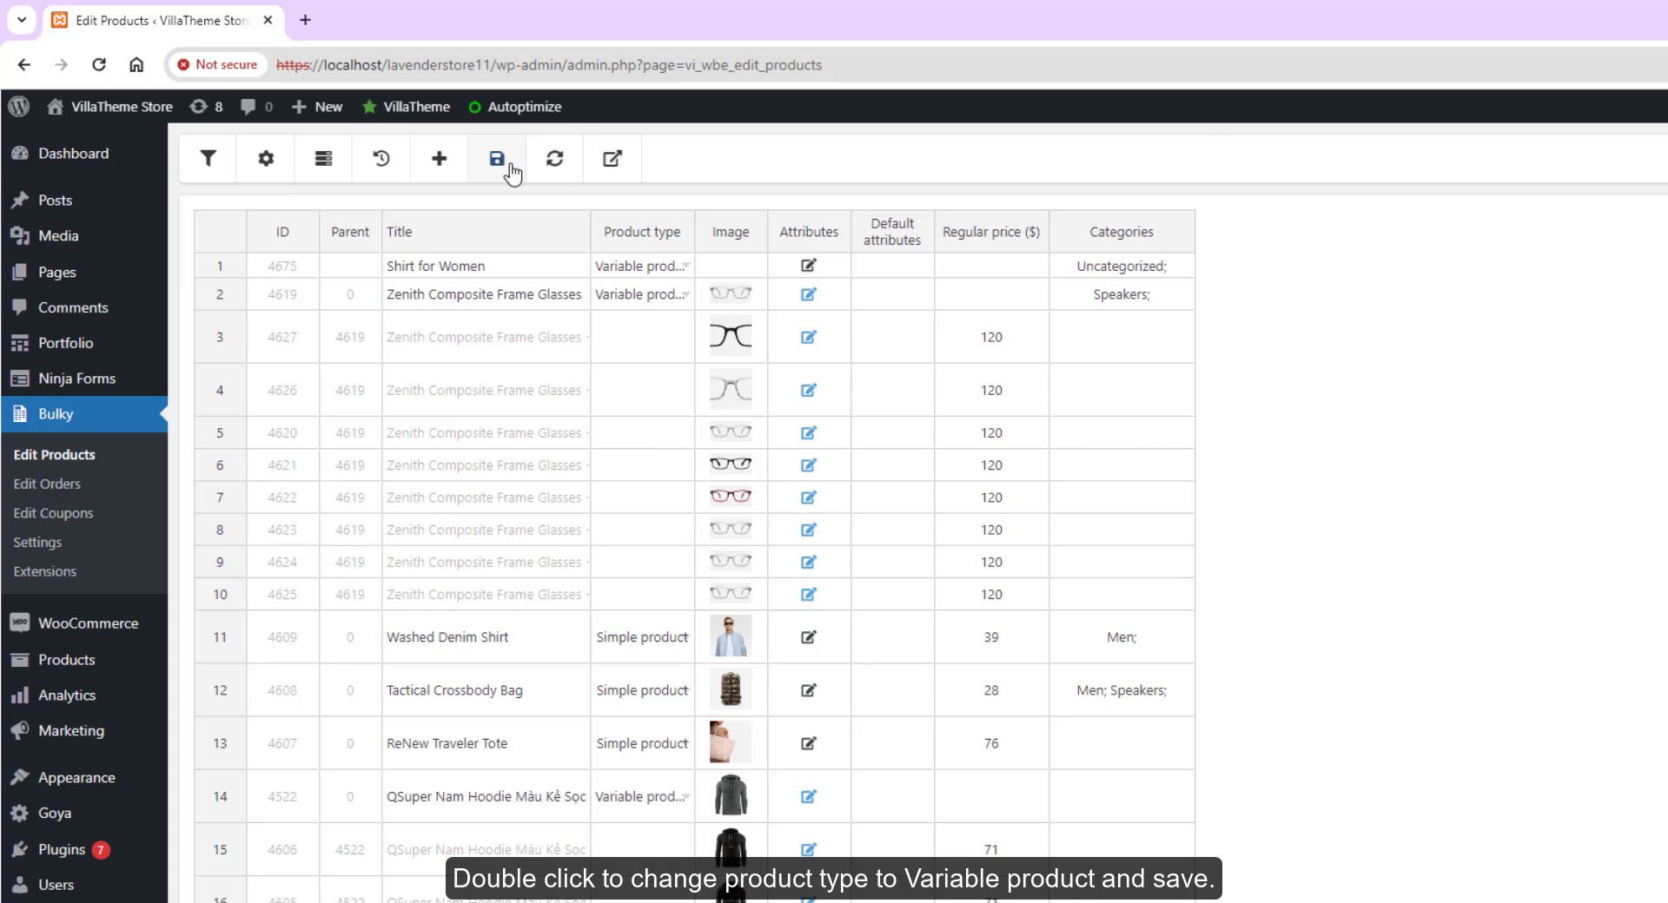
pyautogui.click(810, 266)
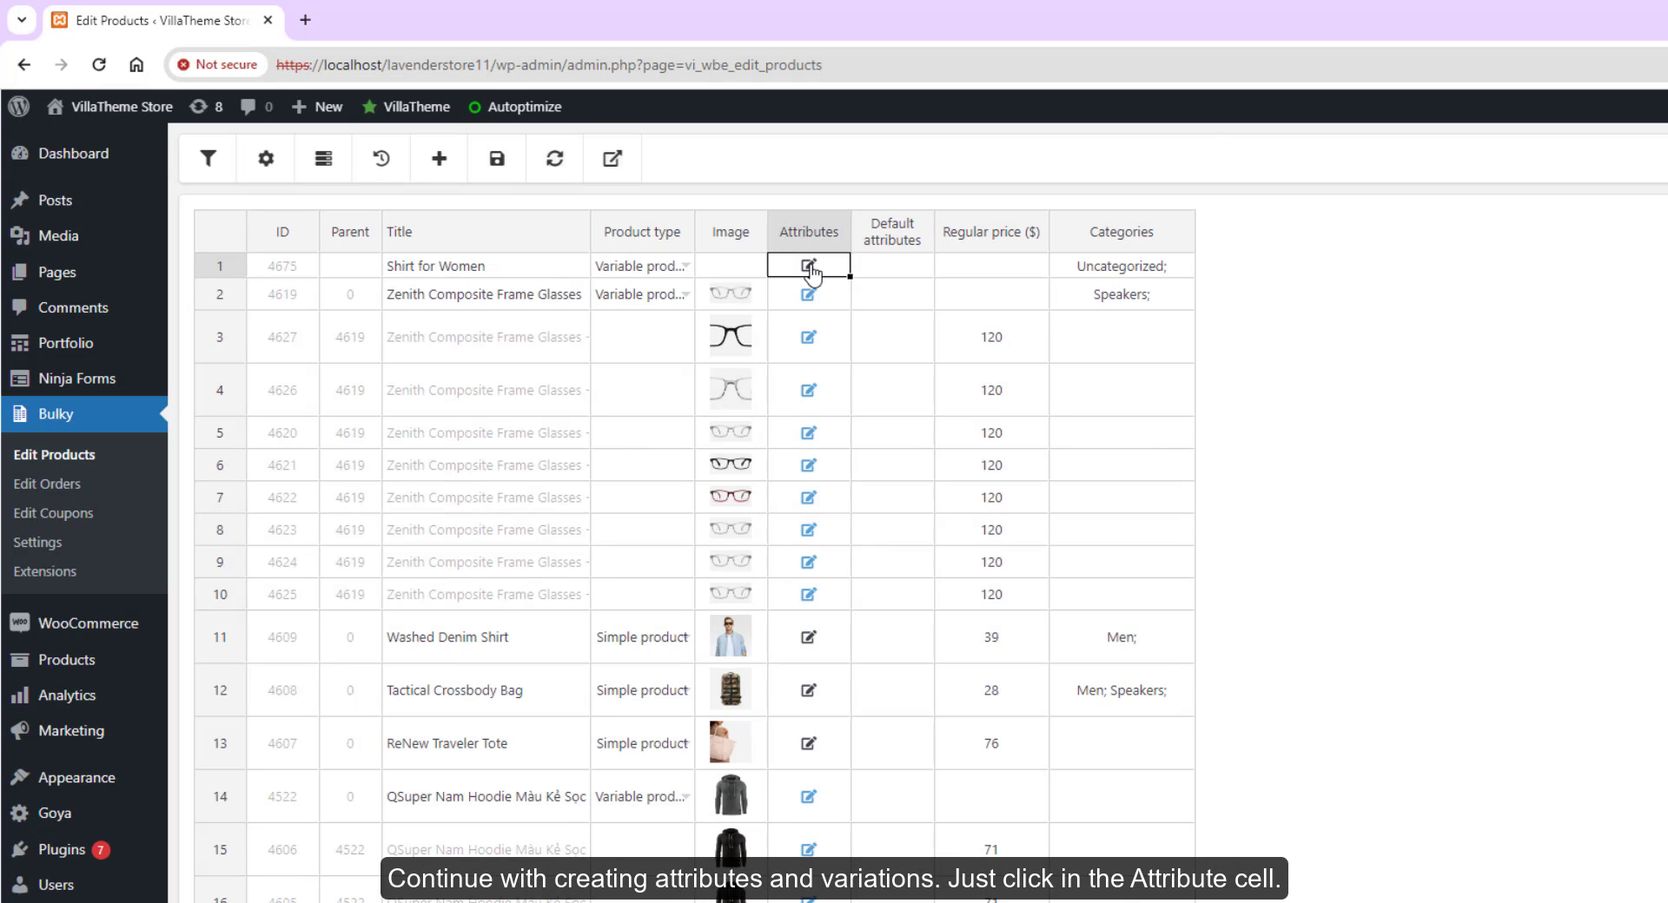
# - Give Shirt for Women a color attribute with Black and Blue, visible and used for variations
pyautogui.click(808, 266)
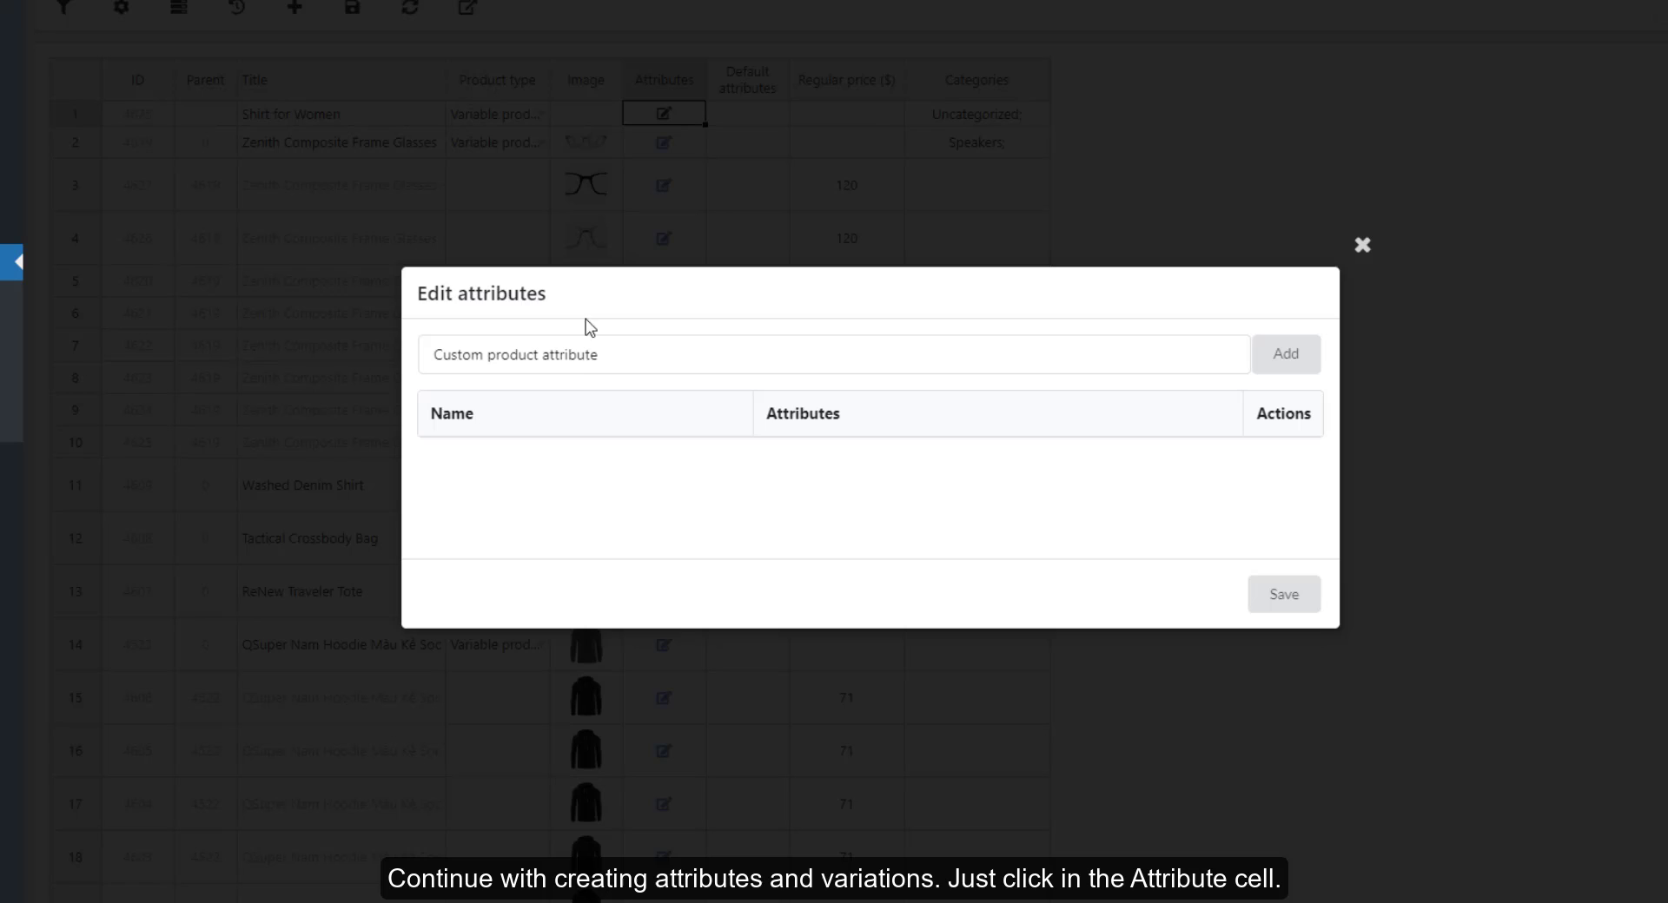
pyautogui.write('color')
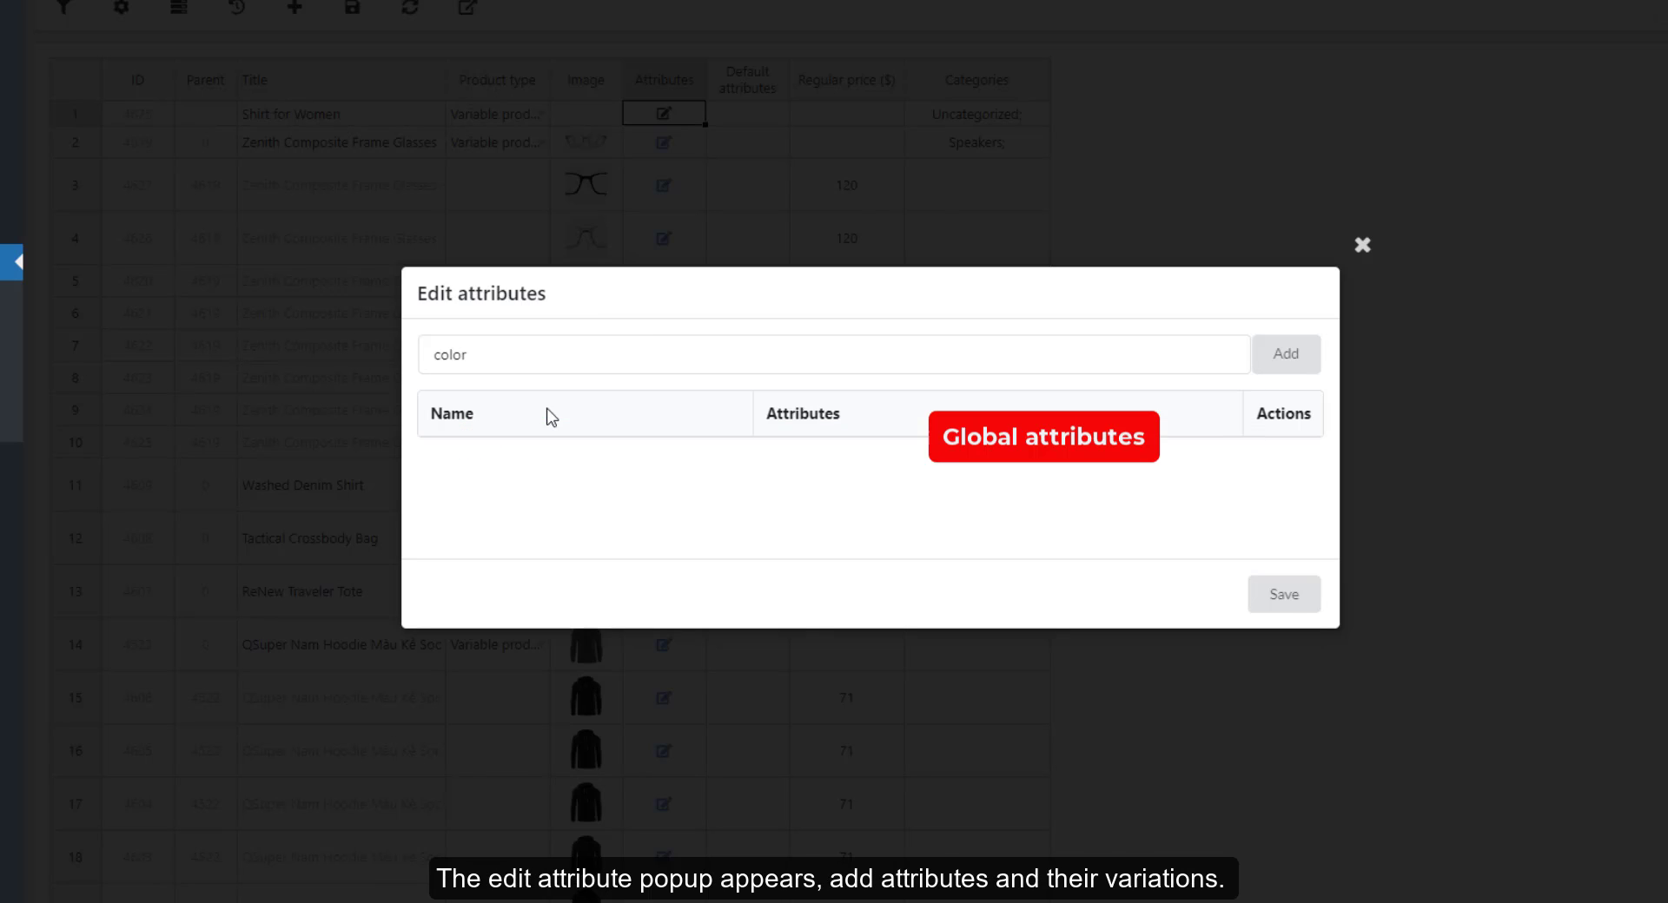
pyautogui.click(1284, 355)
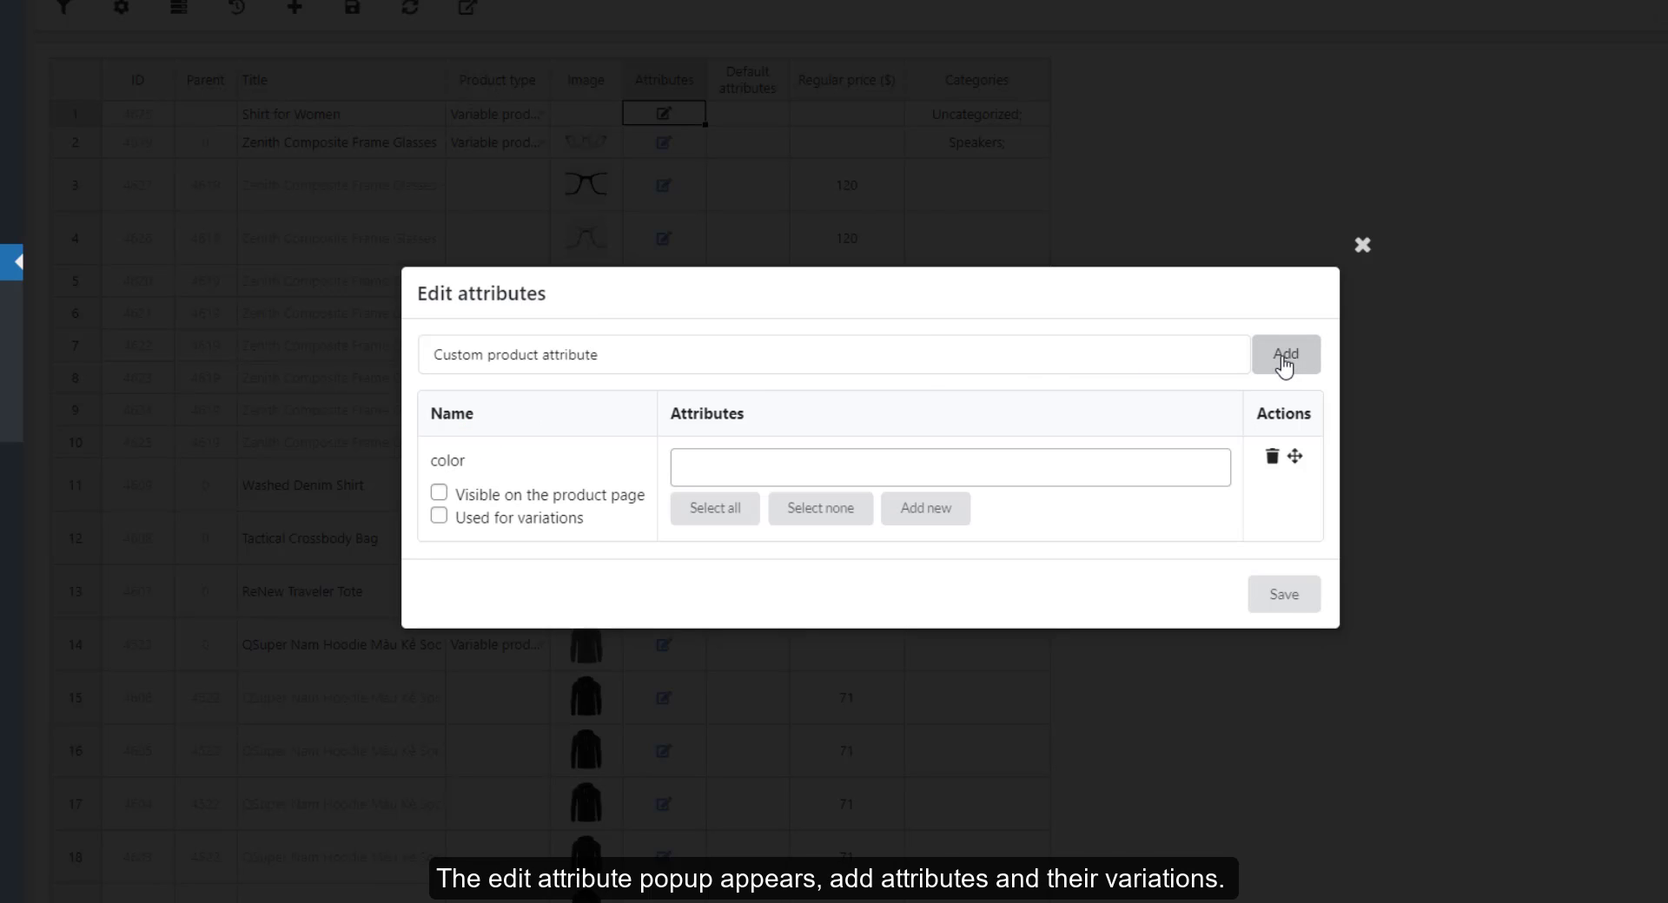
pyautogui.write('Black')
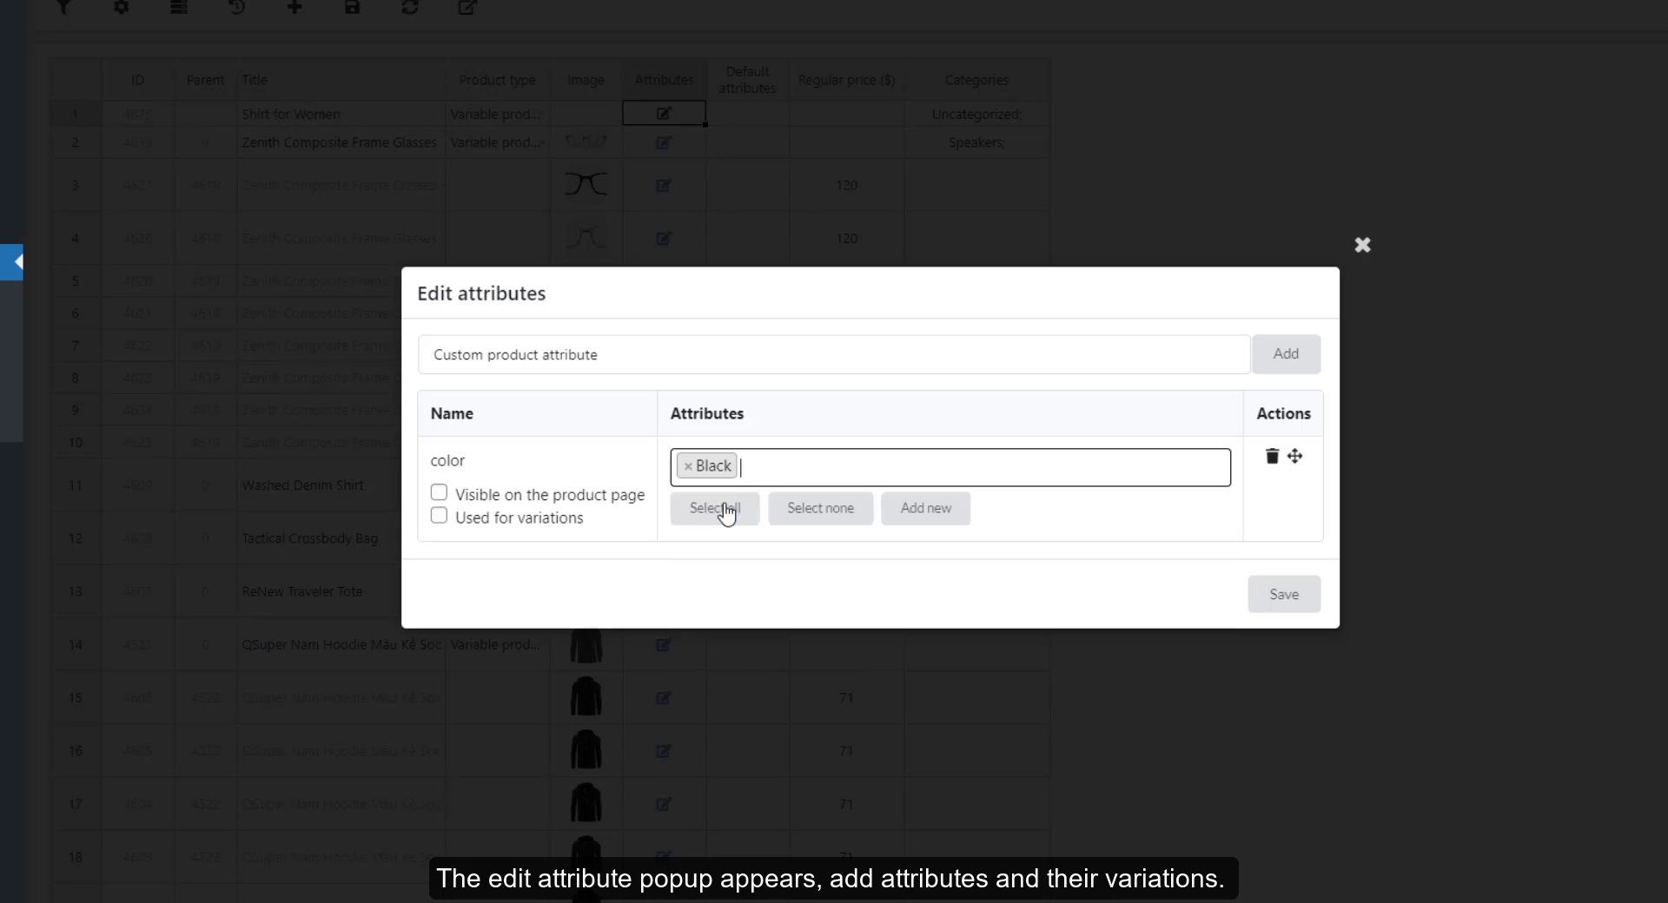
pyautogui.write('Blue')
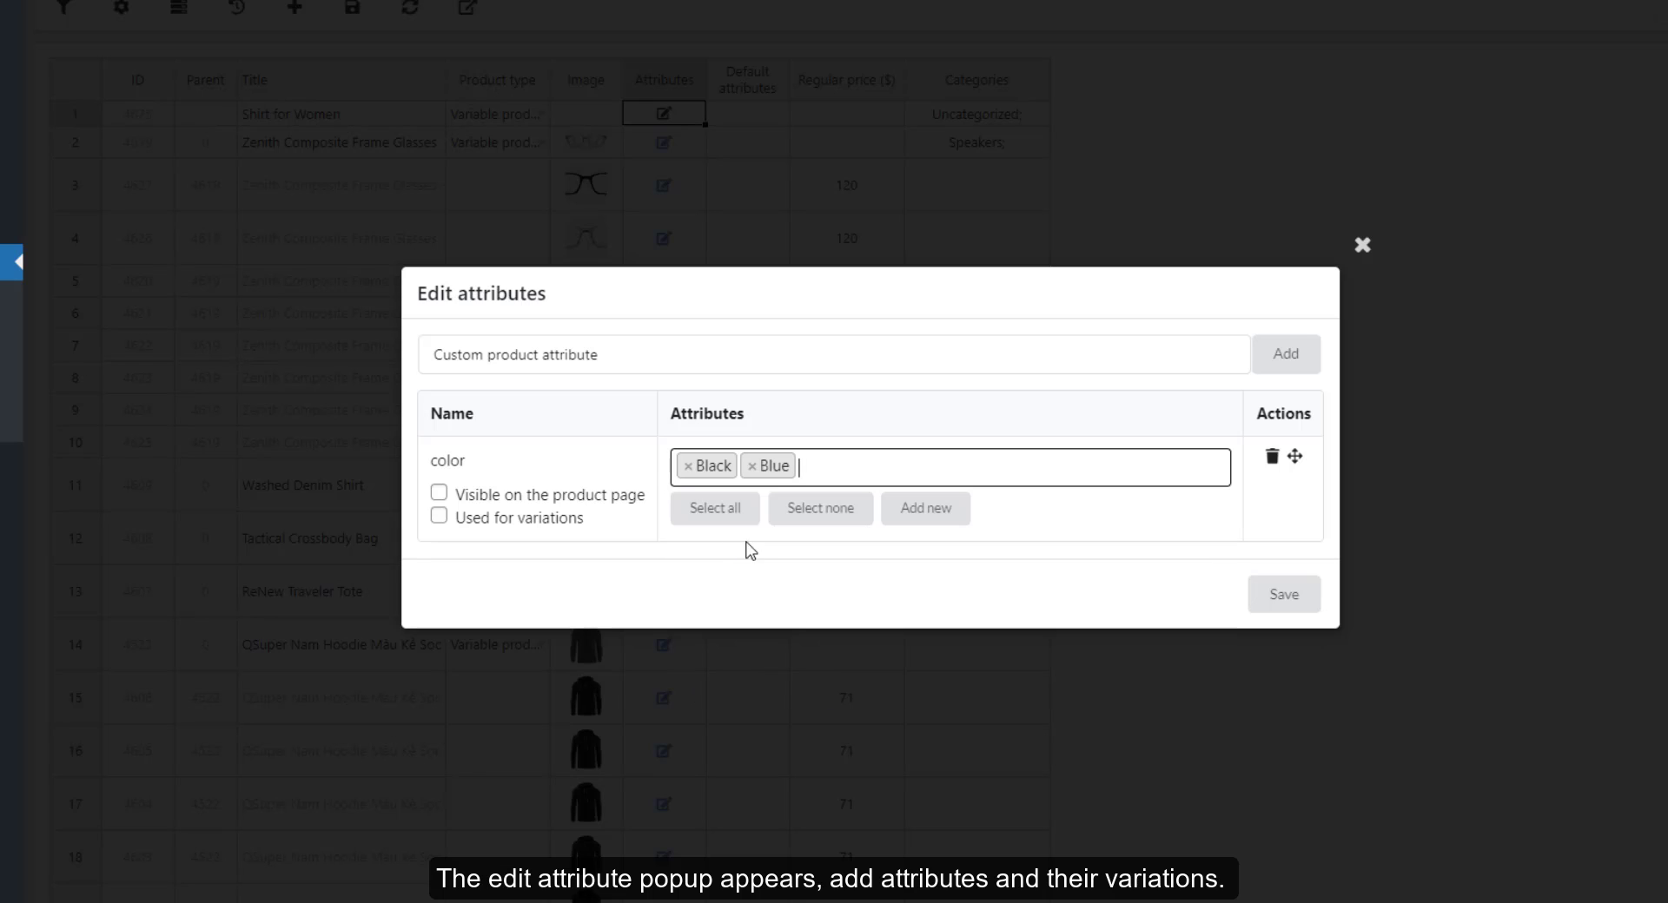
pyautogui.click(438, 493)
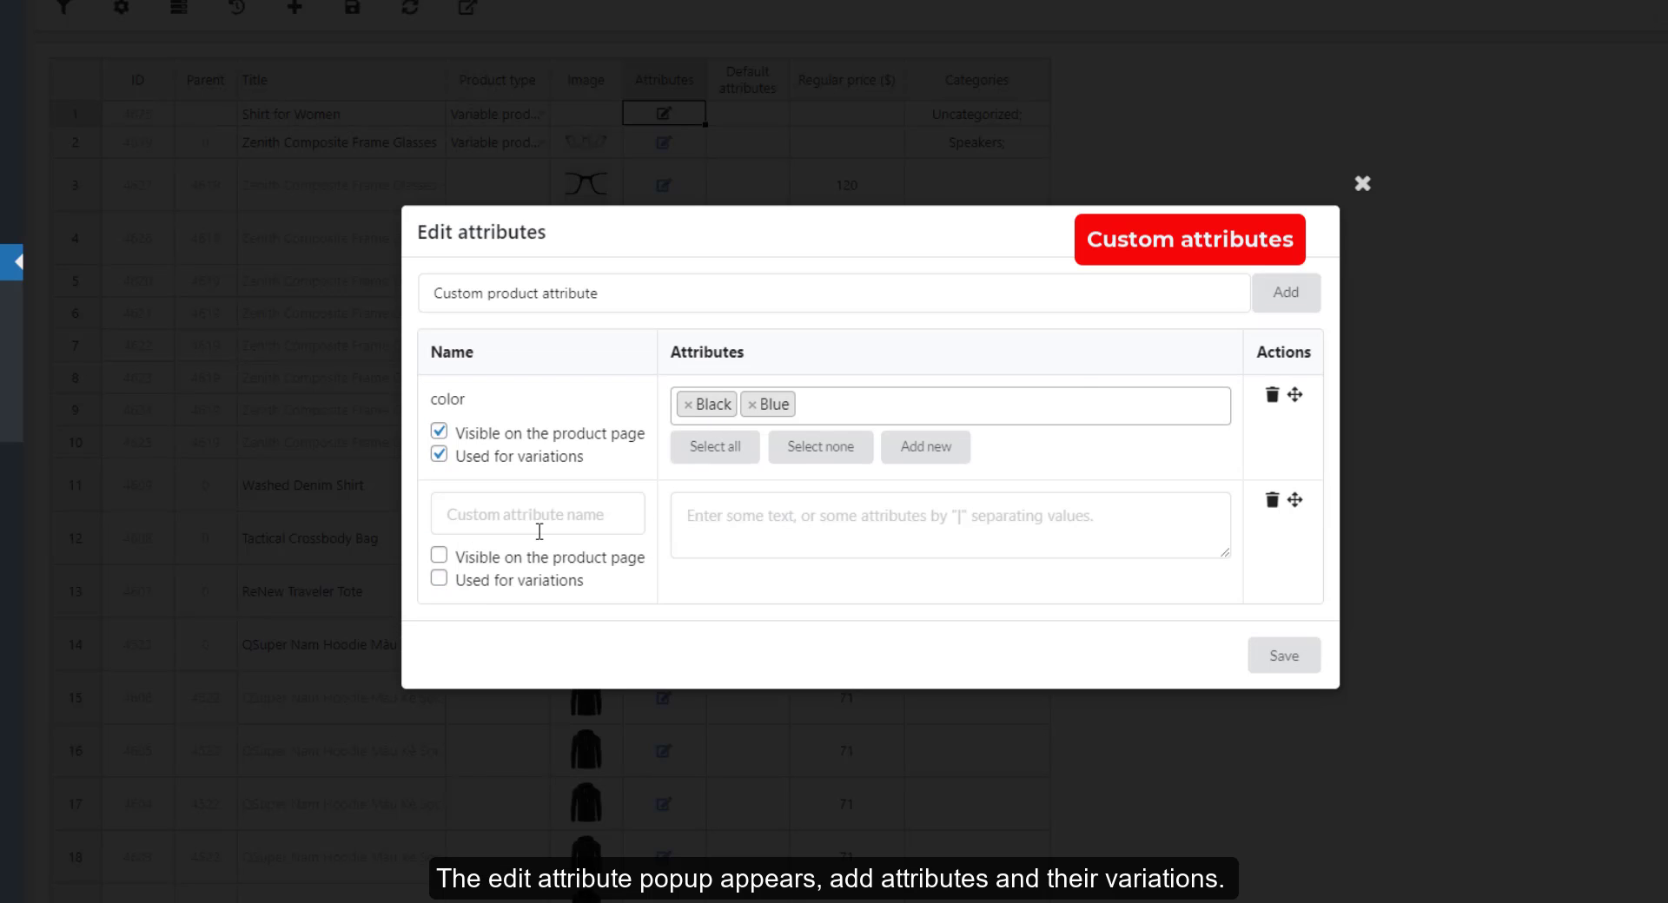
# - Add a custom Materials attribute with Cotton|Poly values and save the attributes
pyautogui.write('Materials')
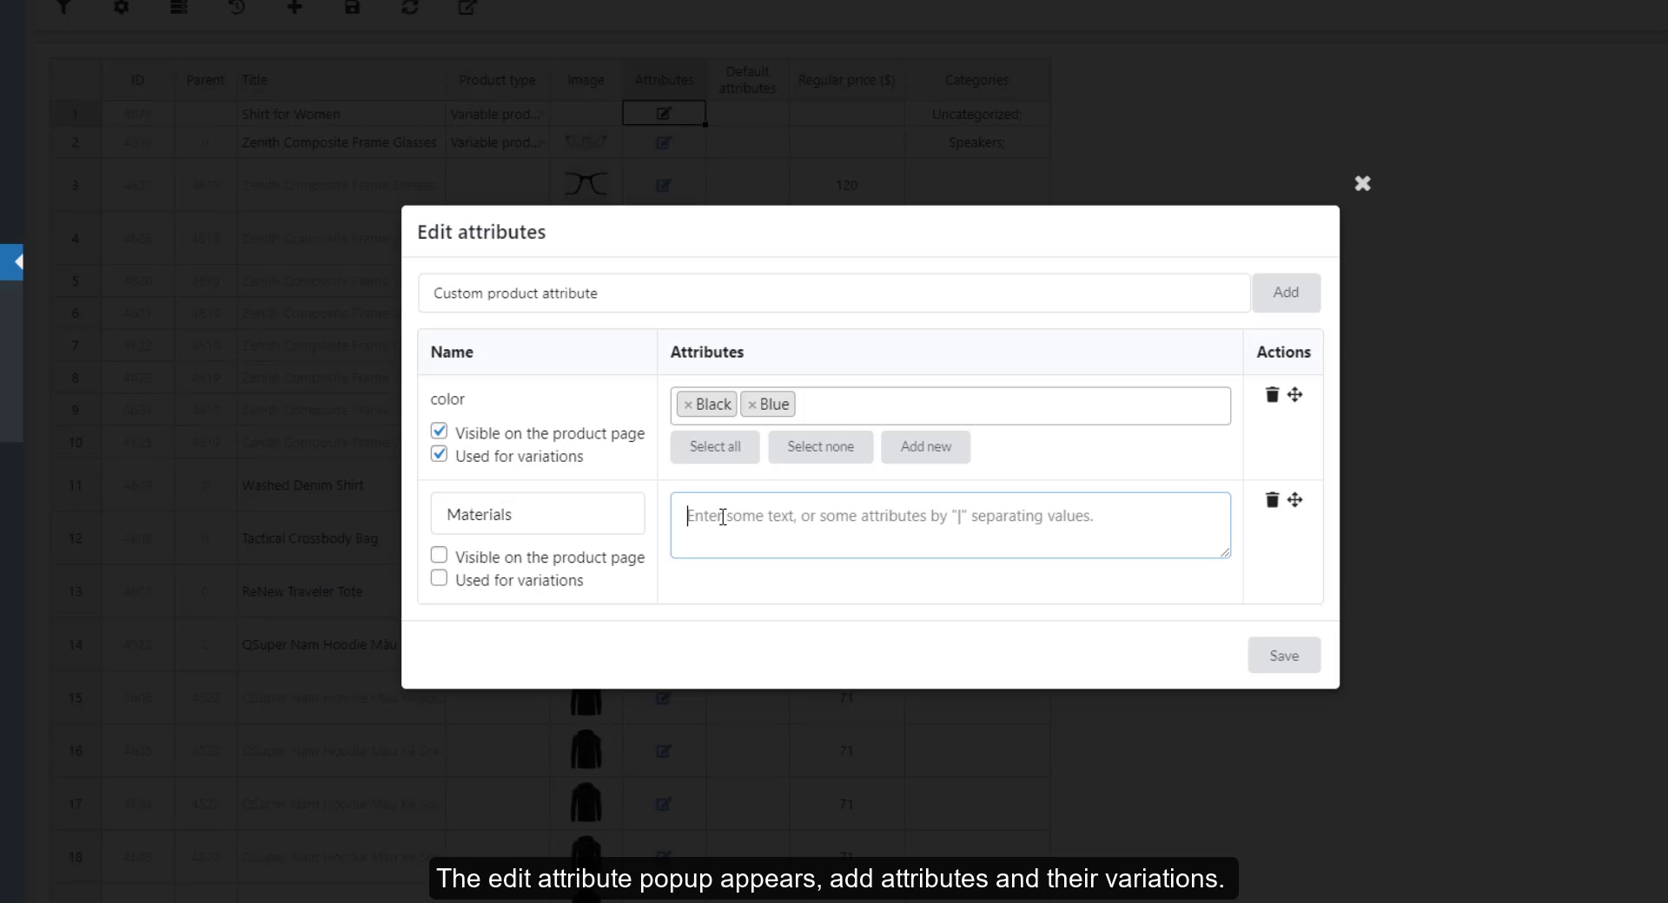
pyautogui.write('Cotton')
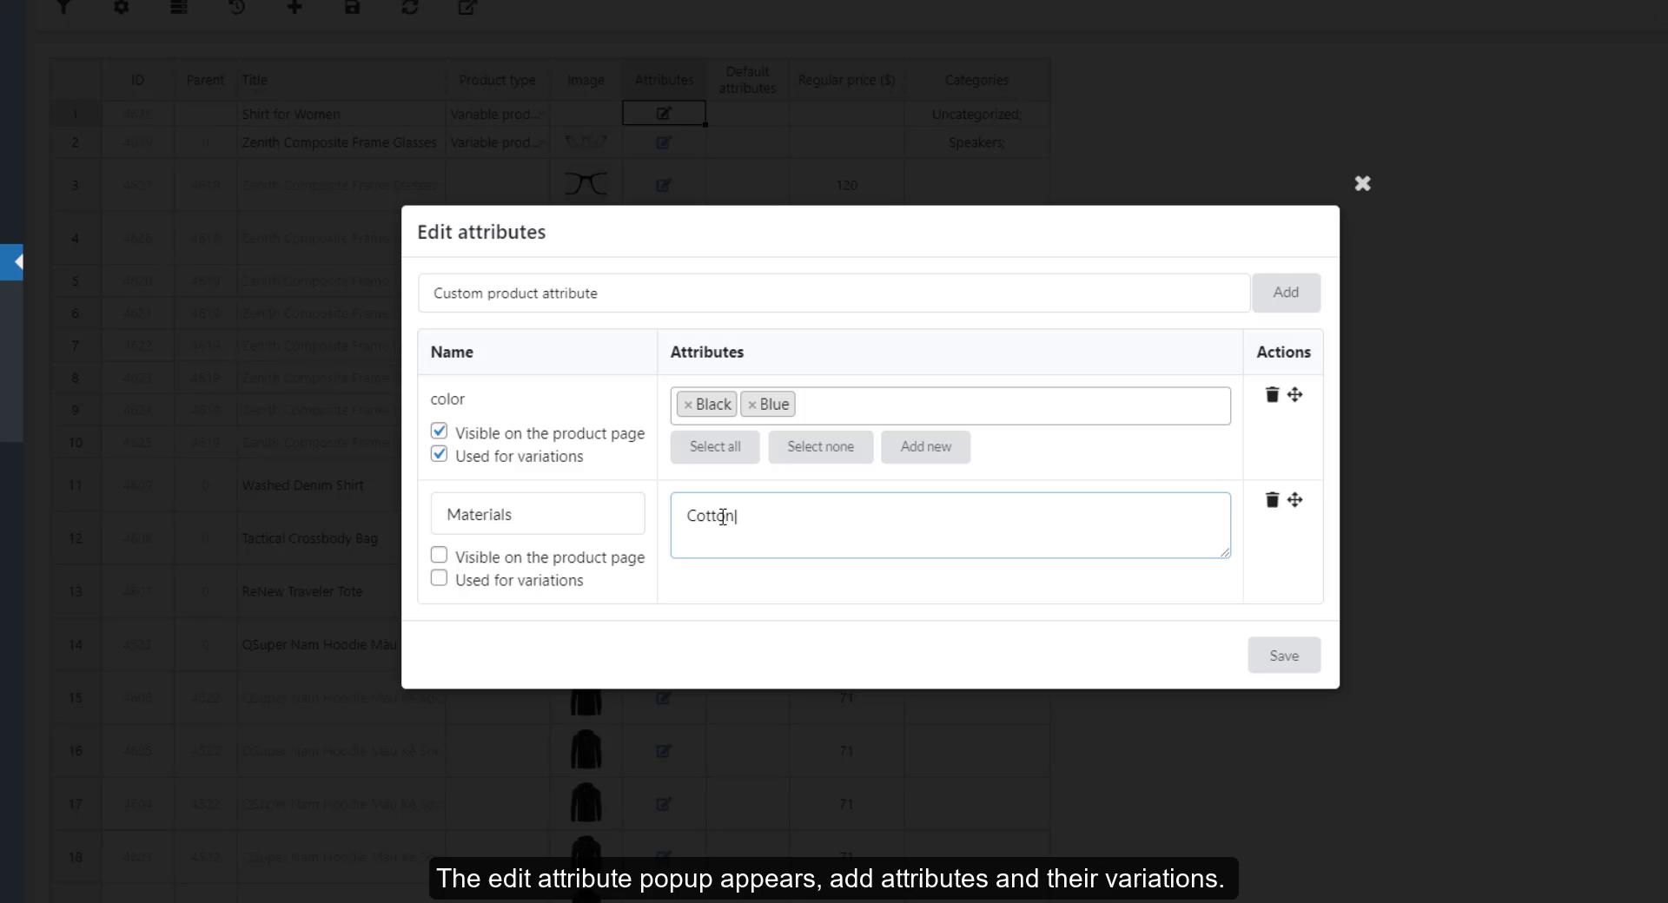
pyautogui.write('|Poly')
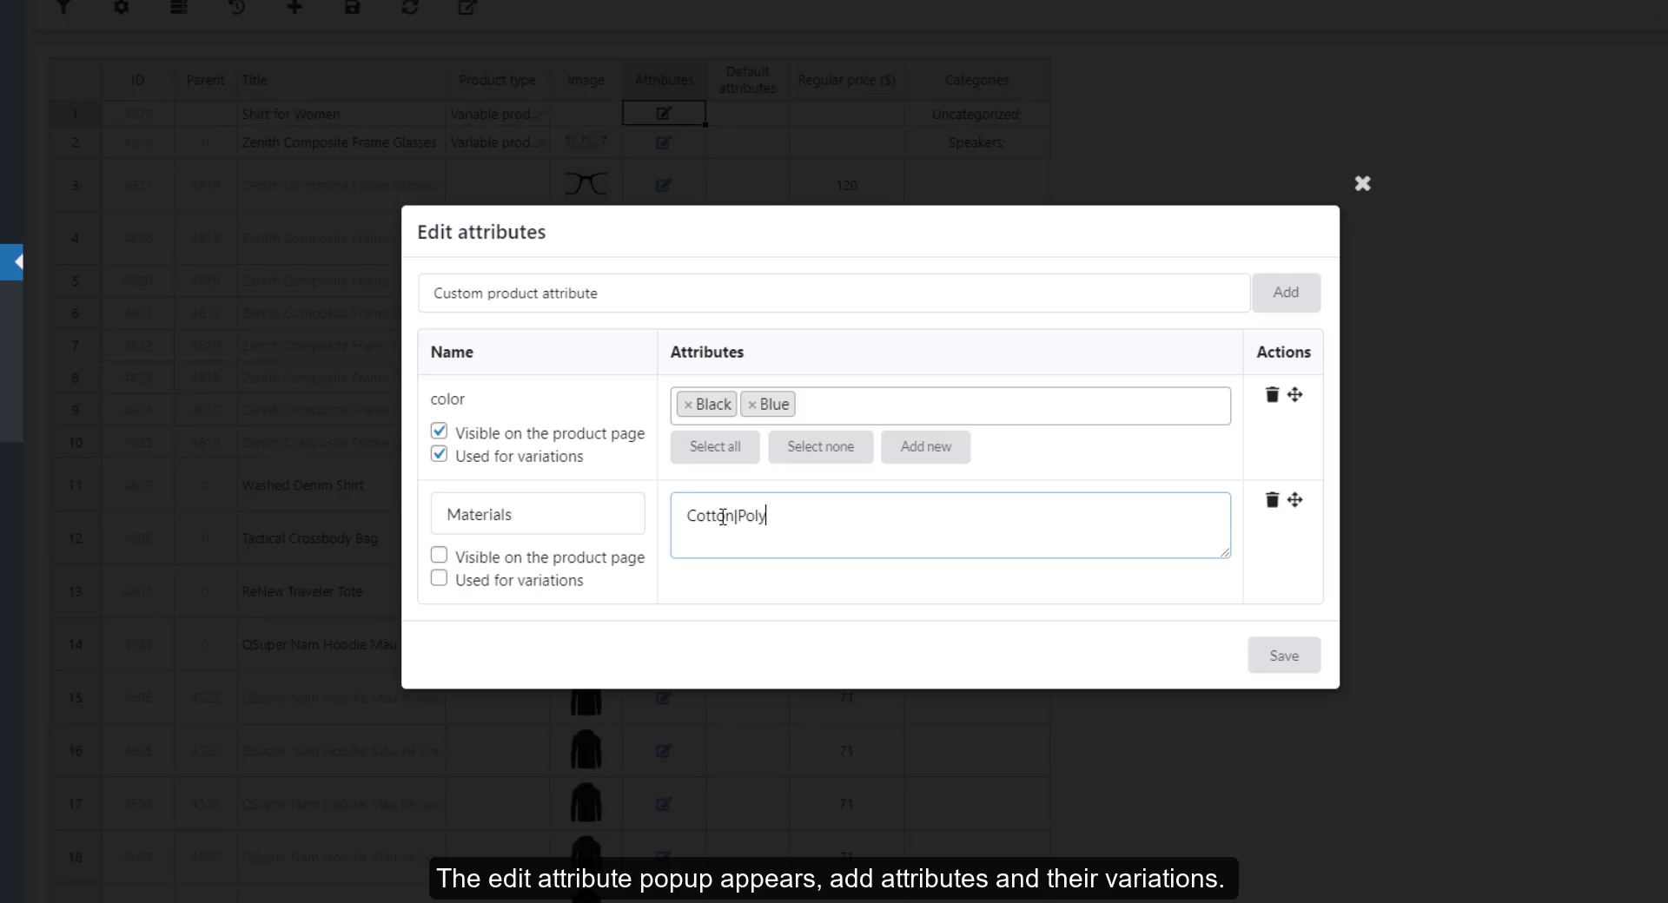
pyautogui.click(438, 556)
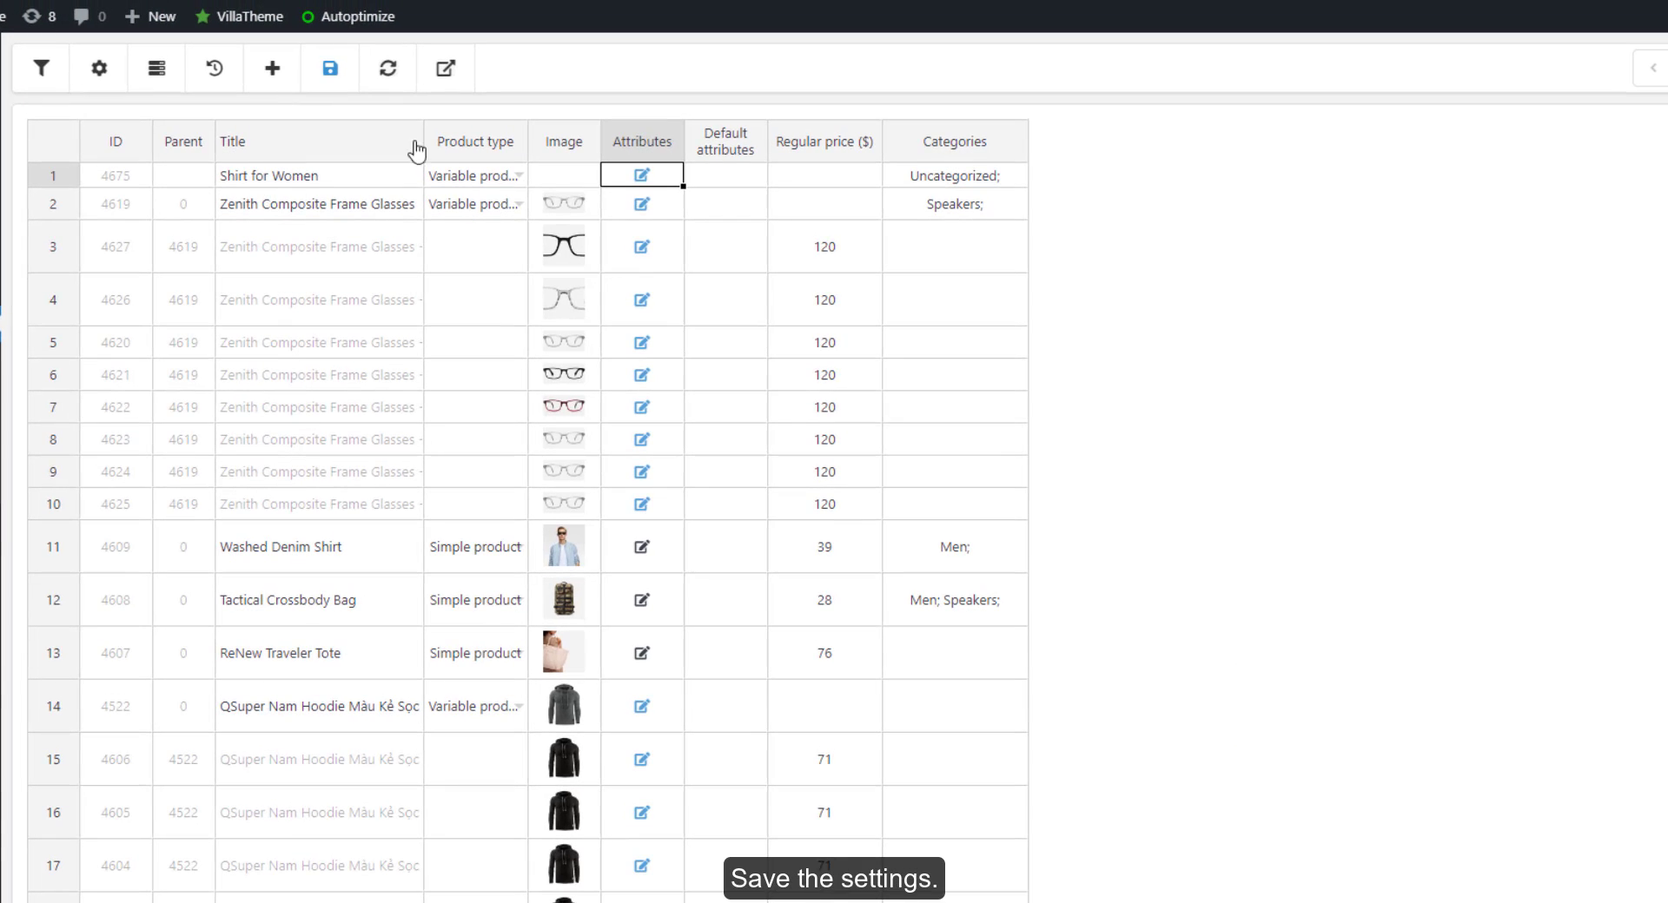
# - Save the attributes, create the four color-and-material variations, and reach the Default attributes cell
pyautogui.click(330, 68)
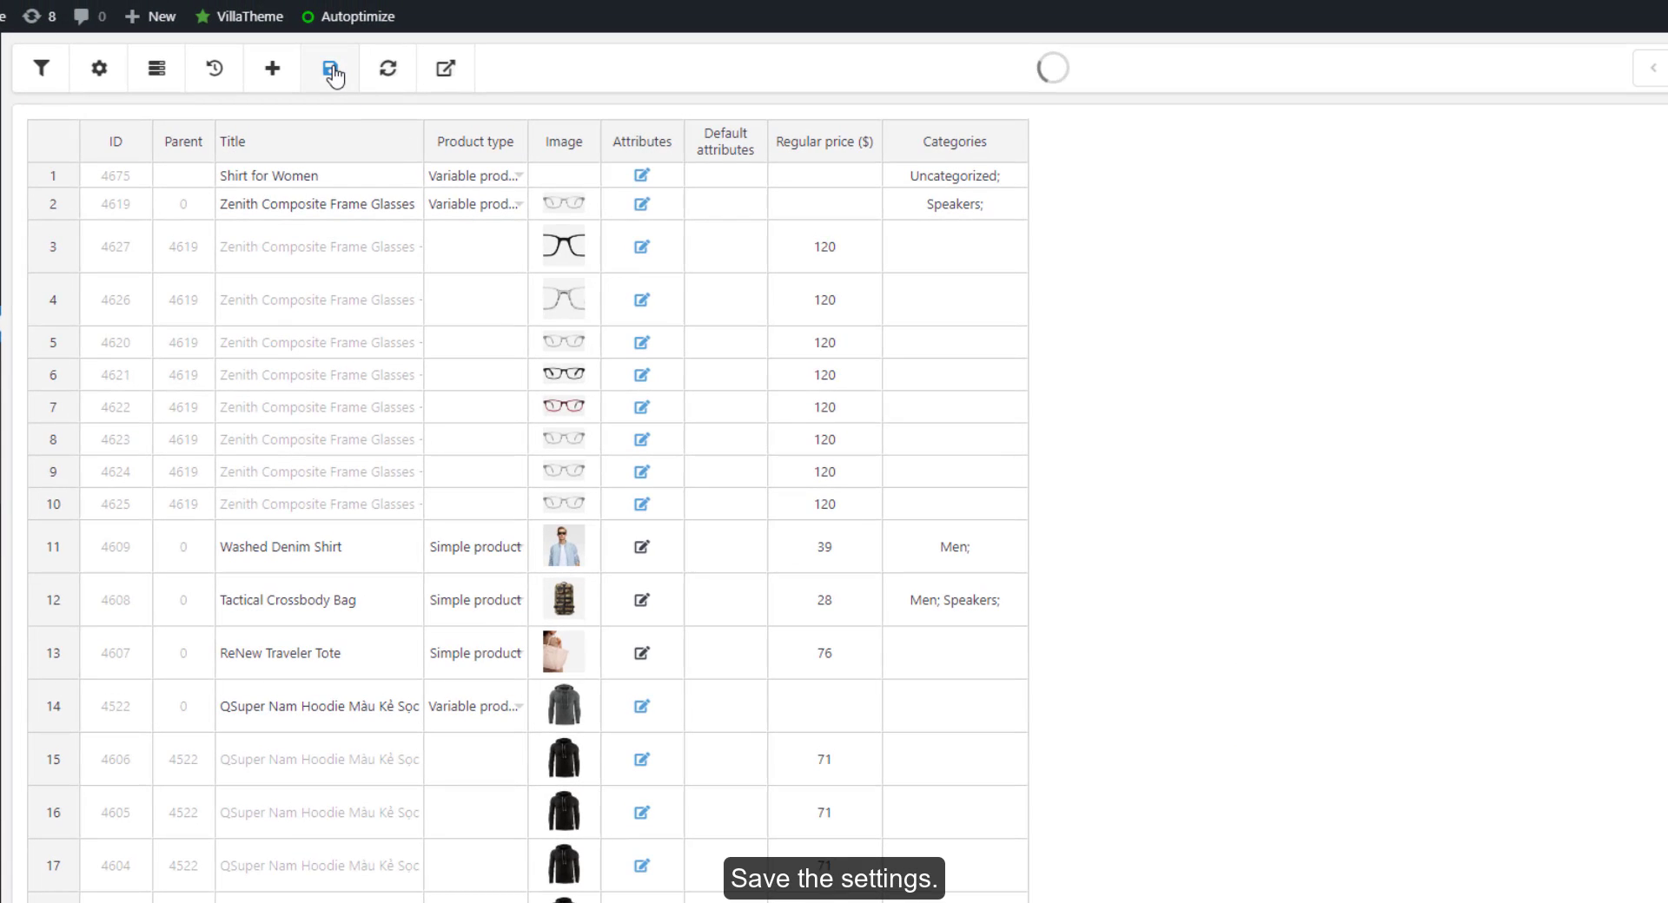
pyautogui.rightClick(267, 176)
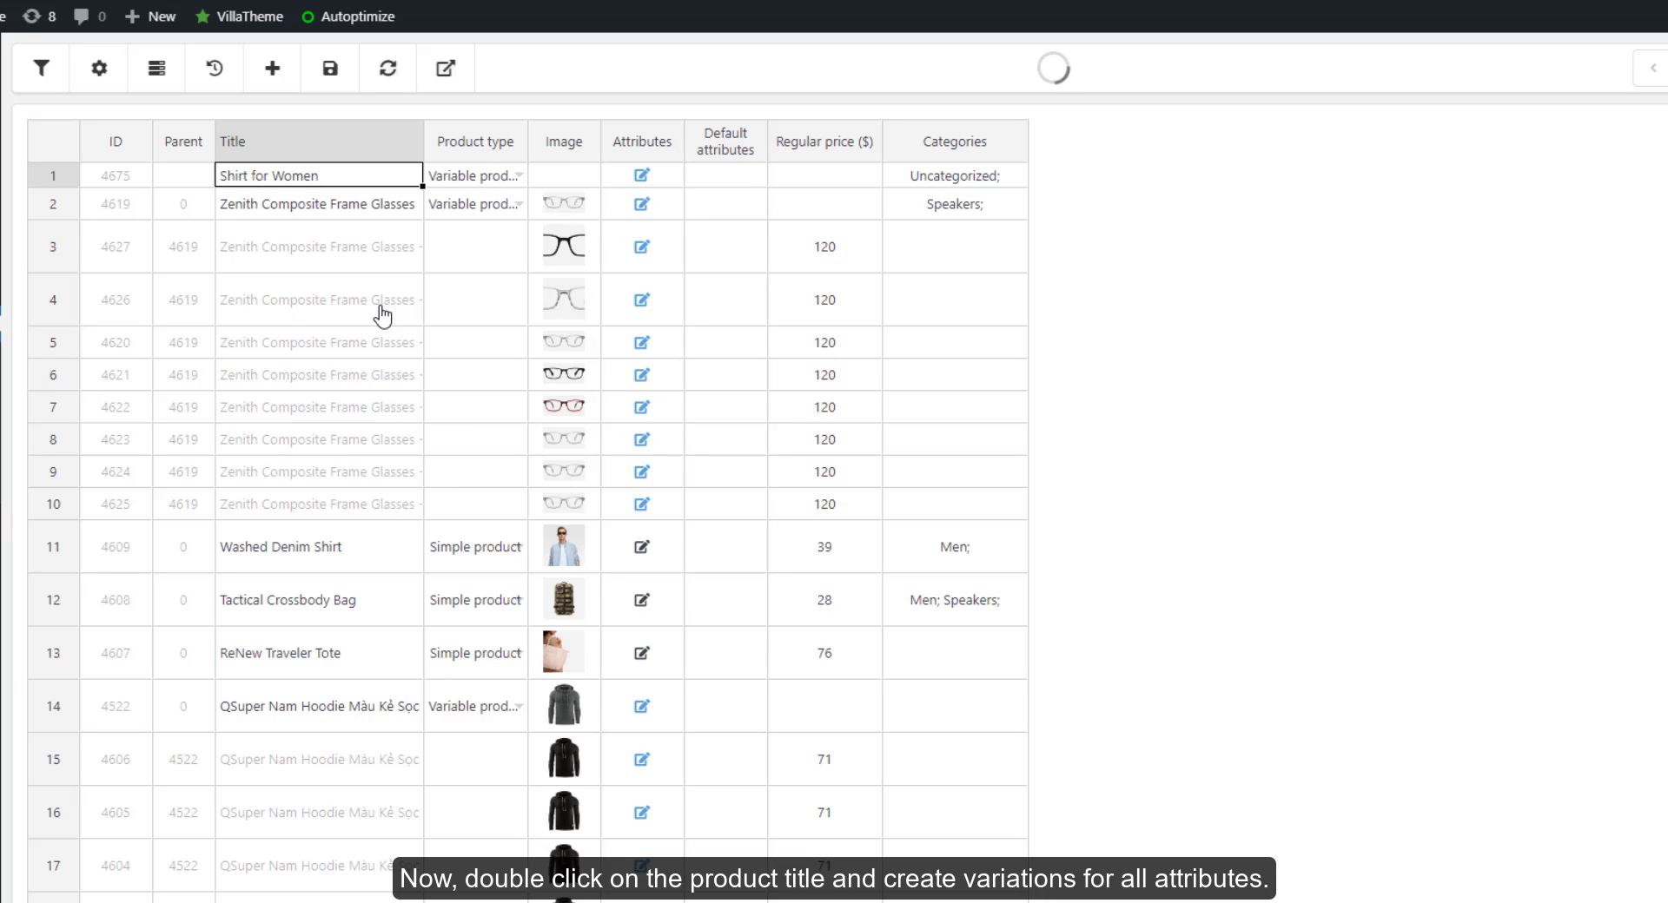
pyautogui.moveTo(372, 318)
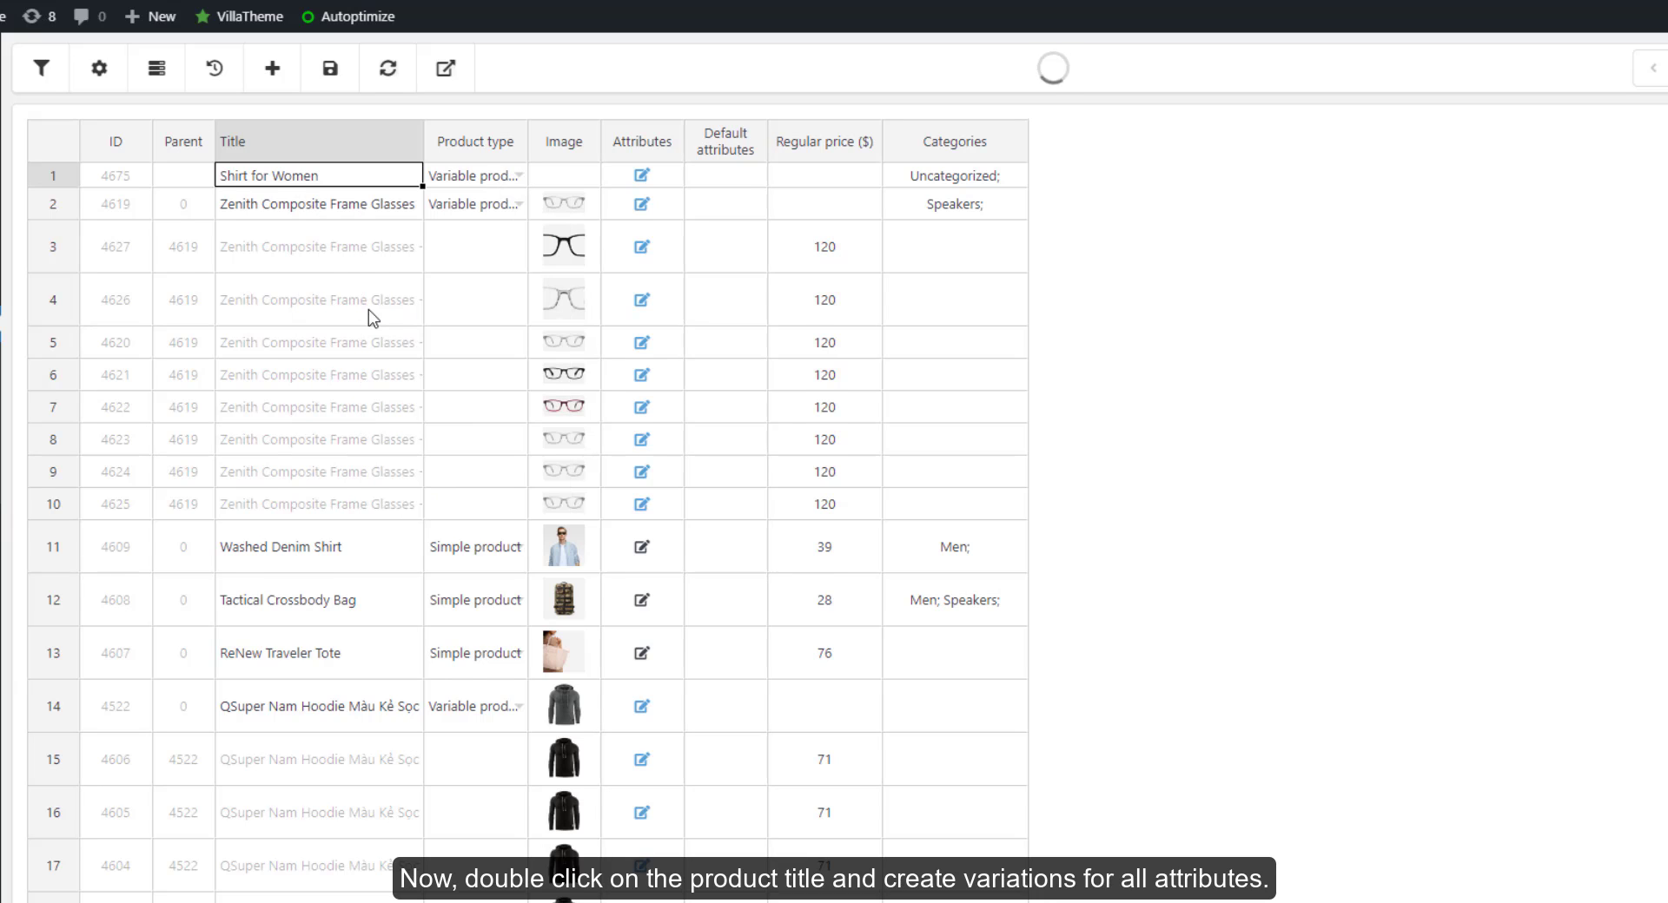
pyautogui.doubleClick(316, 176)
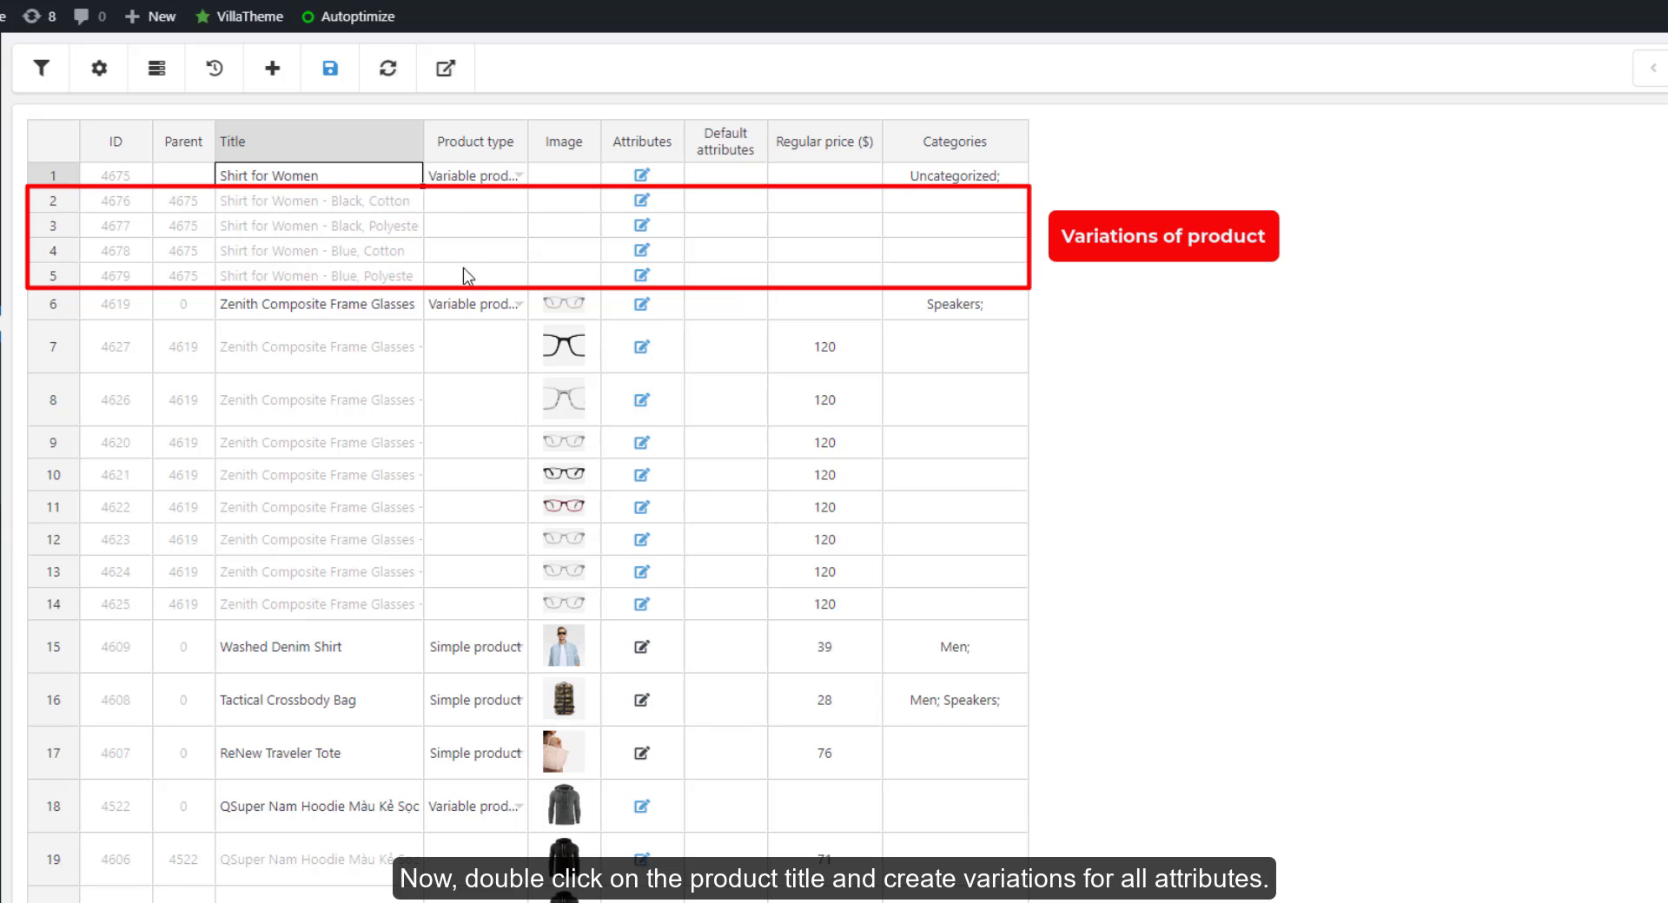
pyautogui.doubleClick(725, 173)
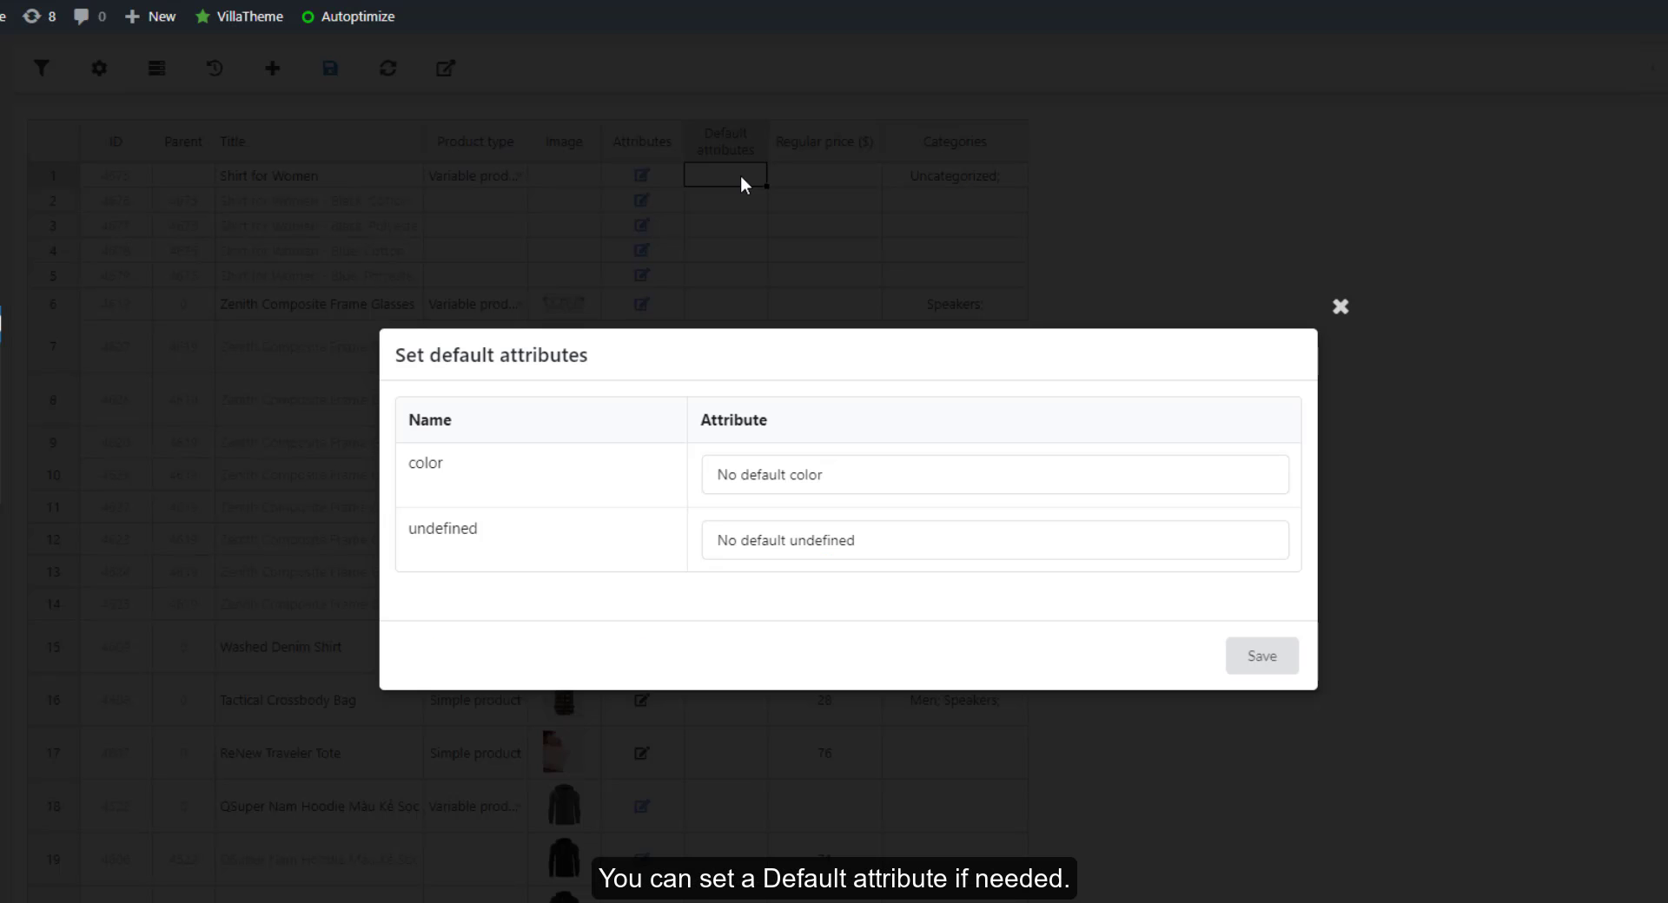
# - Set Black and Cotton as the default attributes and save them
pyautogui.click(992, 474)
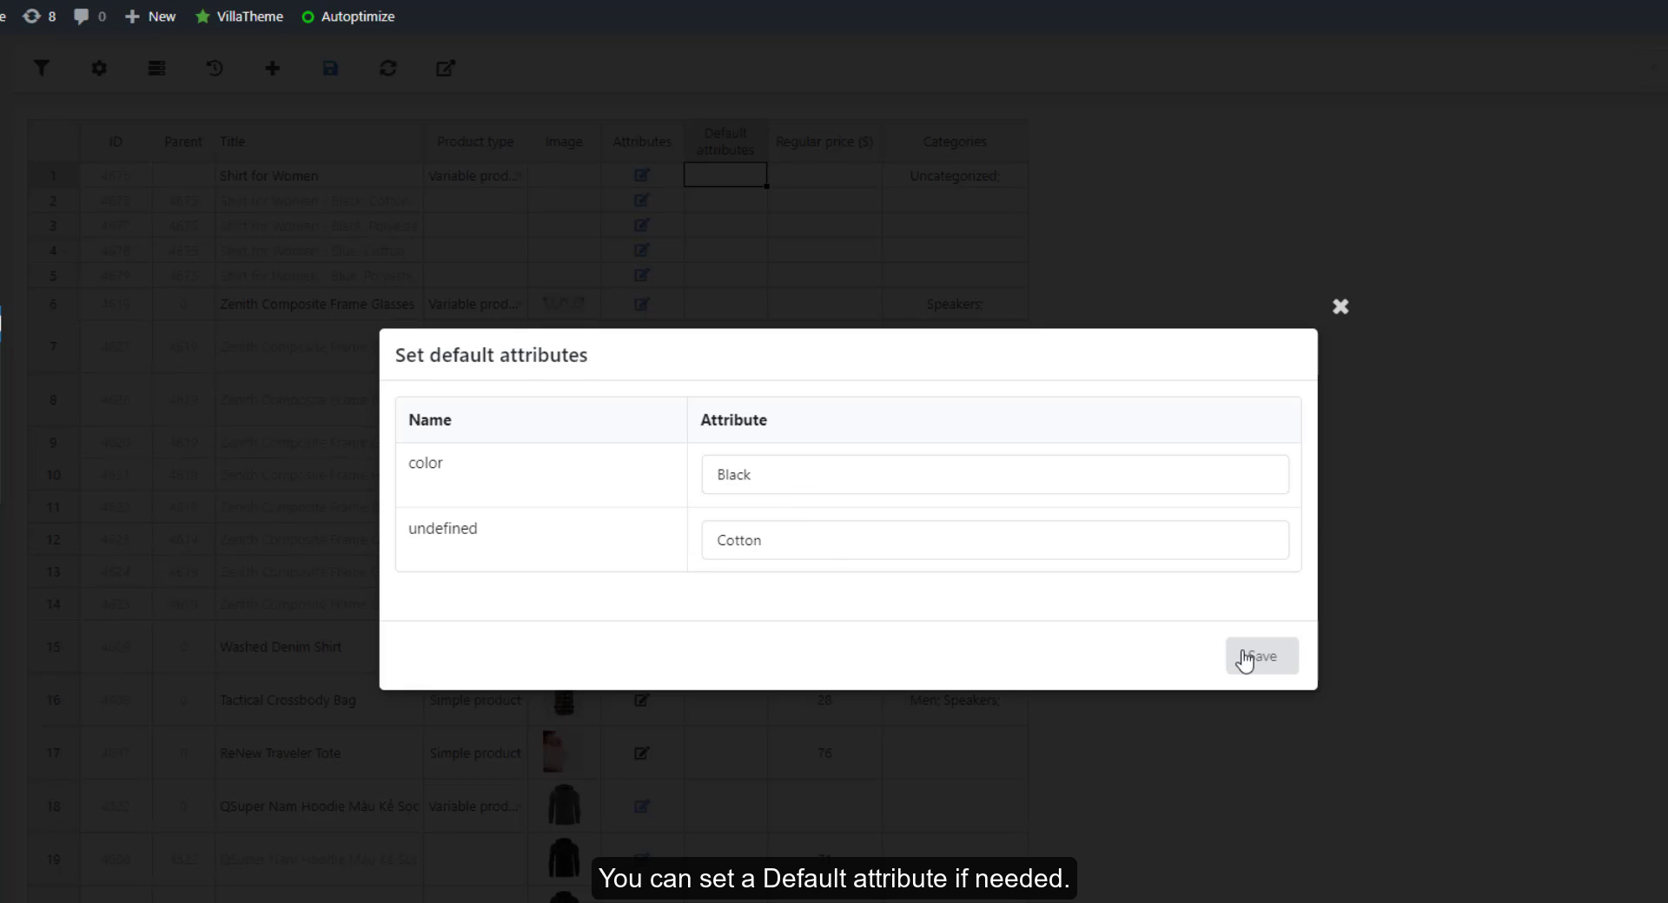
pyautogui.click(1262, 657)
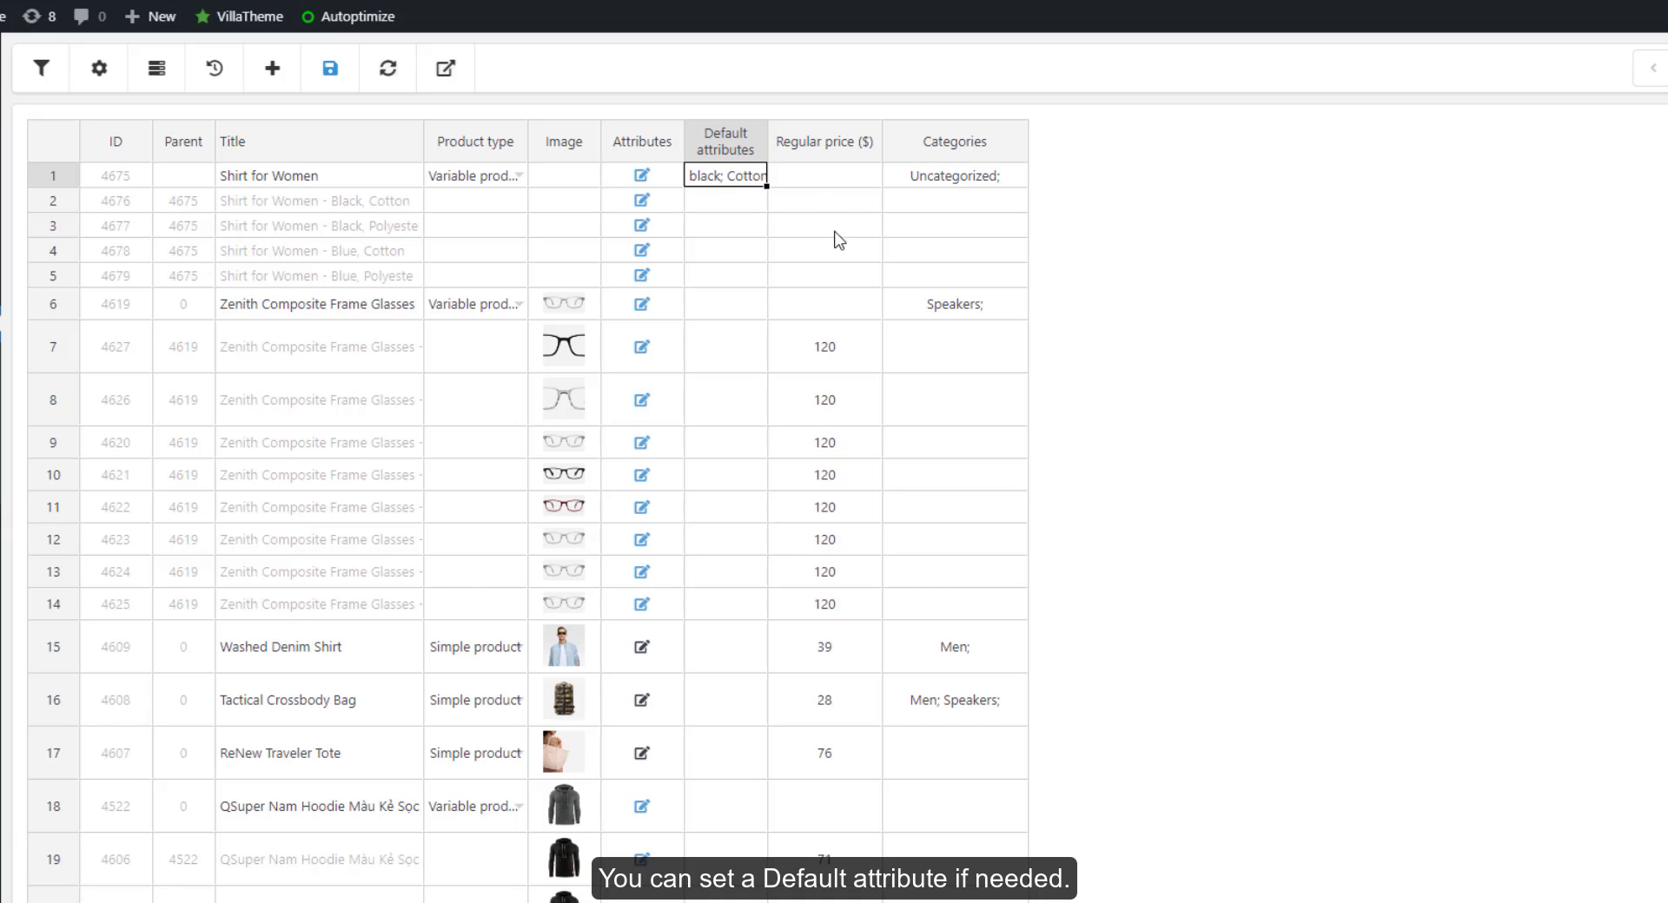
# - Set the variations' regular price to 20 and raise the last Blue one by +10 to 30 with the calculator
pyautogui.click(824, 200)
pyautogui.write('20')
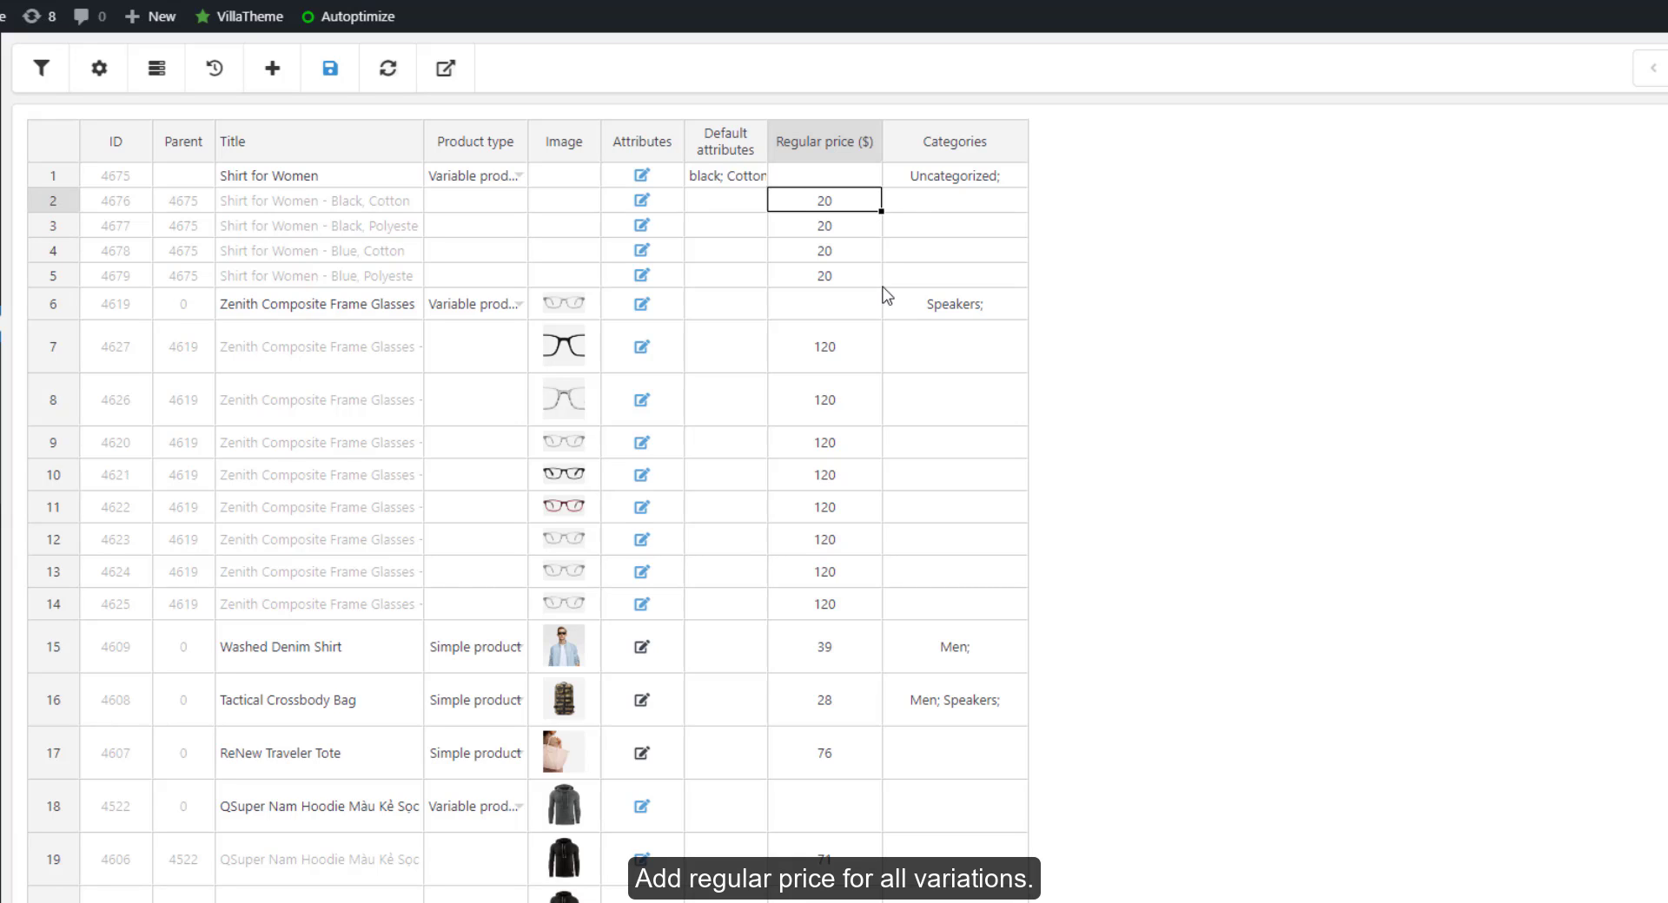
pyautogui.rightClick(824, 275)
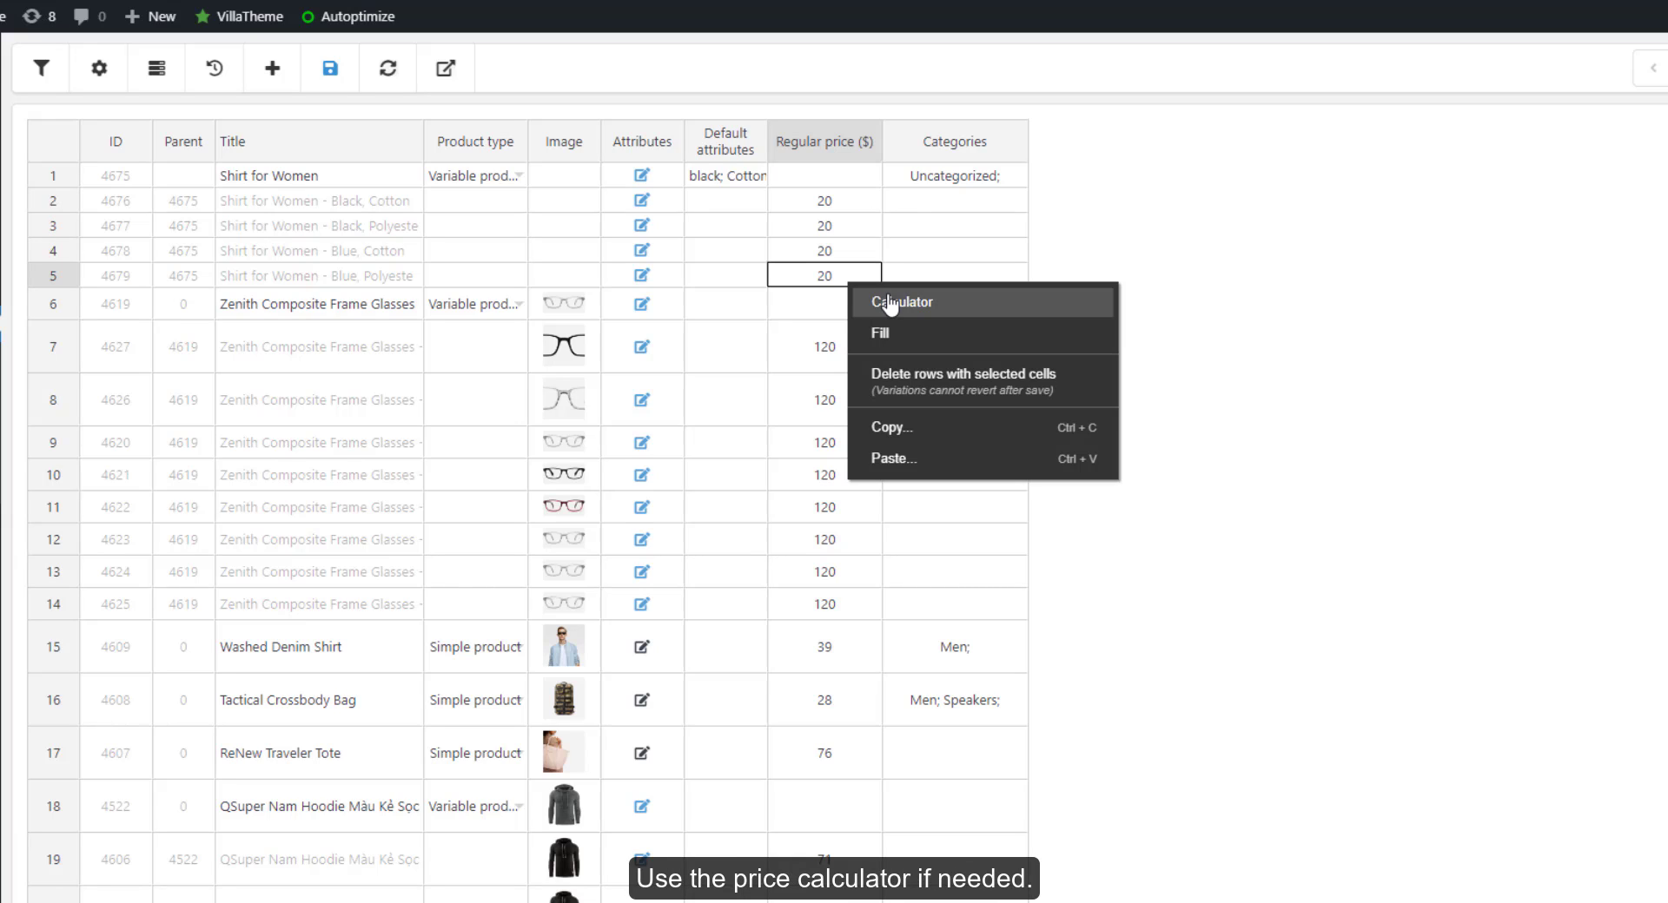
pyautogui.click(902, 301)
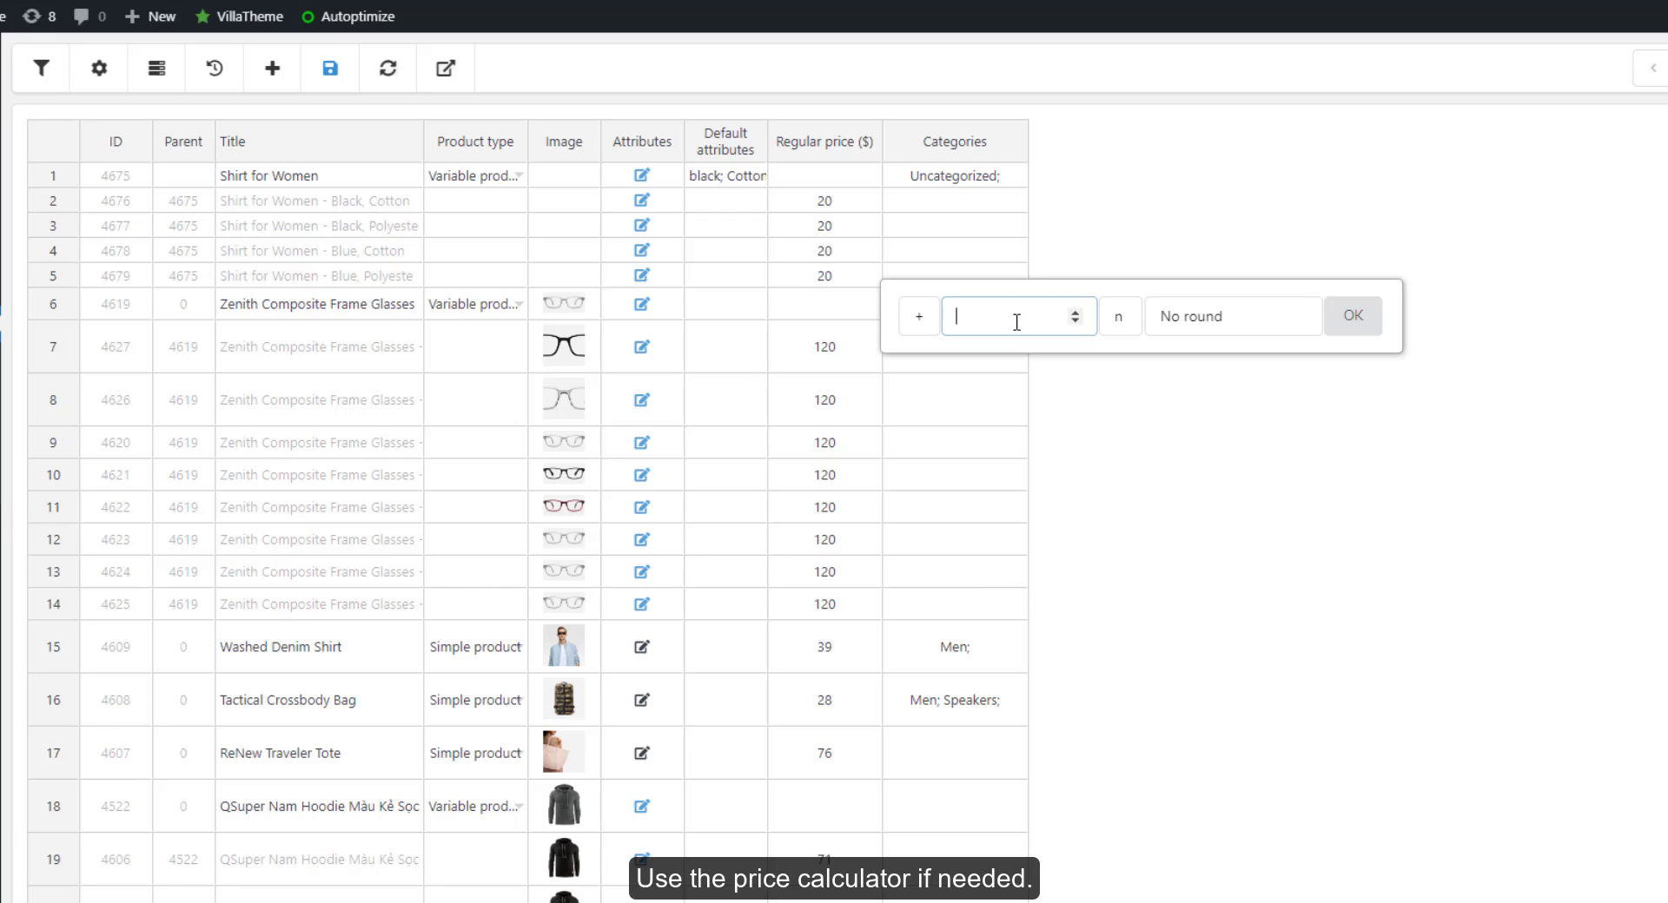
pyautogui.write('10')
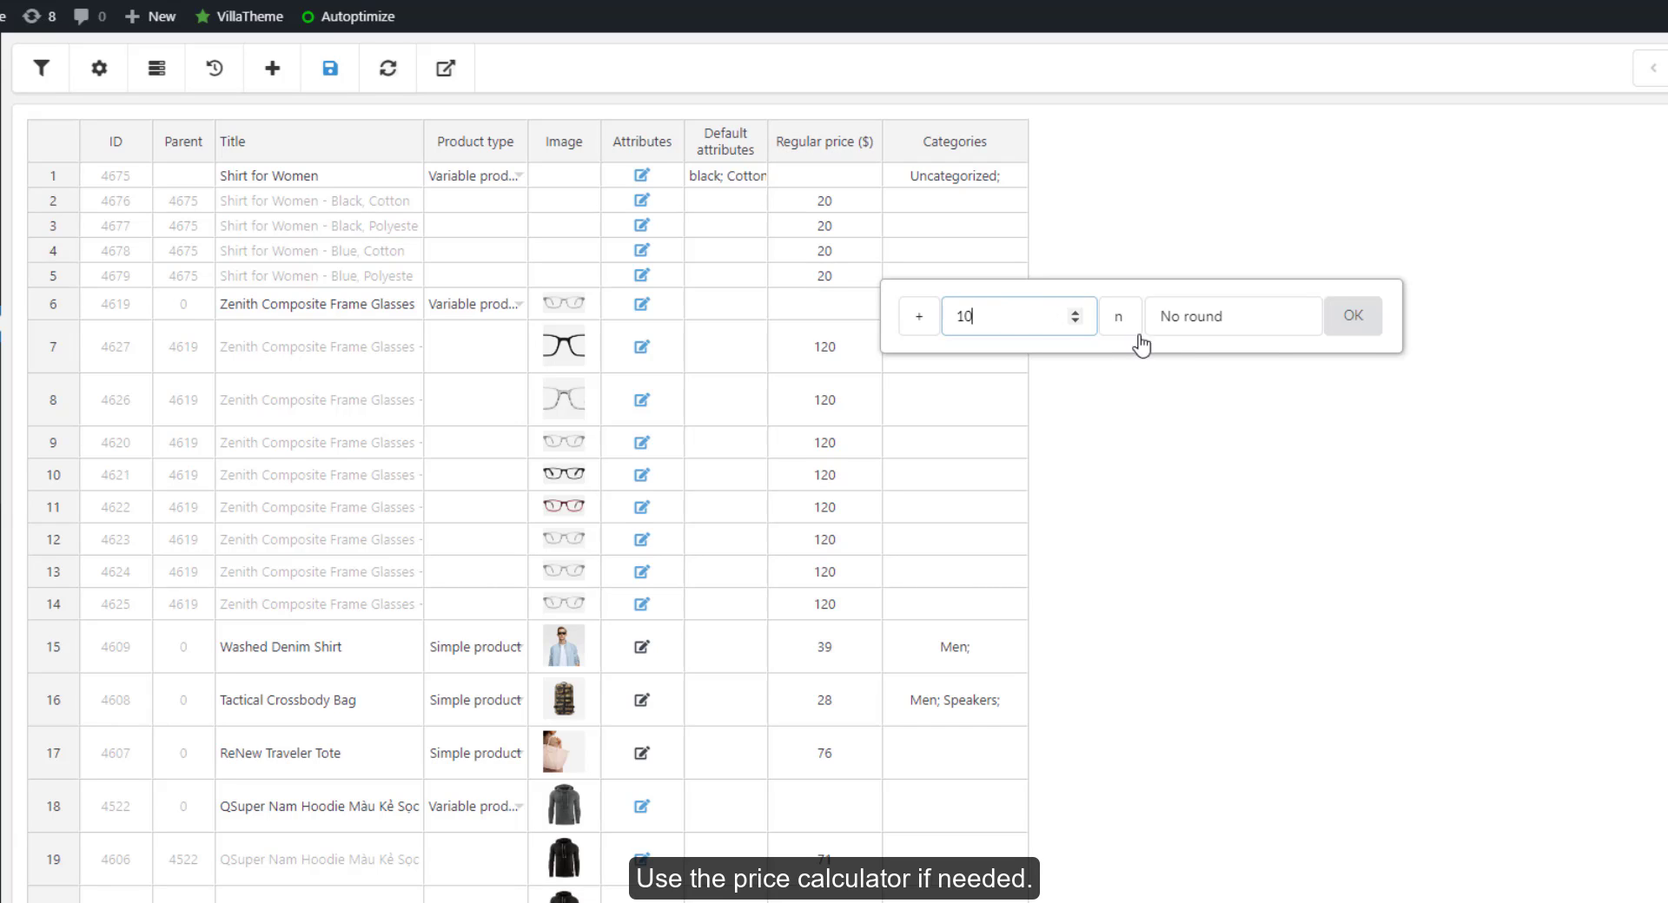
pyautogui.click(1352, 316)
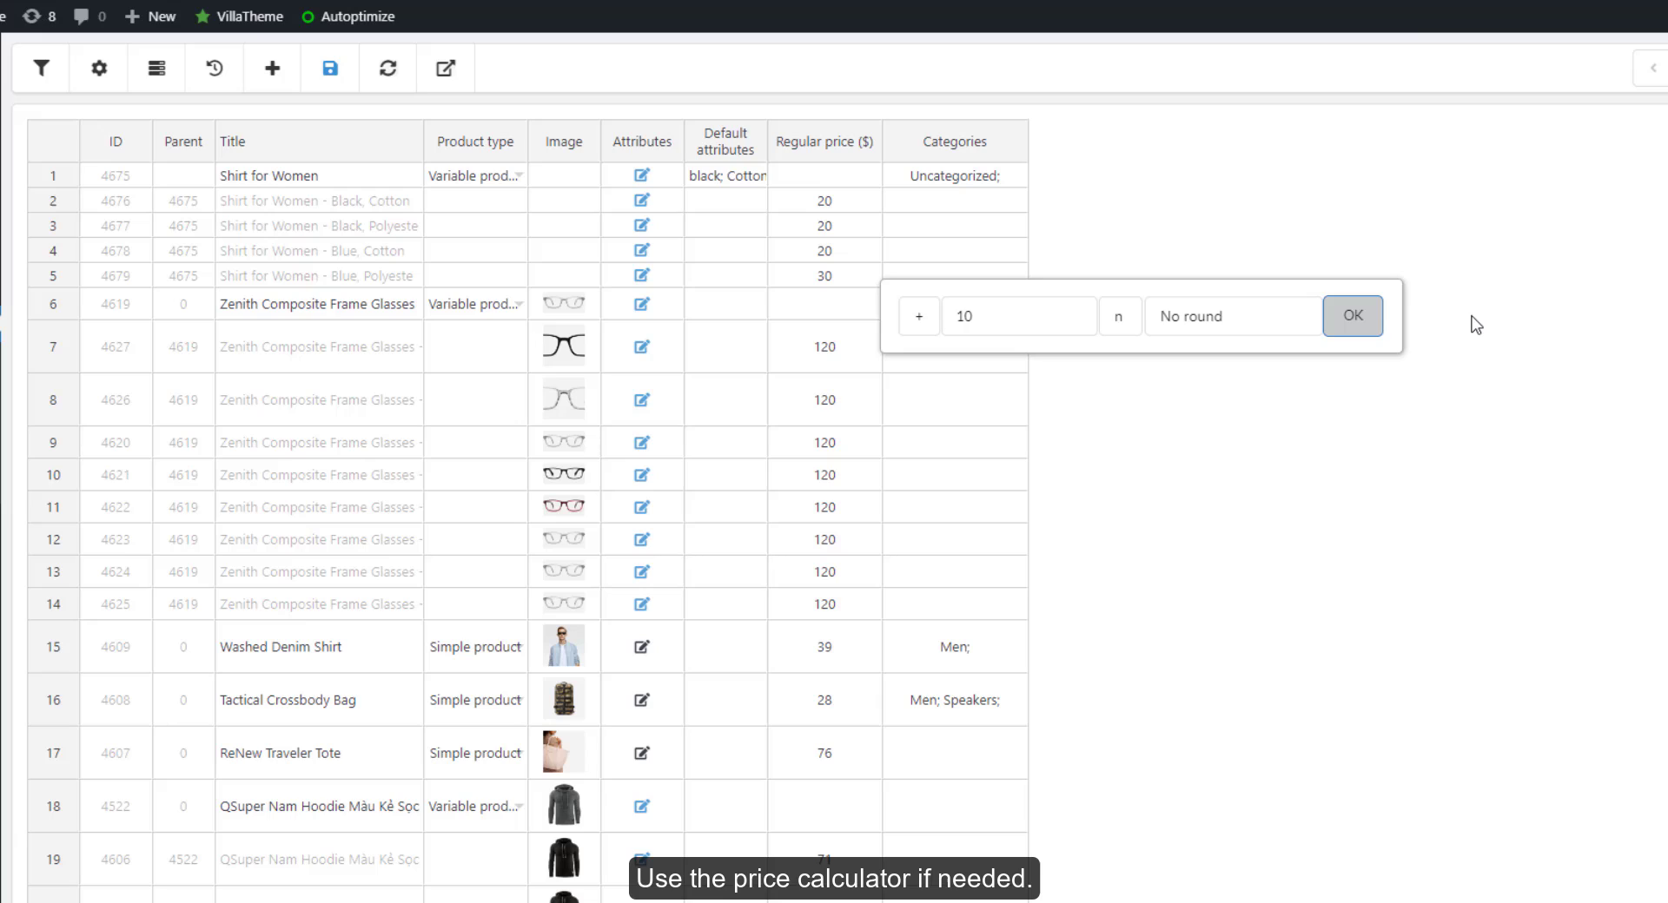
pyautogui.click(1352, 316)
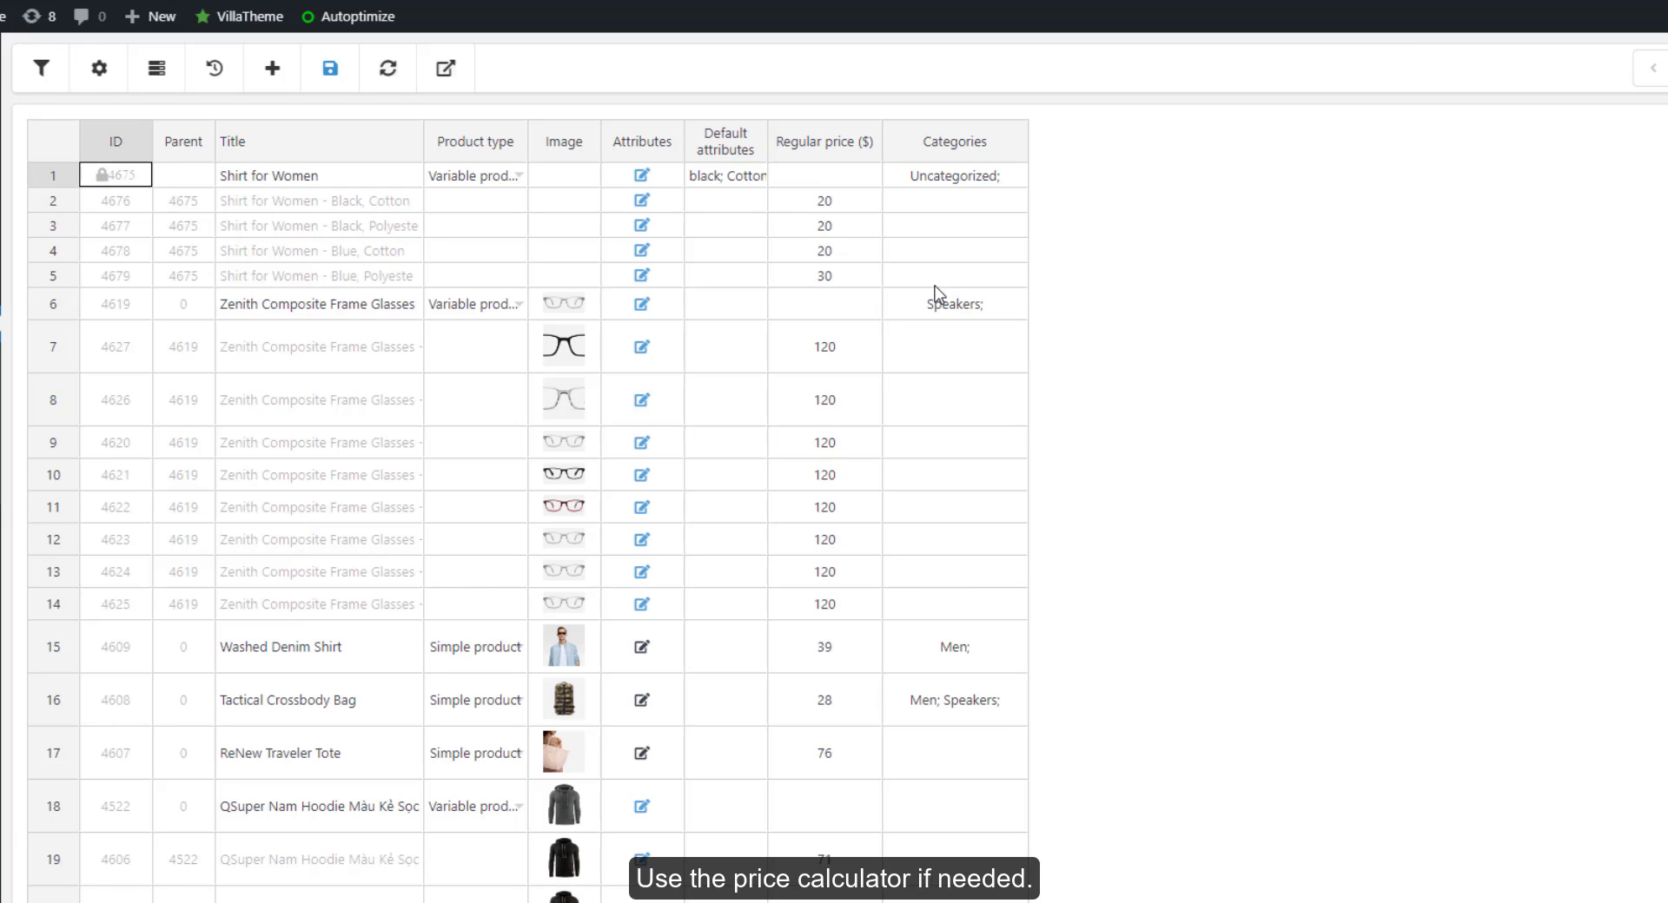
# - Change Shirt for Women's category from Uncategorized to Women
pyautogui.click(954, 176)
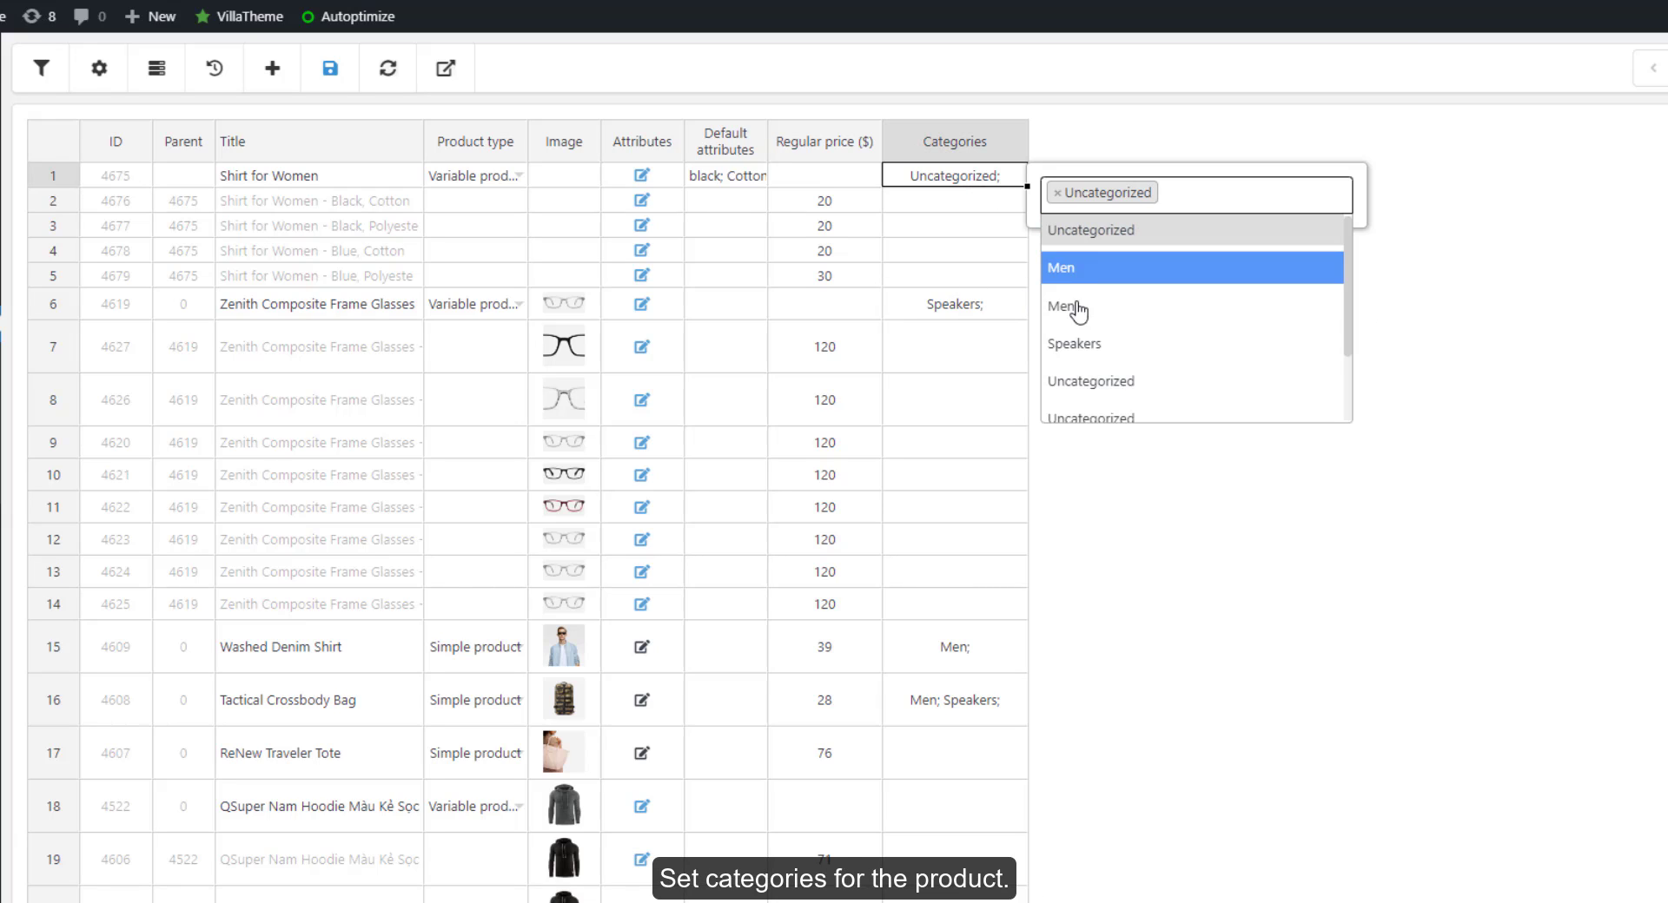
pyautogui.click(1063, 307)
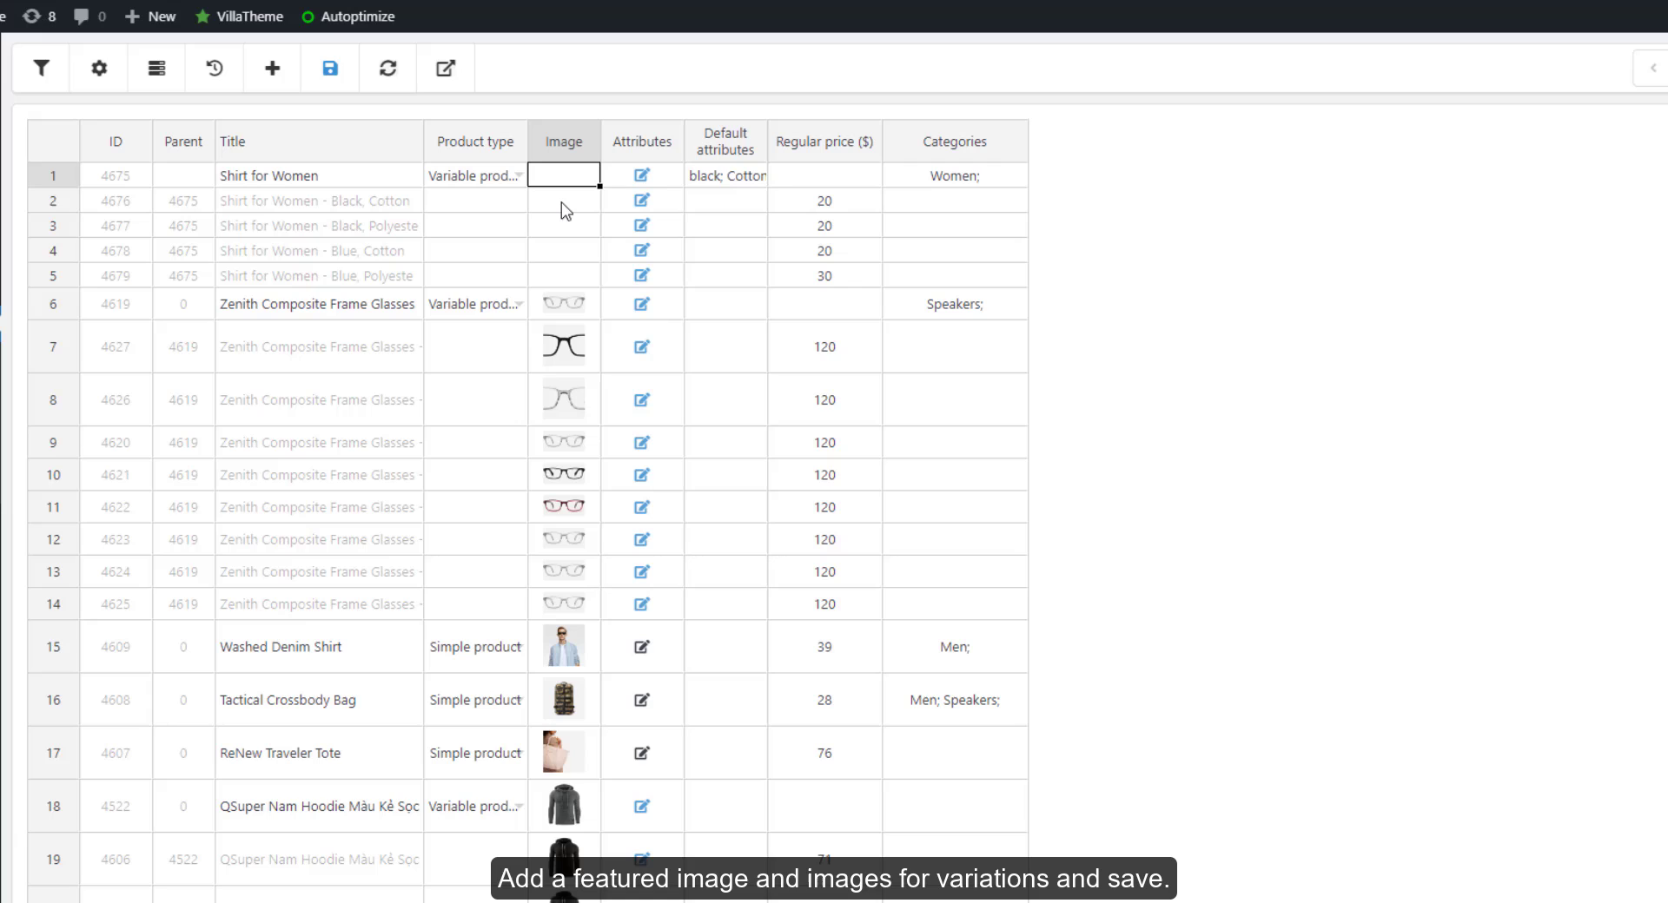
# - Set the striped shirt photo as the image for Shirt for Women and its variations
pyautogui.click(563, 175)
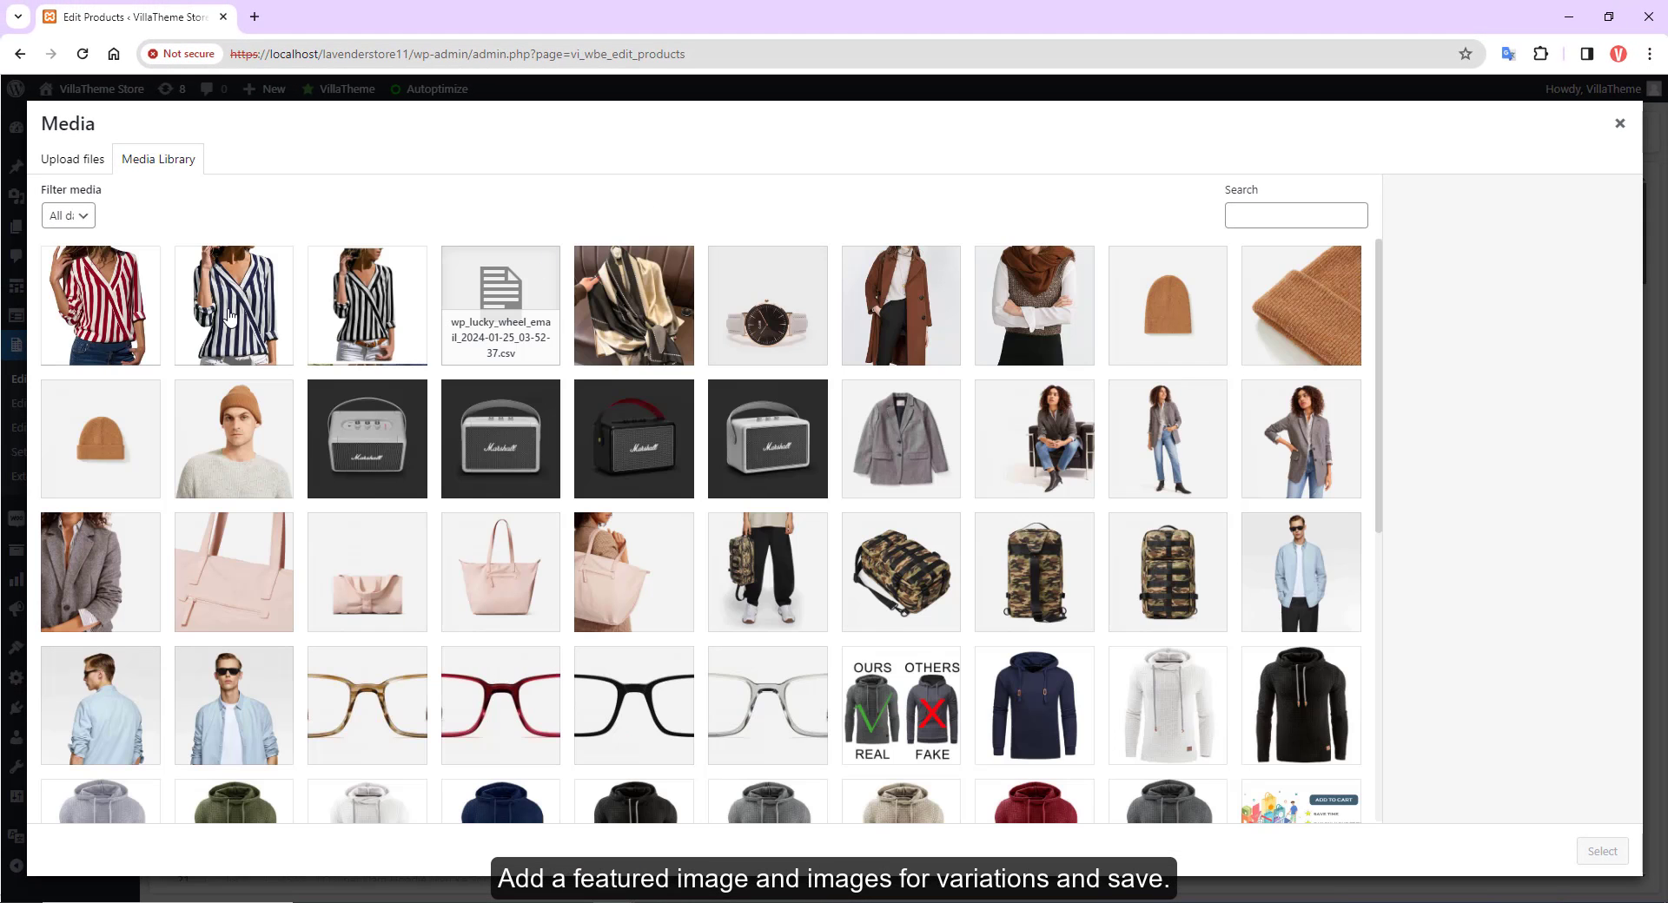
pyautogui.click(1618, 122)
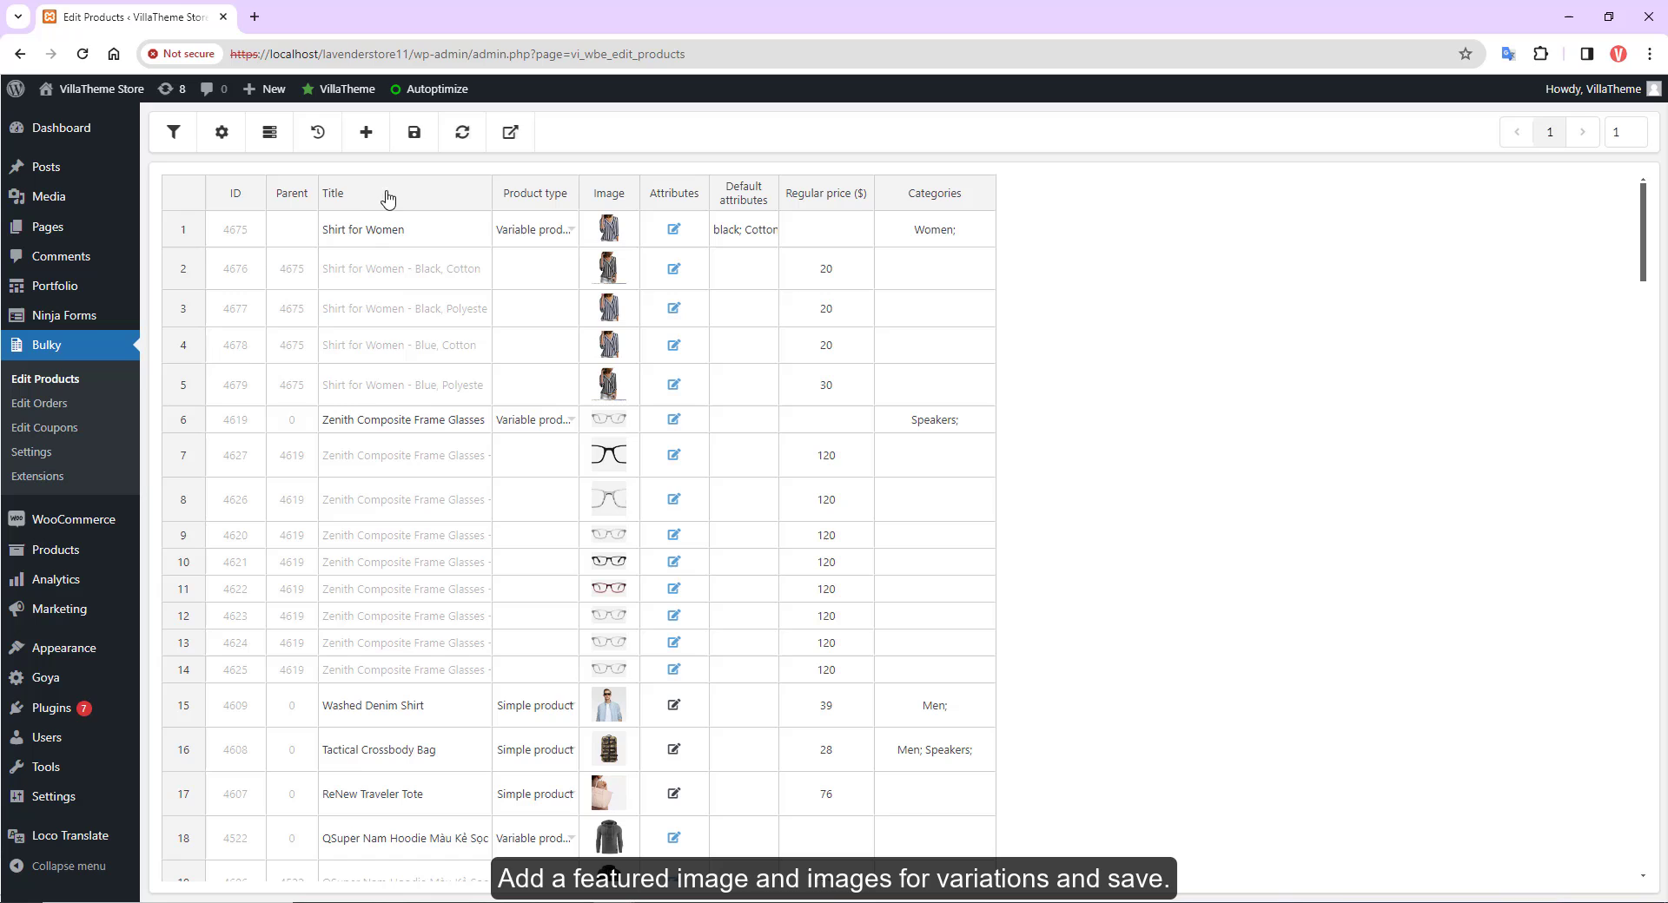
# - View Shirt for Women on the storefront, choose Black, and open its WordPress edit page
pyautogui.doubleClick(361, 229)
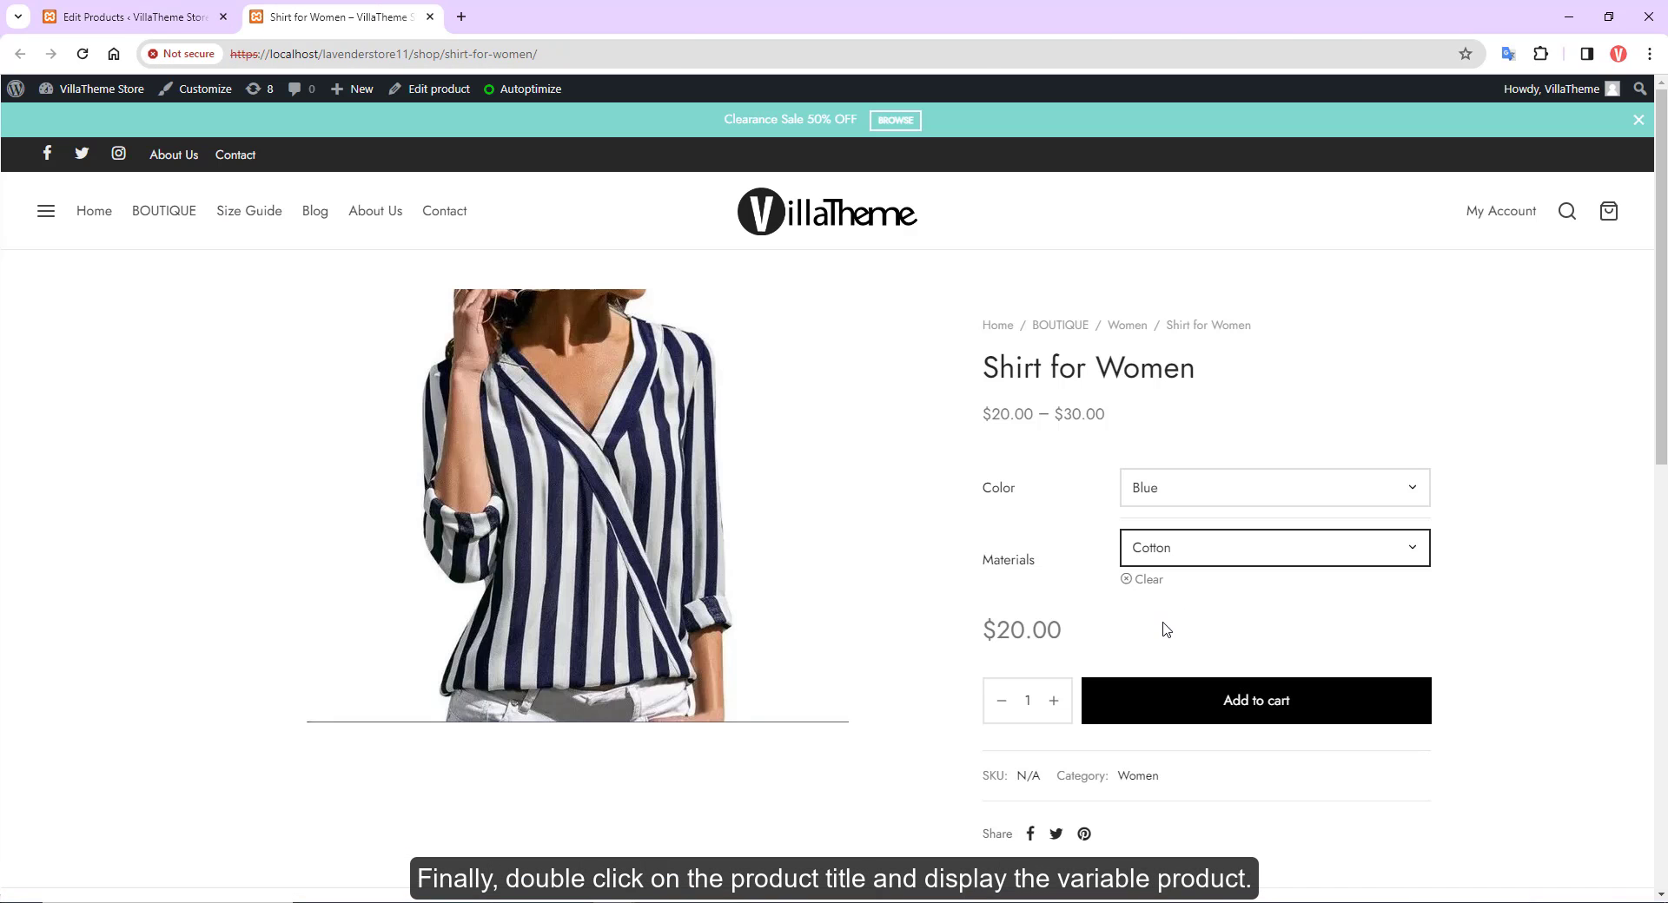
pyautogui.click(1271, 488)
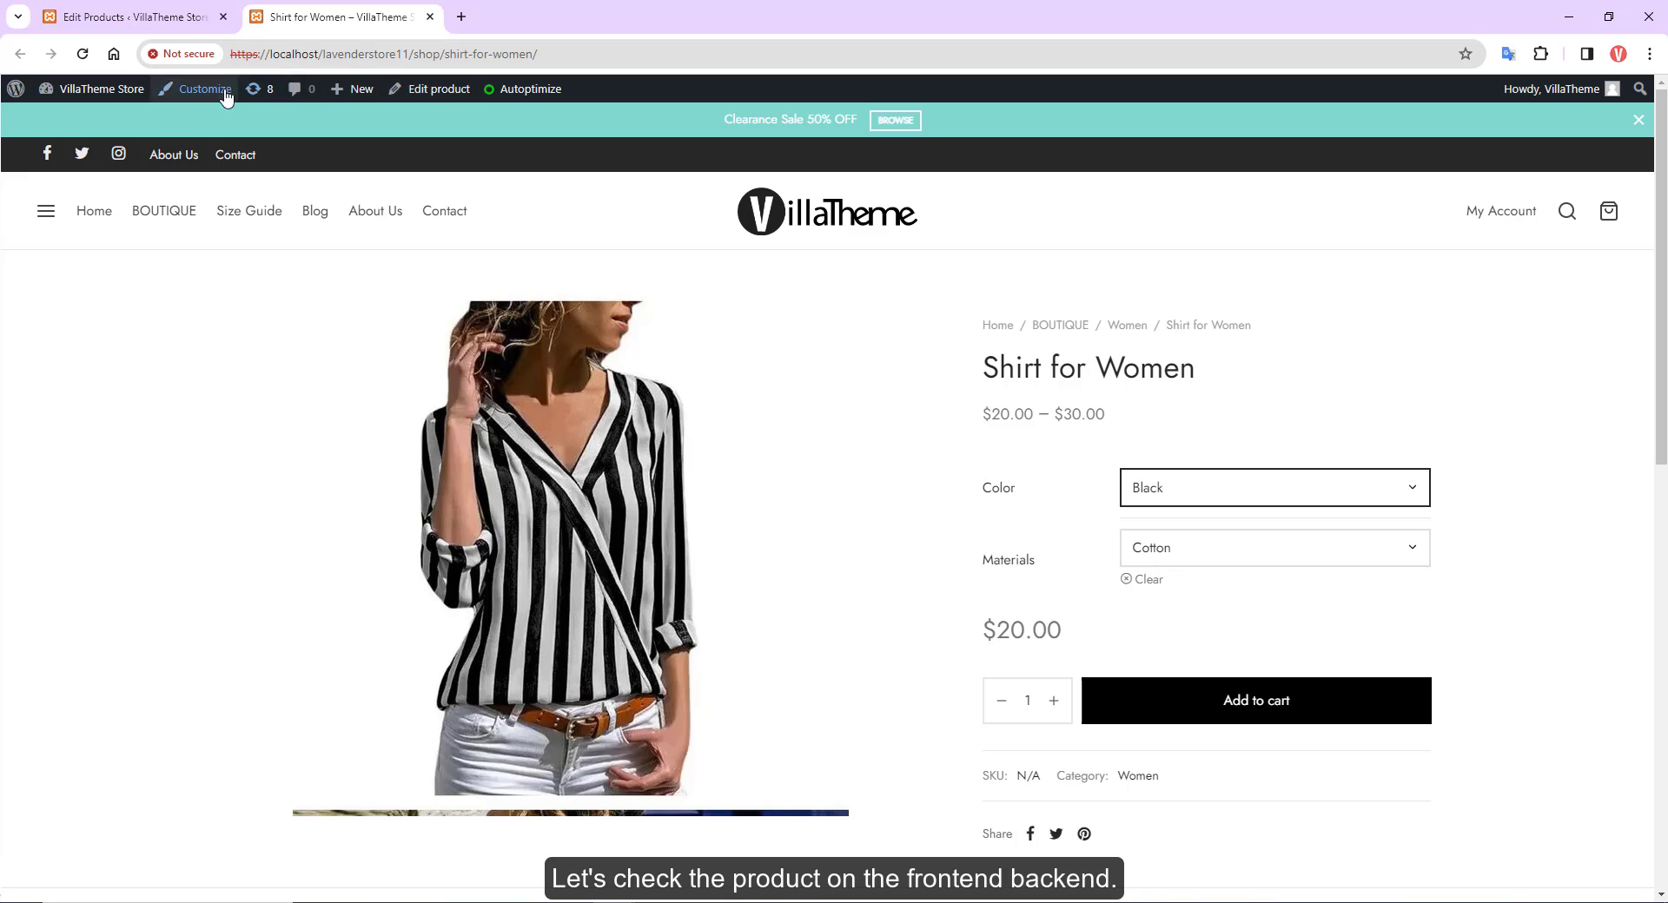
pyautogui.click(438, 89)
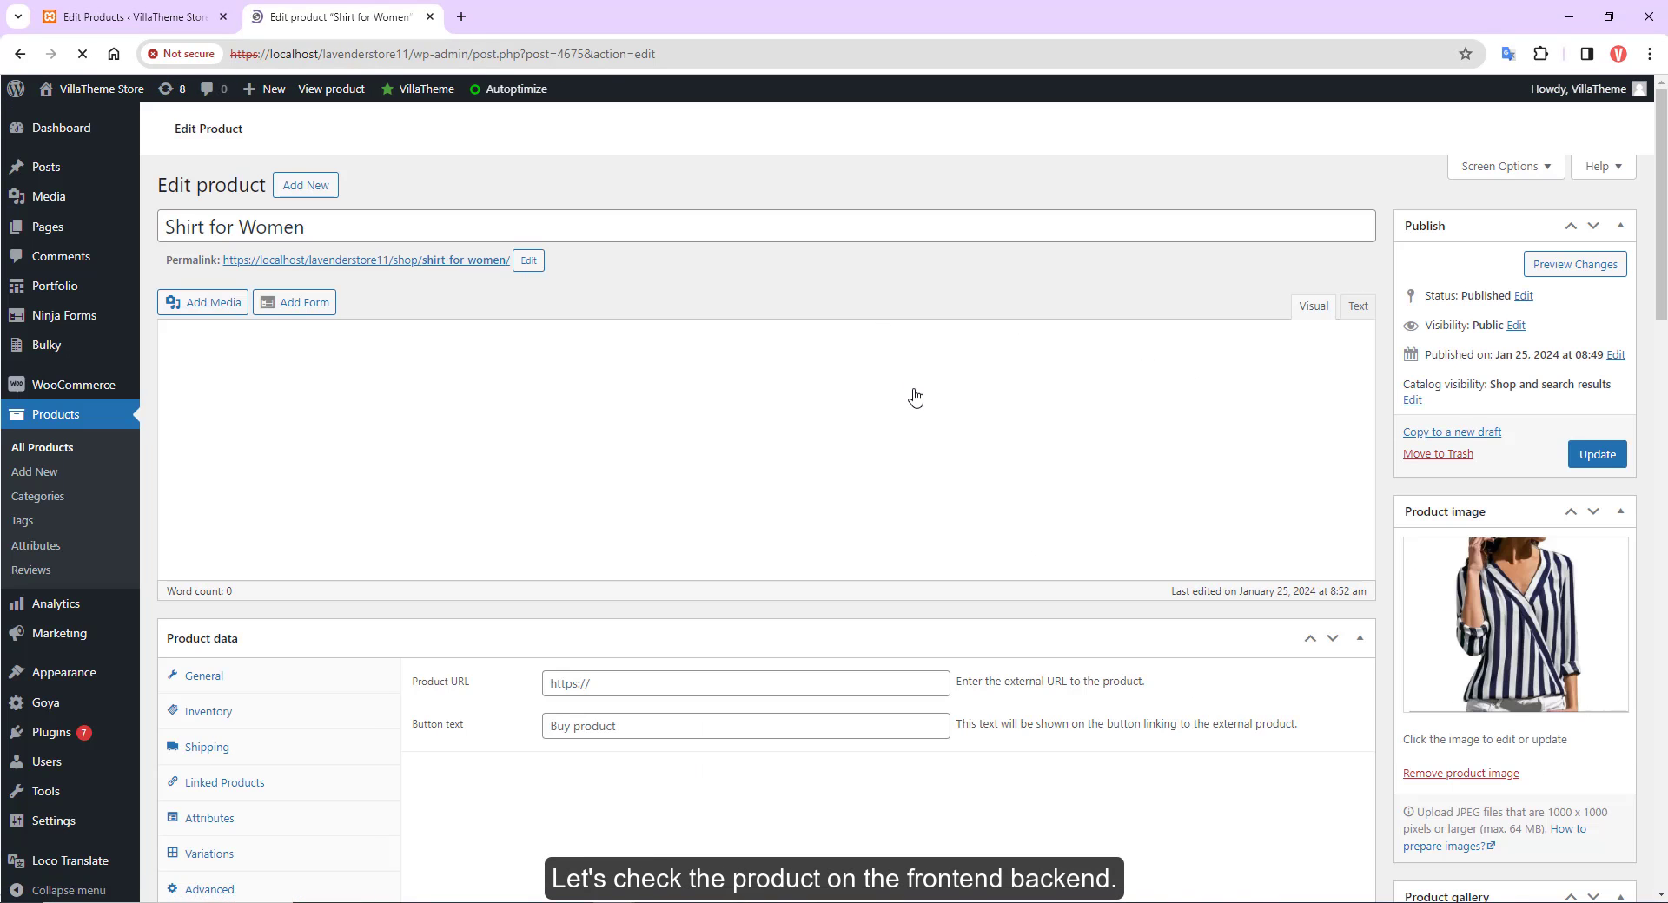
pyautogui.scroll(-3)
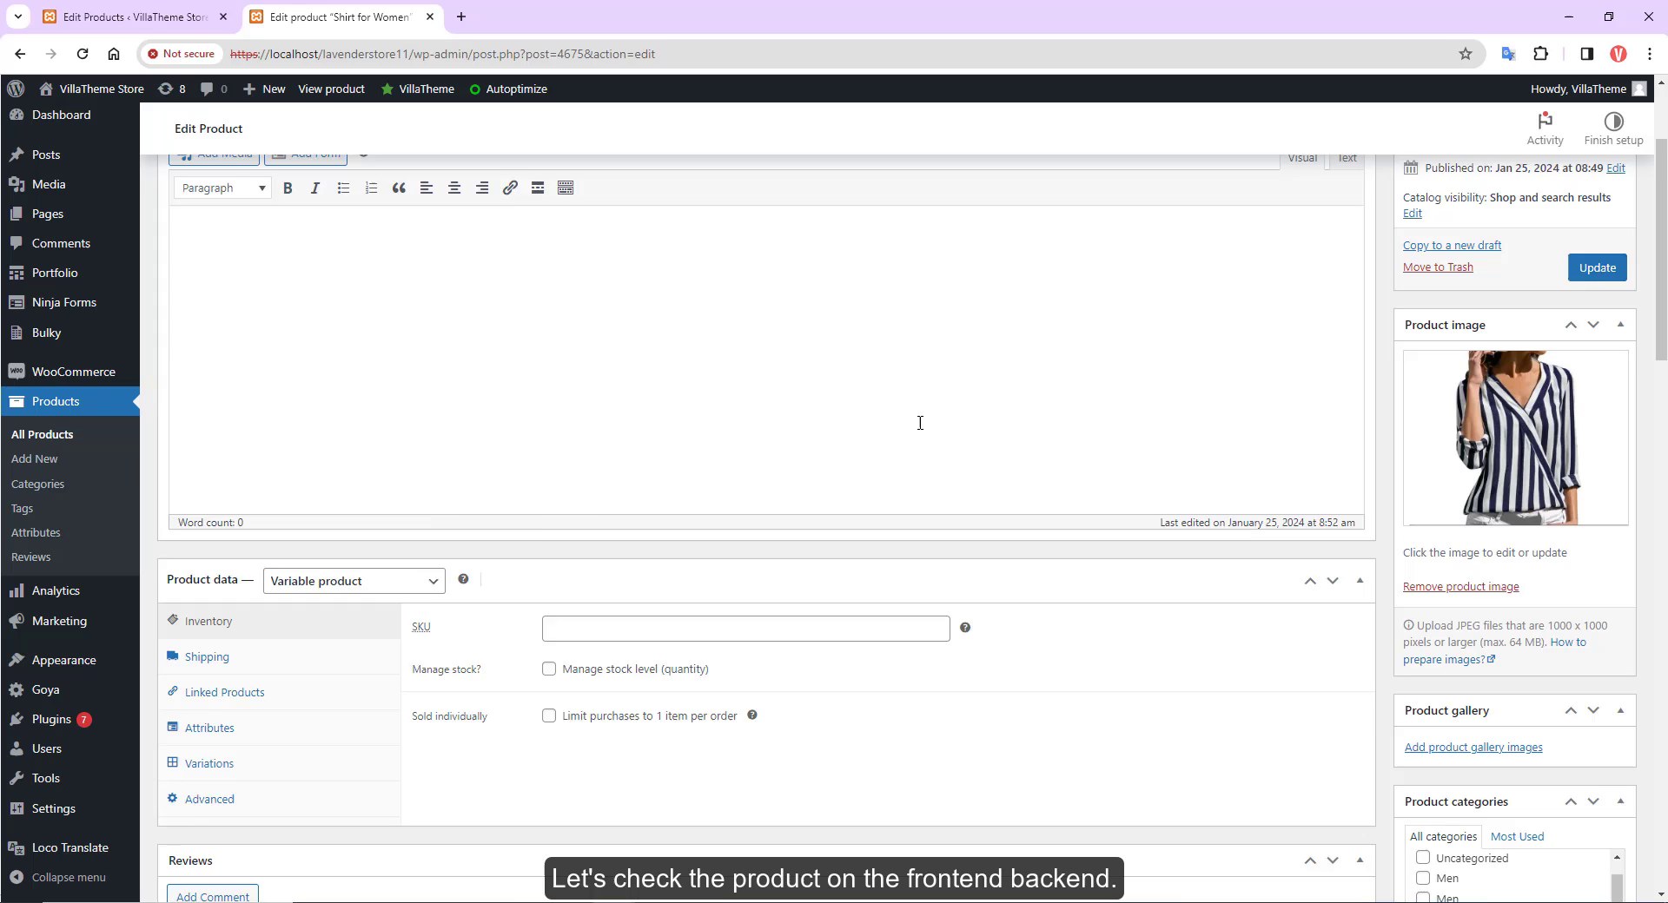